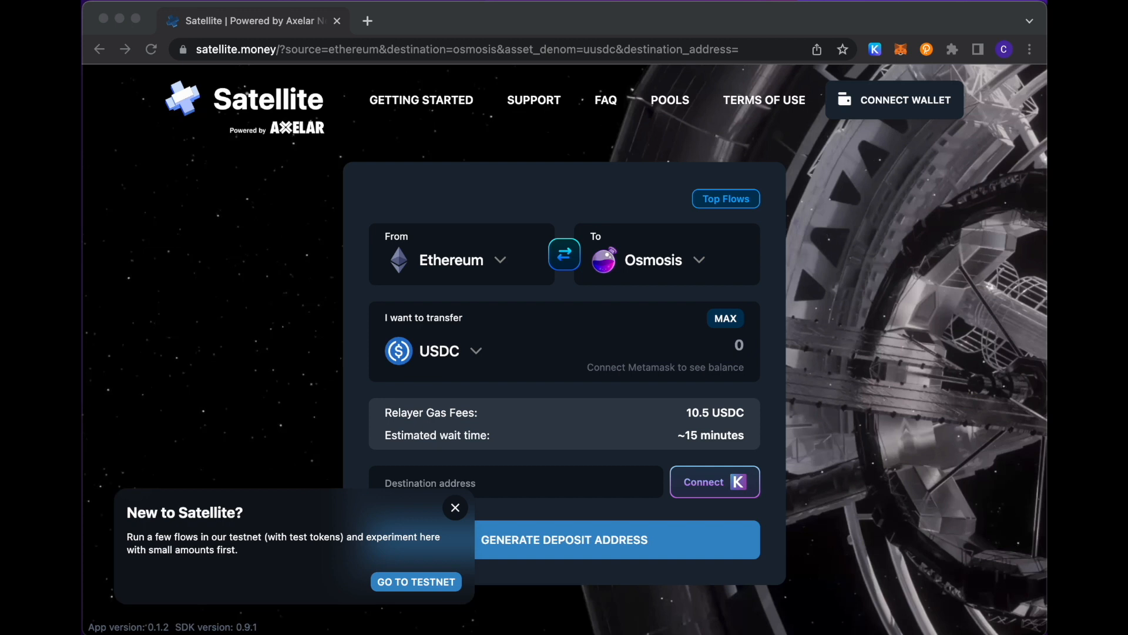
mouse_move(511, 273)
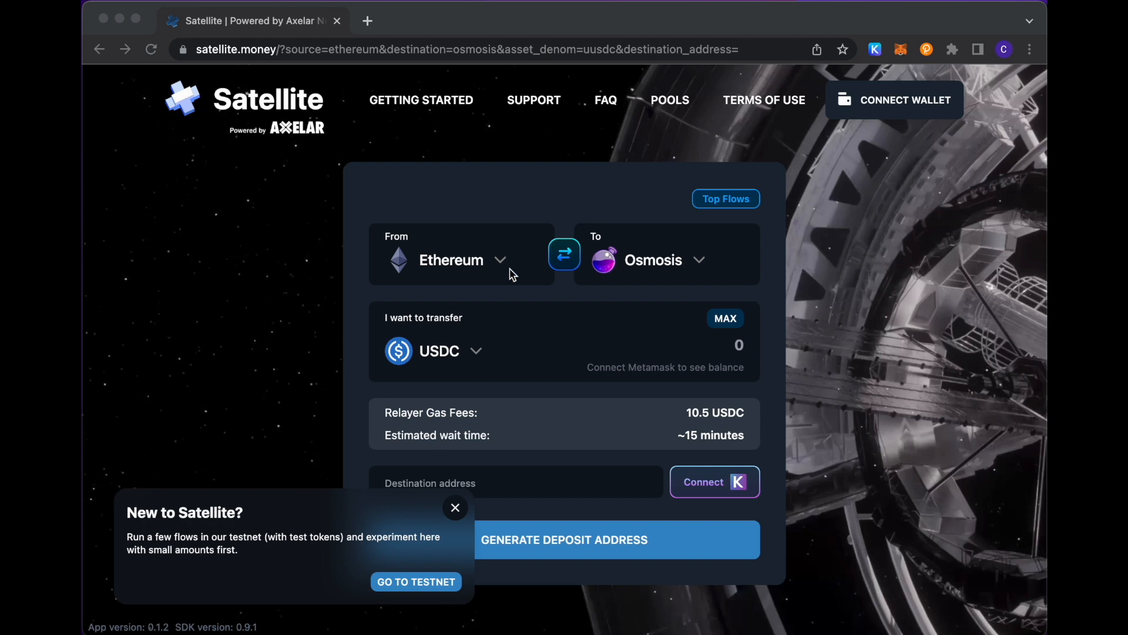
mouse_move(475, 275)
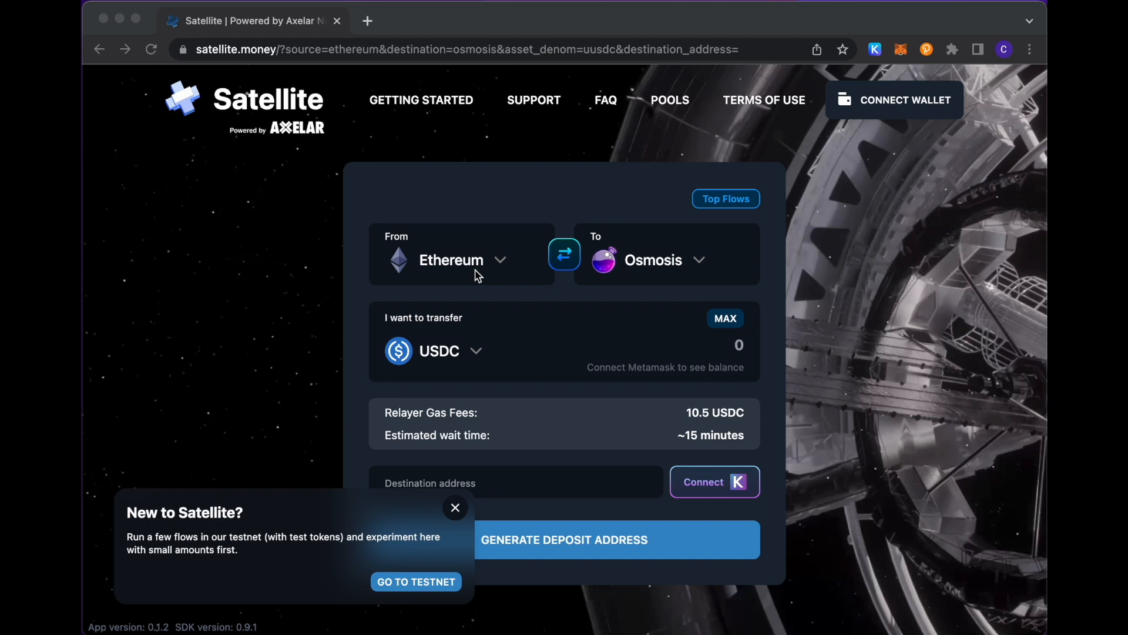
mouse_move(525, 274)
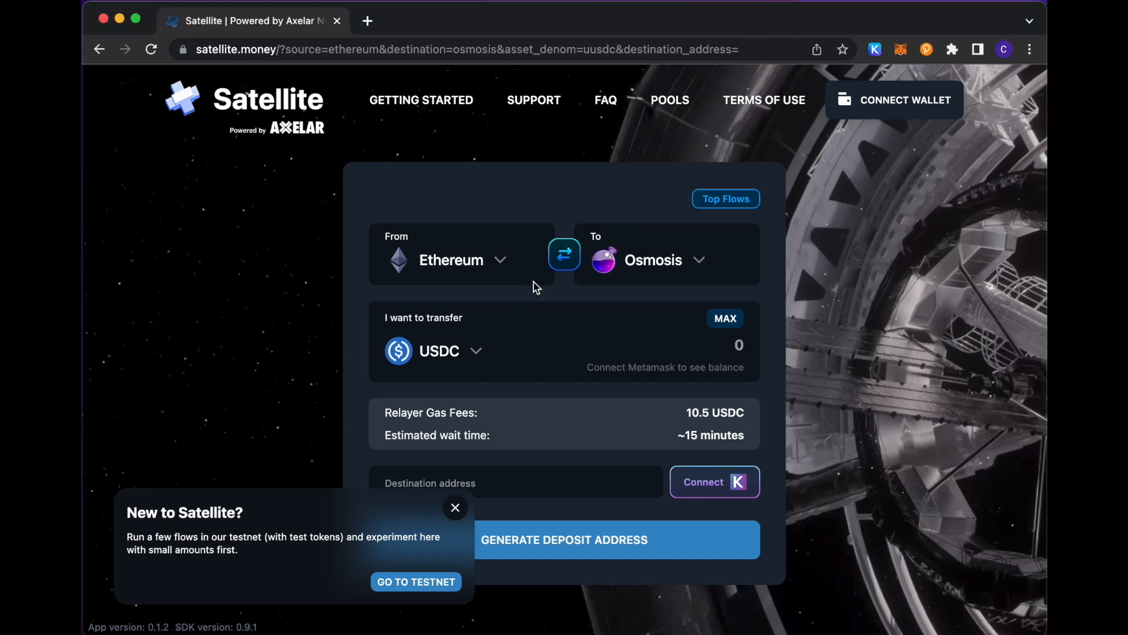
mouse_move(440, 362)
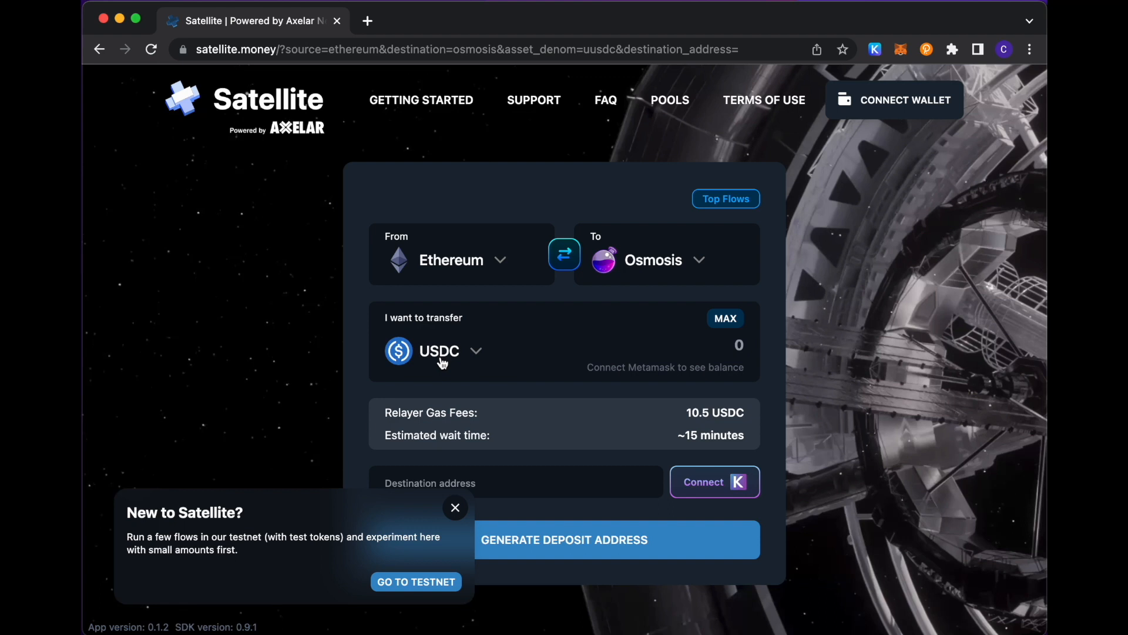
mouse_move(442, 255)
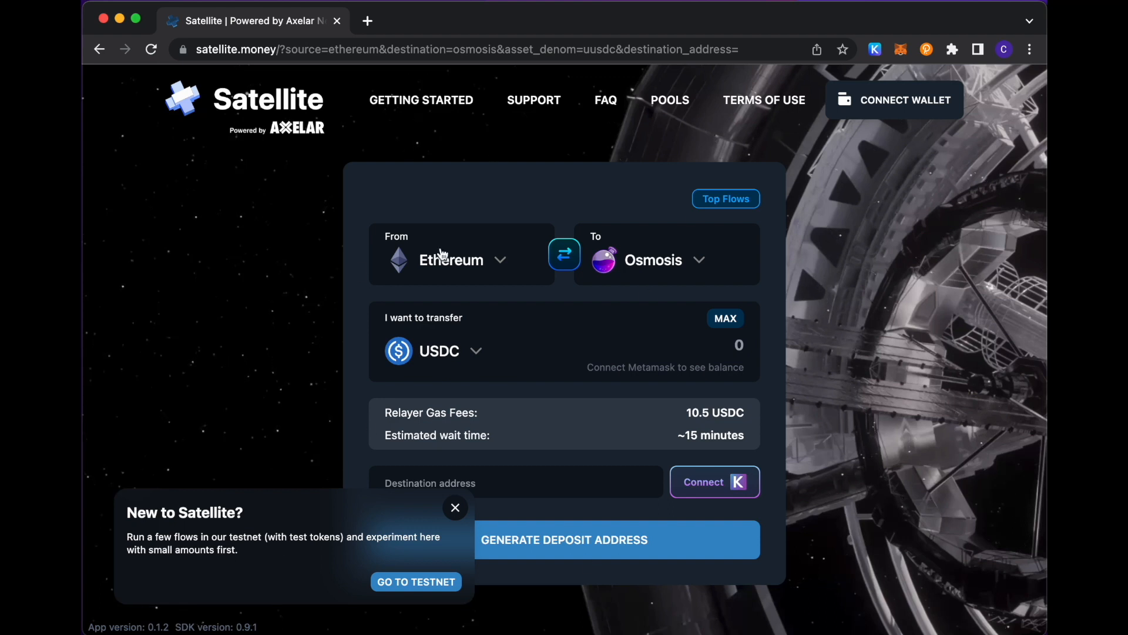
mouse_move(769, 270)
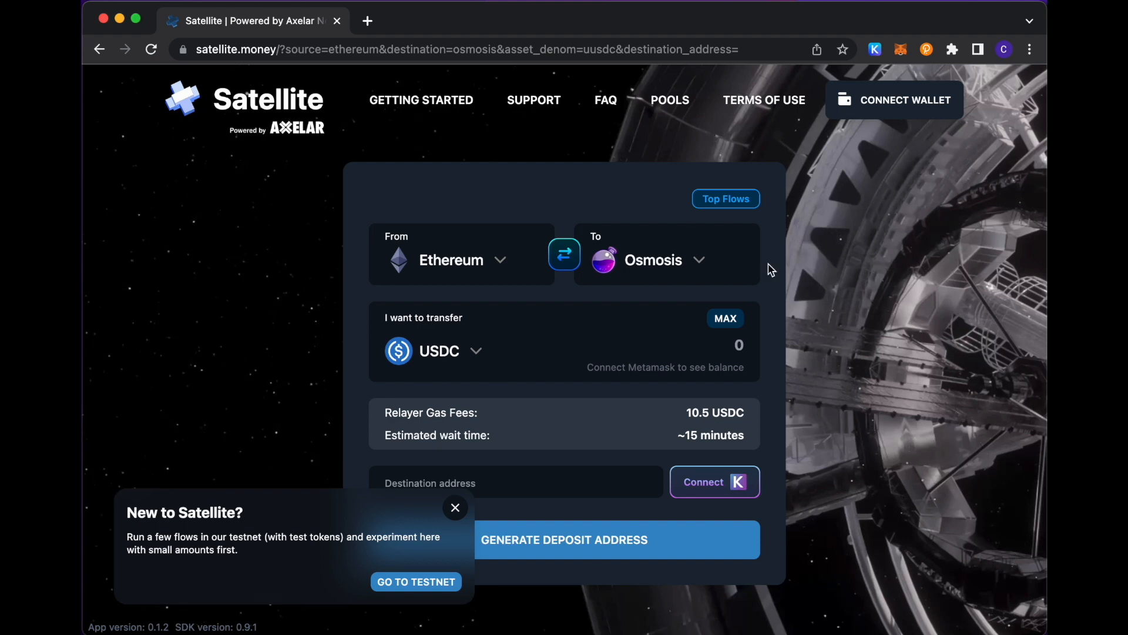
mouse_move(457, 430)
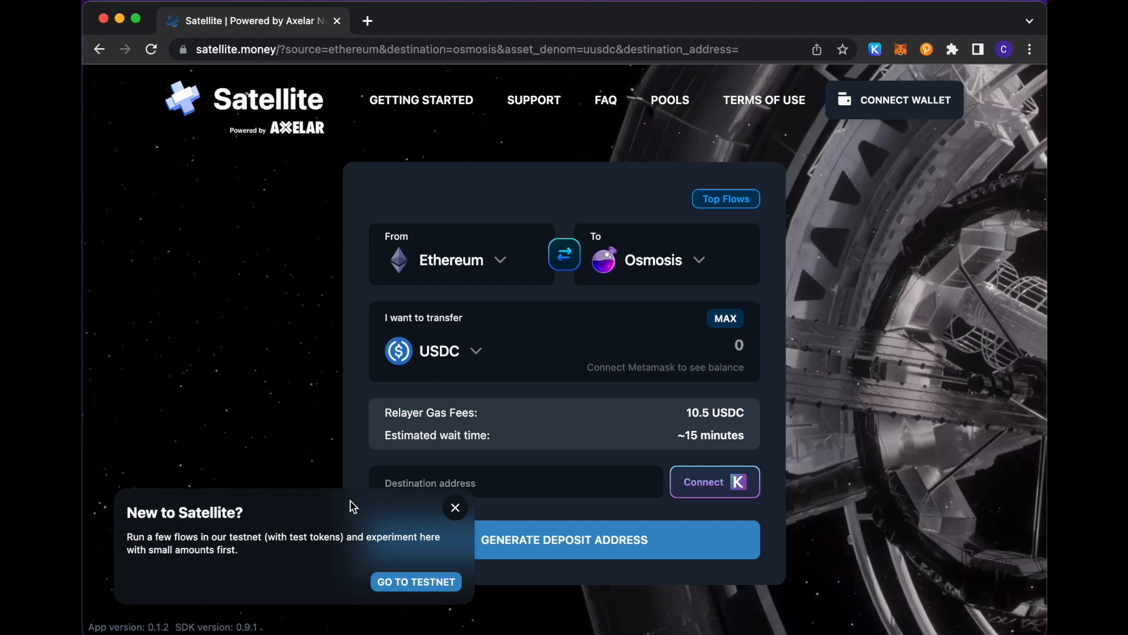
mouse_move(395, 565)
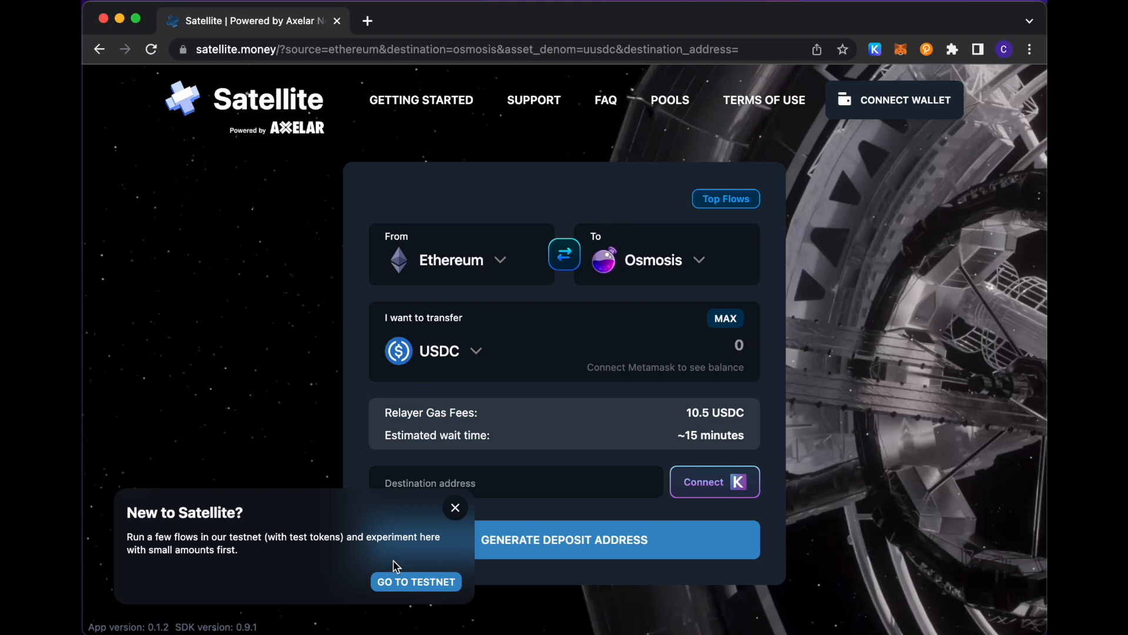
mouse_move(396, 587)
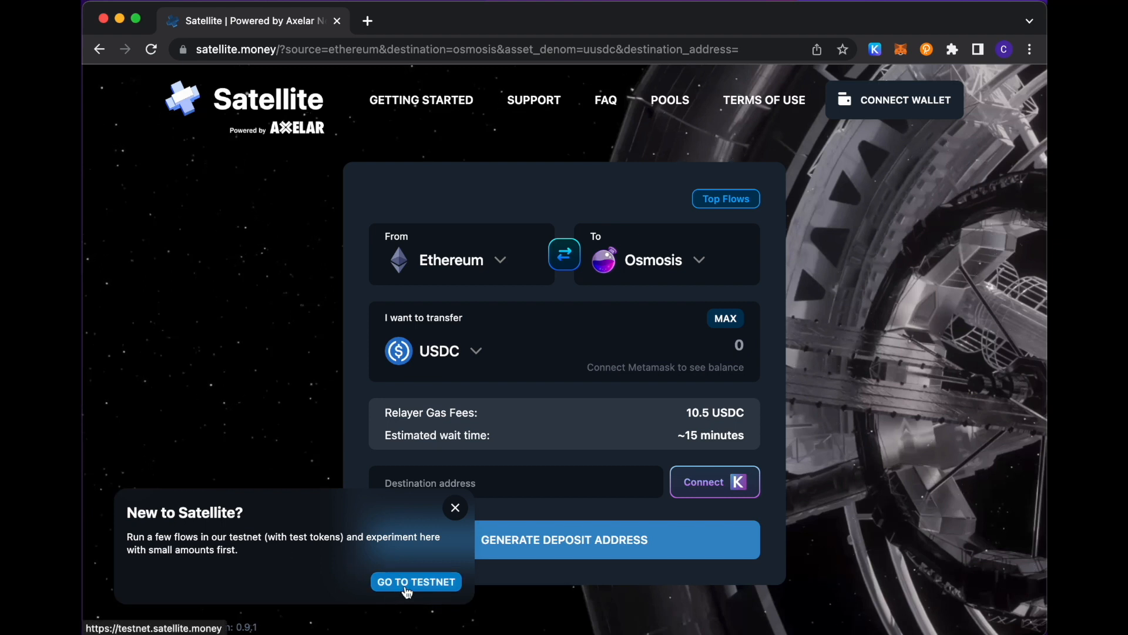
Step: Switch to the testnet version of the bridge from the popup
click(416, 582)
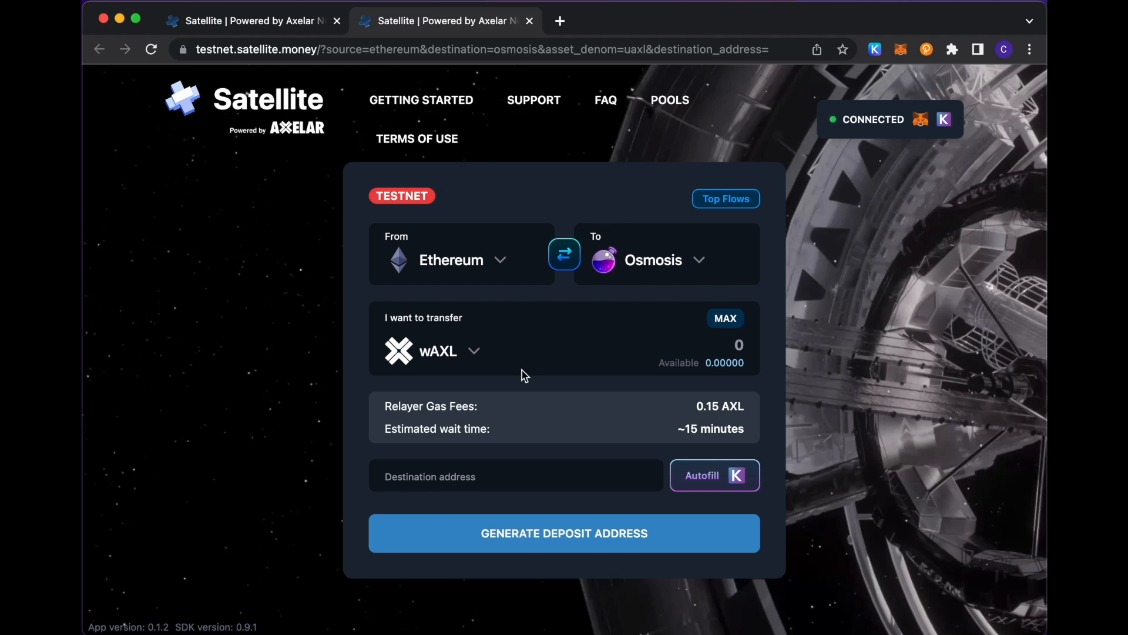
mouse_move(321, 310)
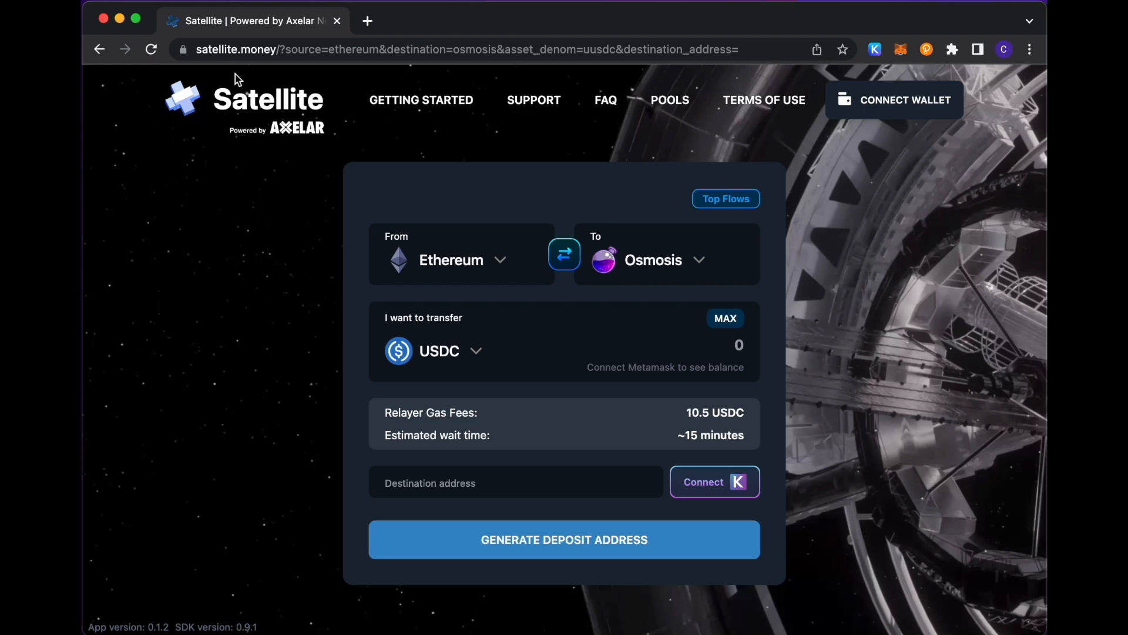
mouse_move(293, 230)
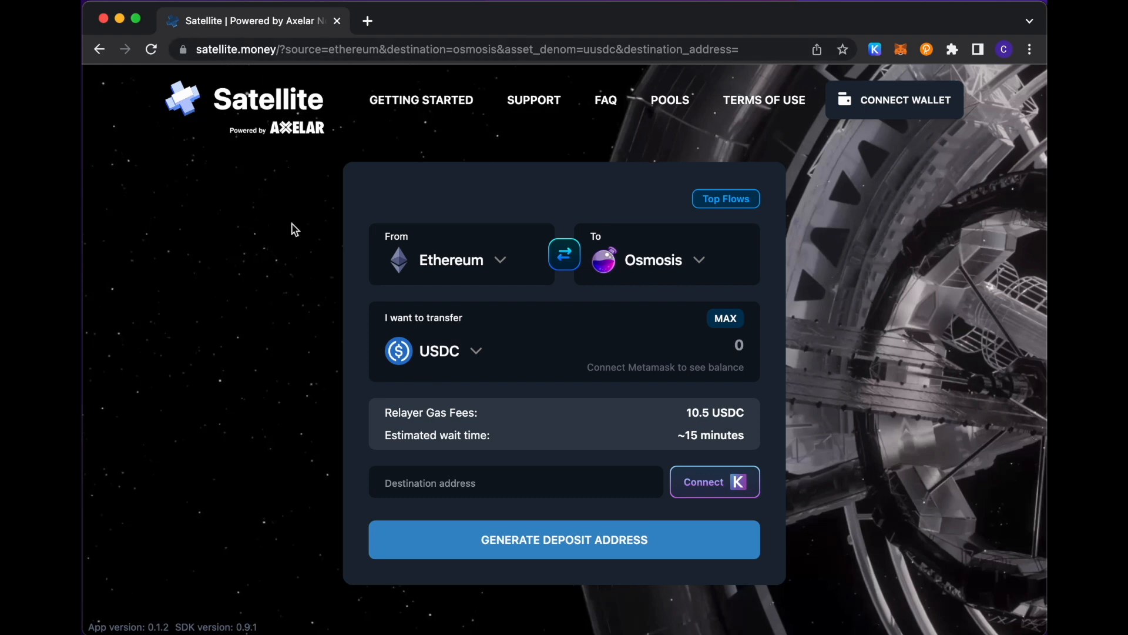
mouse_move(677, 397)
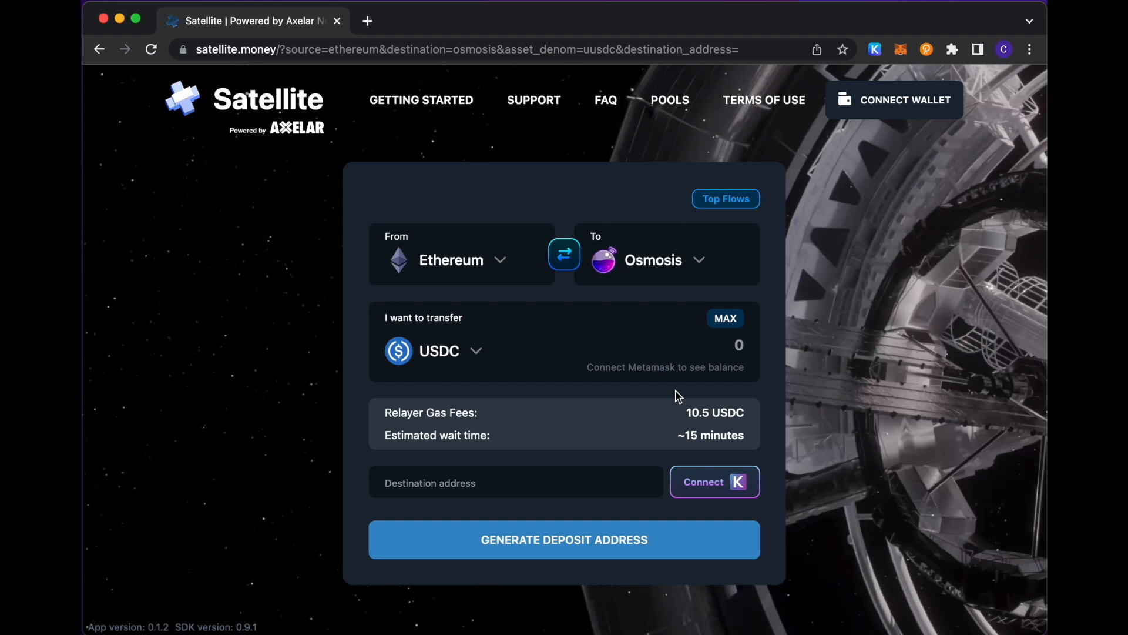
mouse_move(453, 266)
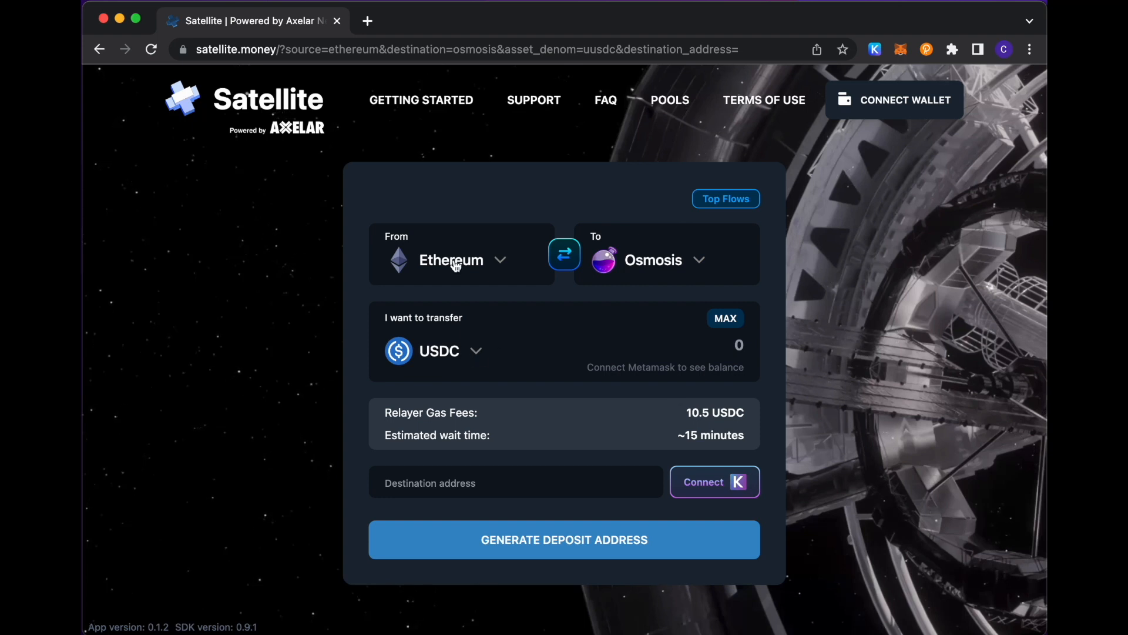
mouse_move(623, 339)
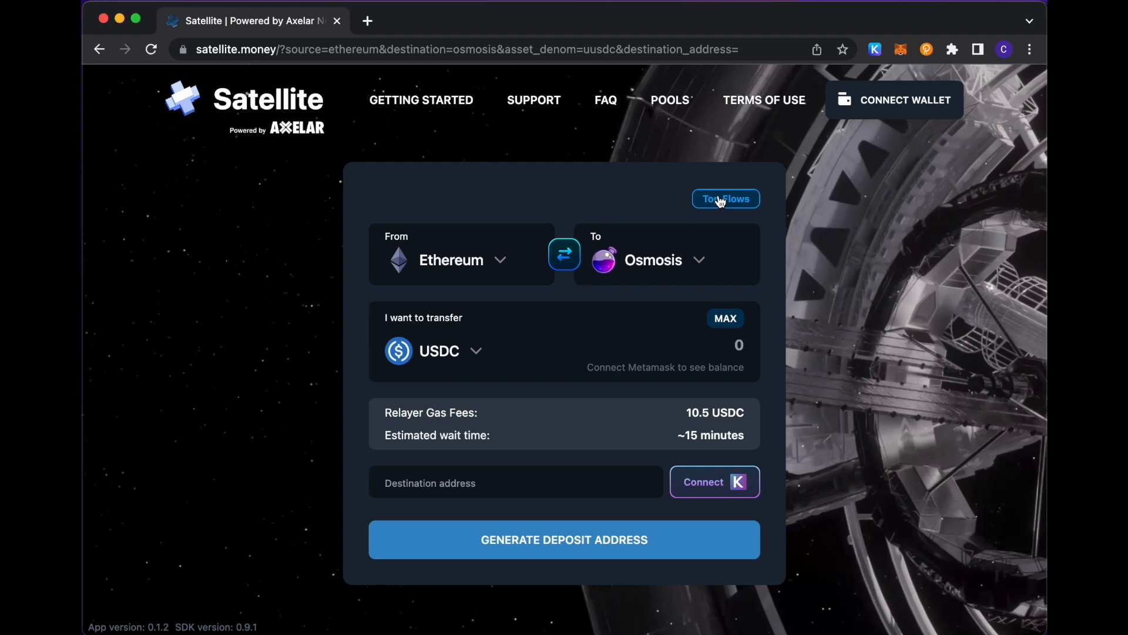
Step: From Top Flows, try the Ethereum→Osmosis wAXL route, then choose the Ethereum→Osmosis USDC route
click(725, 198)
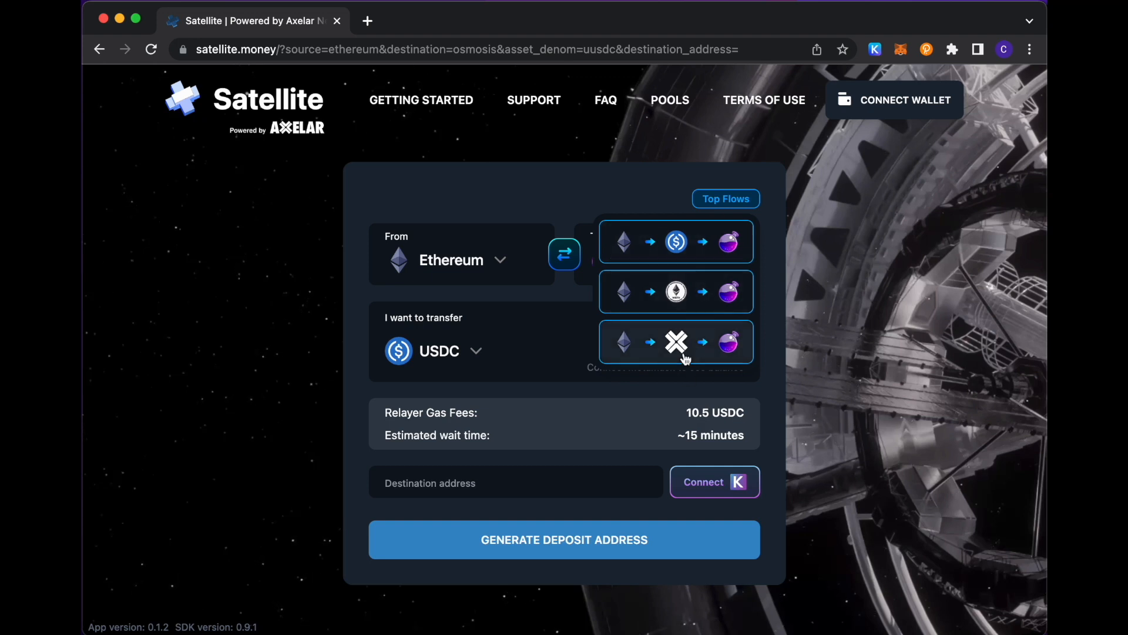
mouse_move(681, 352)
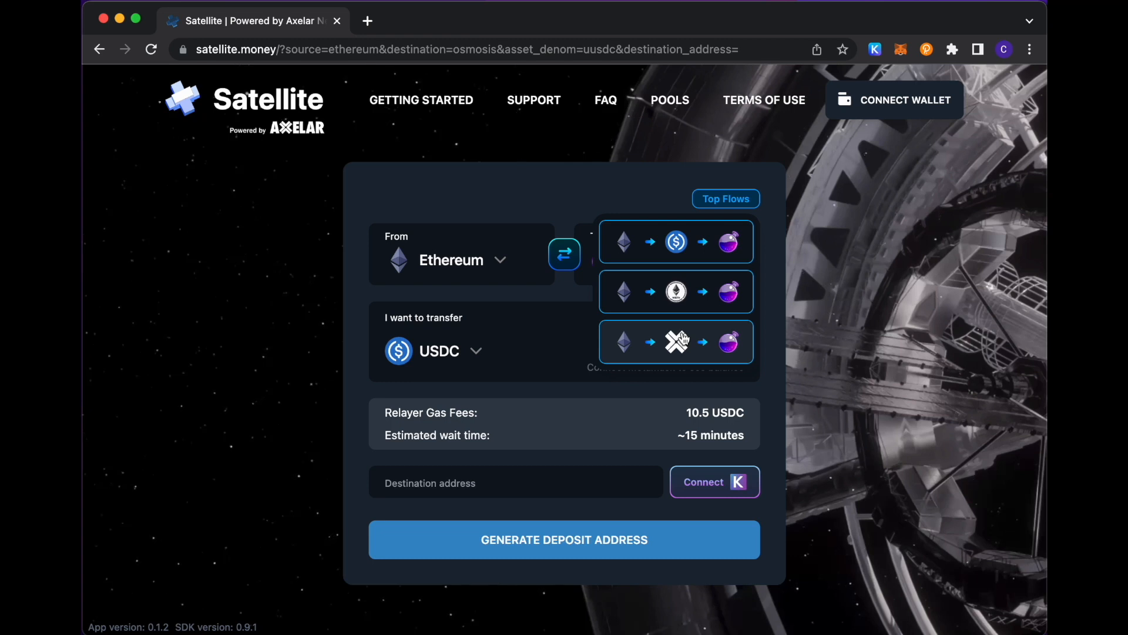
click(676, 342)
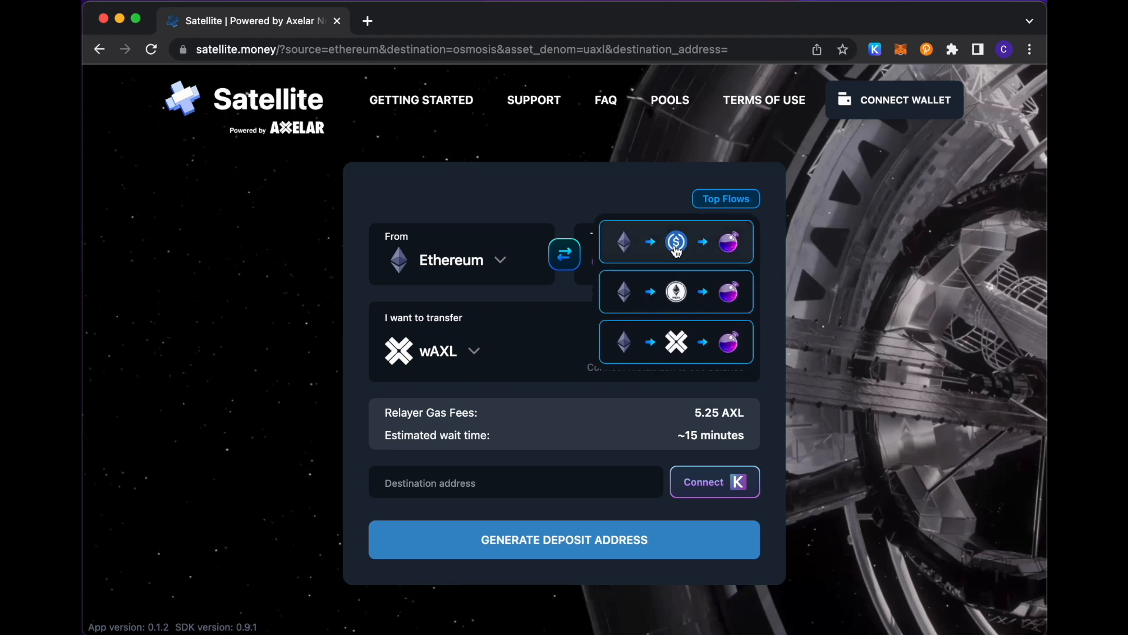
click(674, 241)
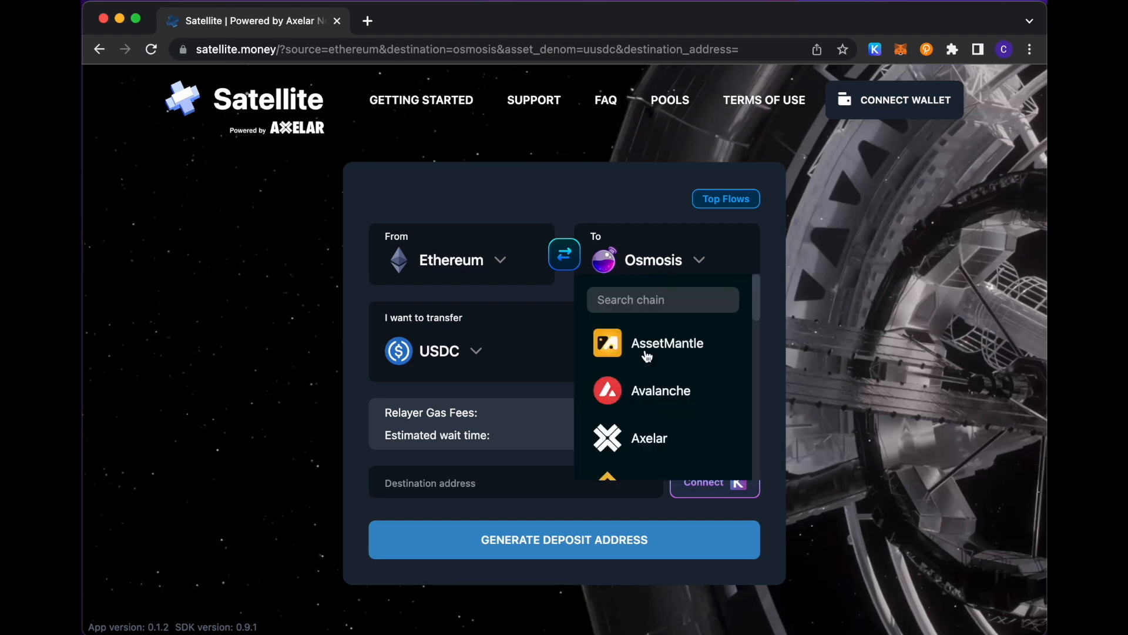
scroll(down, 3)
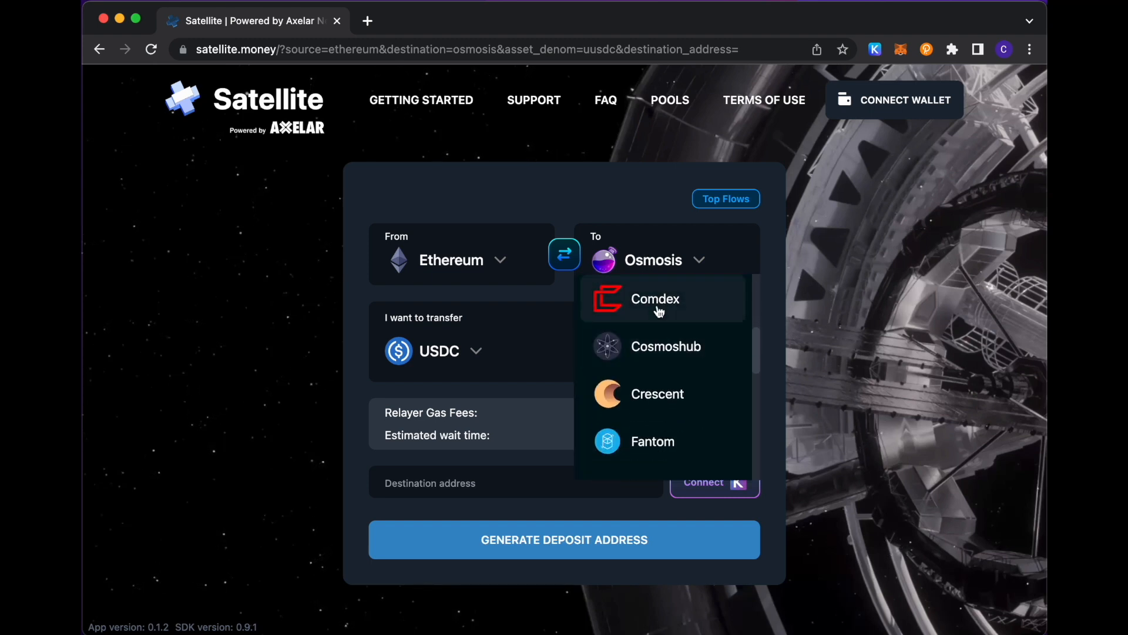
scroll(down, 3)
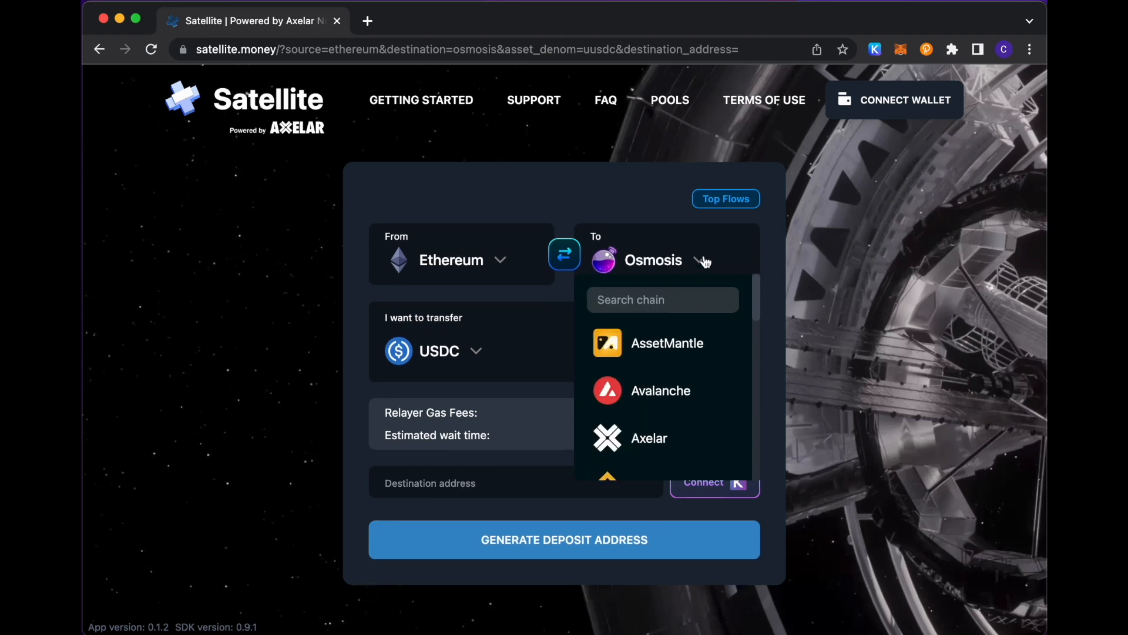
mouse_move(479, 382)
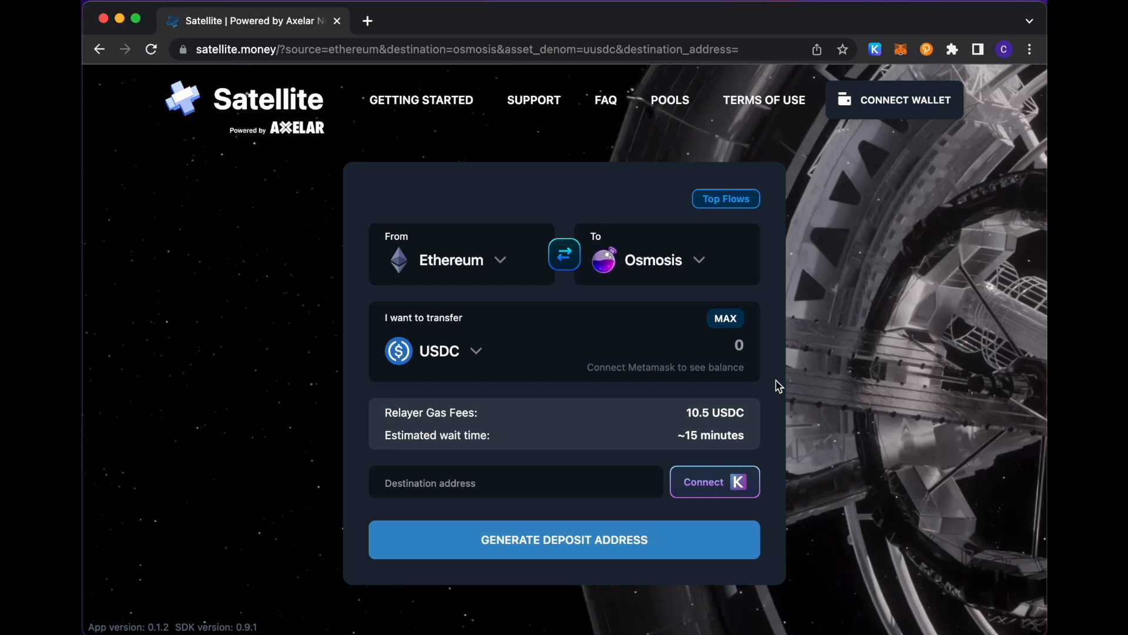
mouse_move(884, 298)
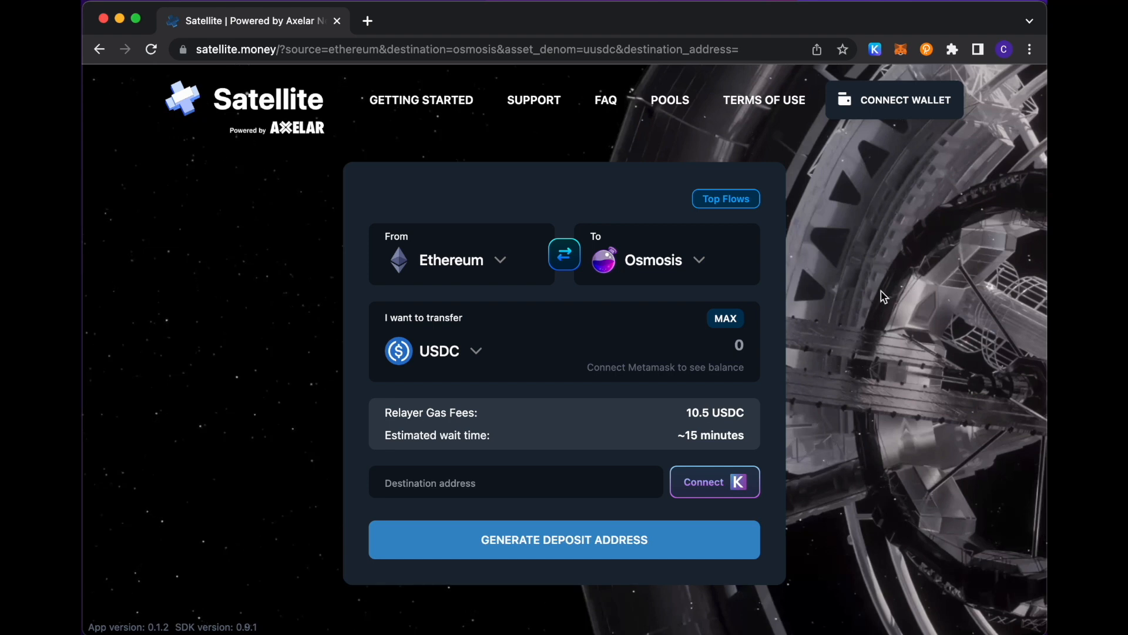
mouse_move(926, 201)
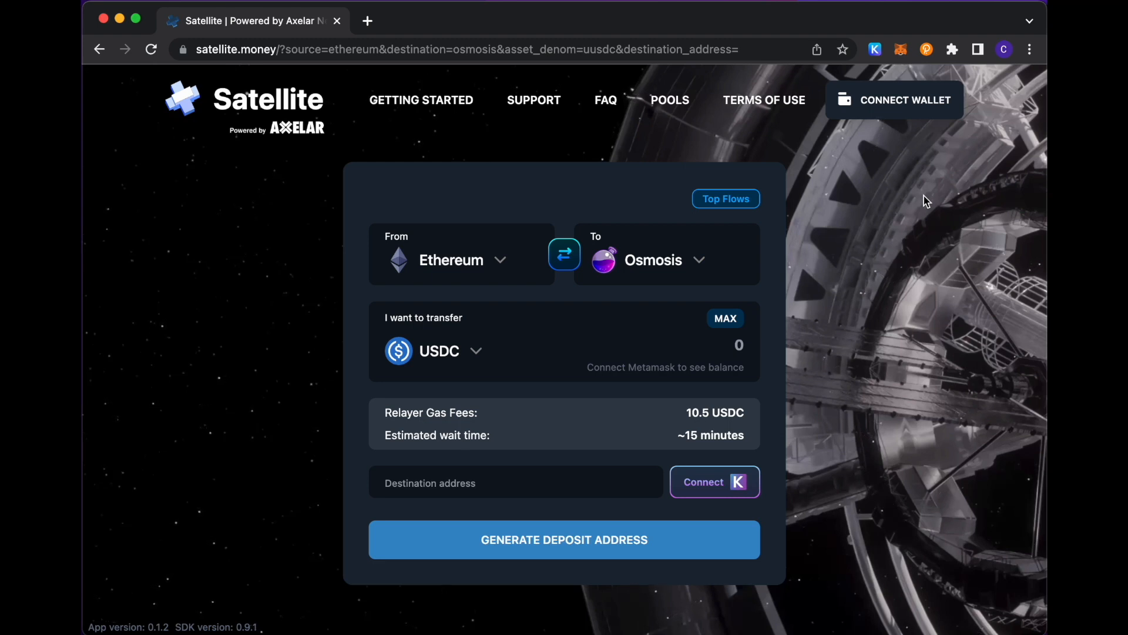
mouse_move(882, 210)
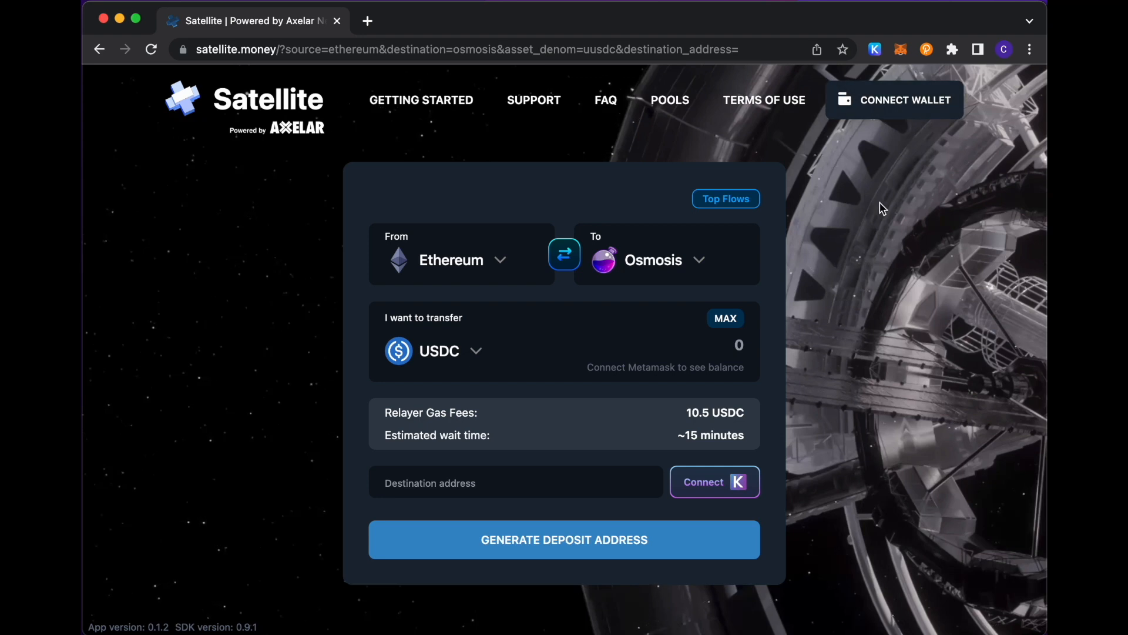
mouse_move(583, 295)
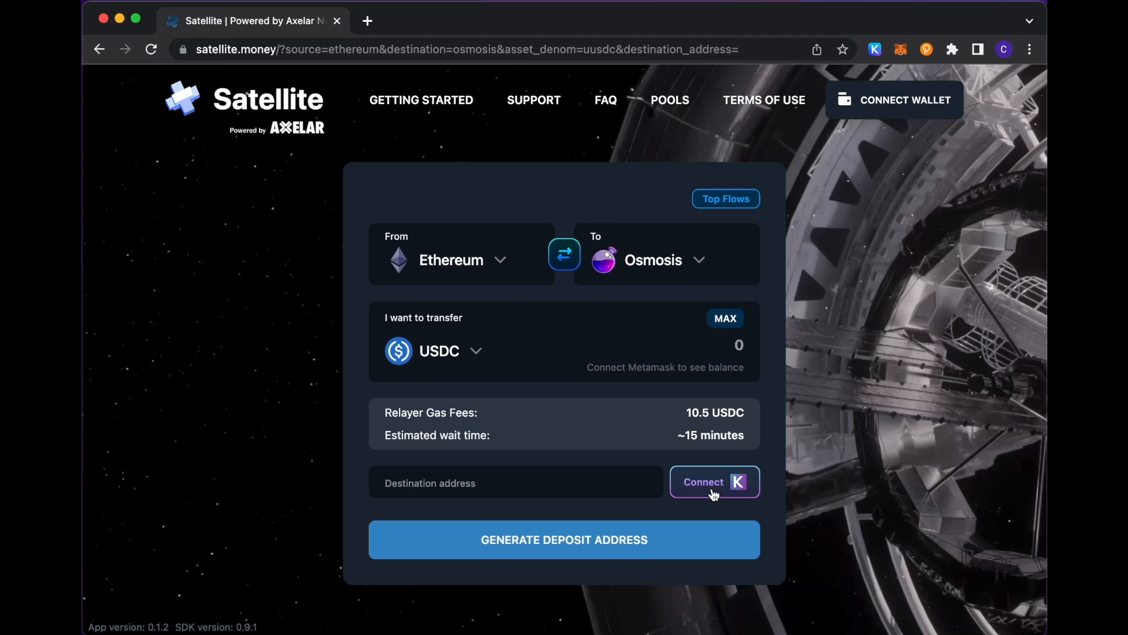
Step: Autofill the Osmosis destination address from the connected Keplr wallet
click(713, 482)
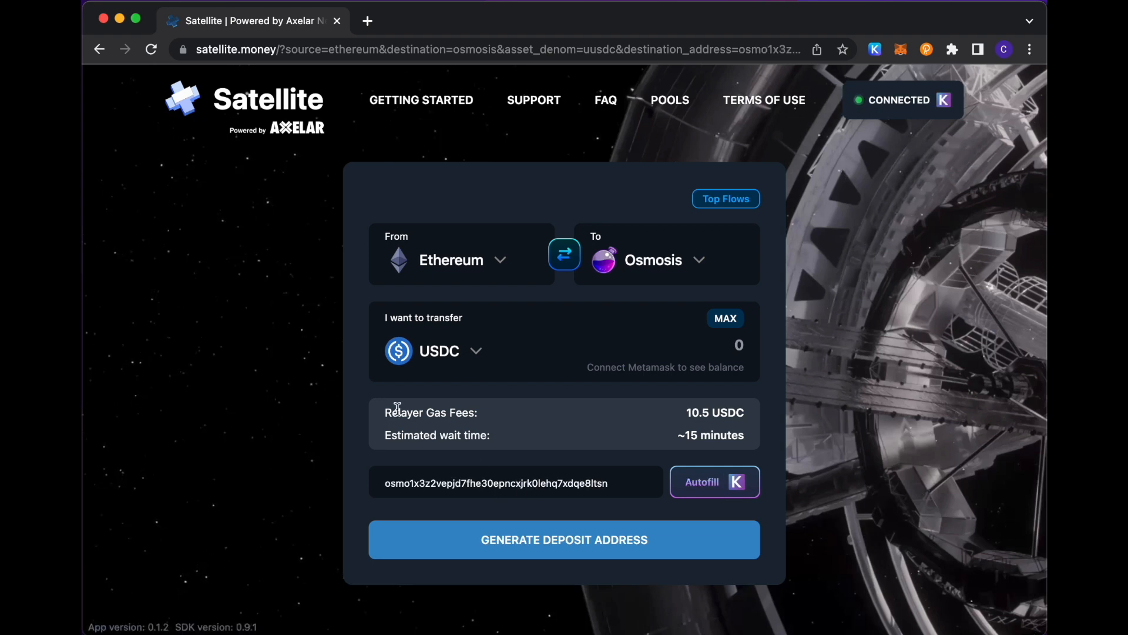
mouse_move(643, 335)
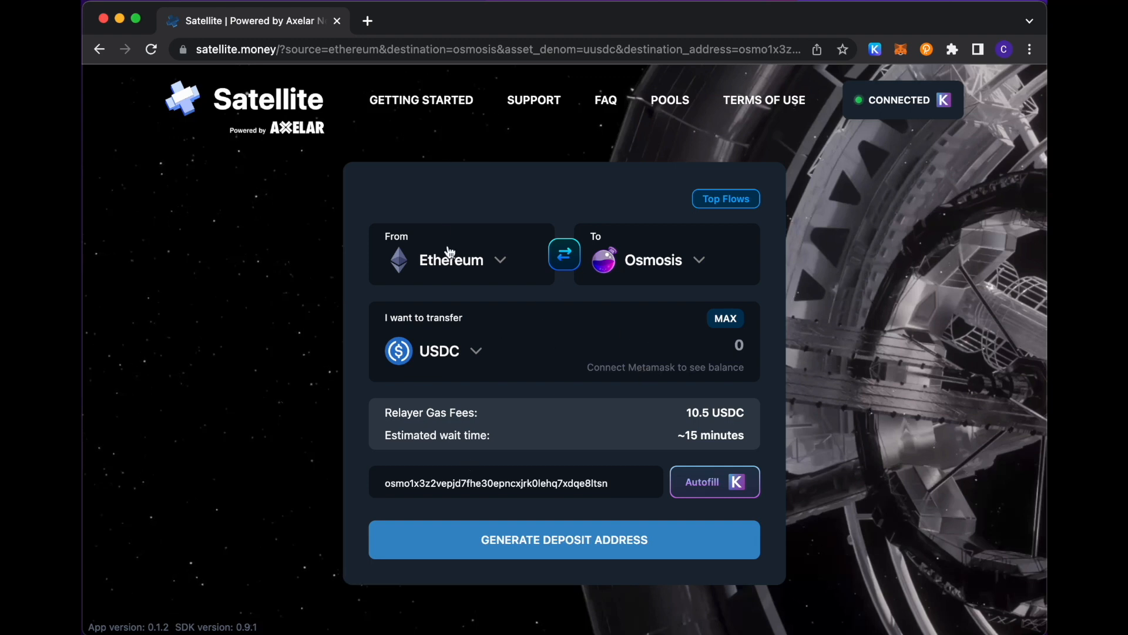
mouse_move(657, 377)
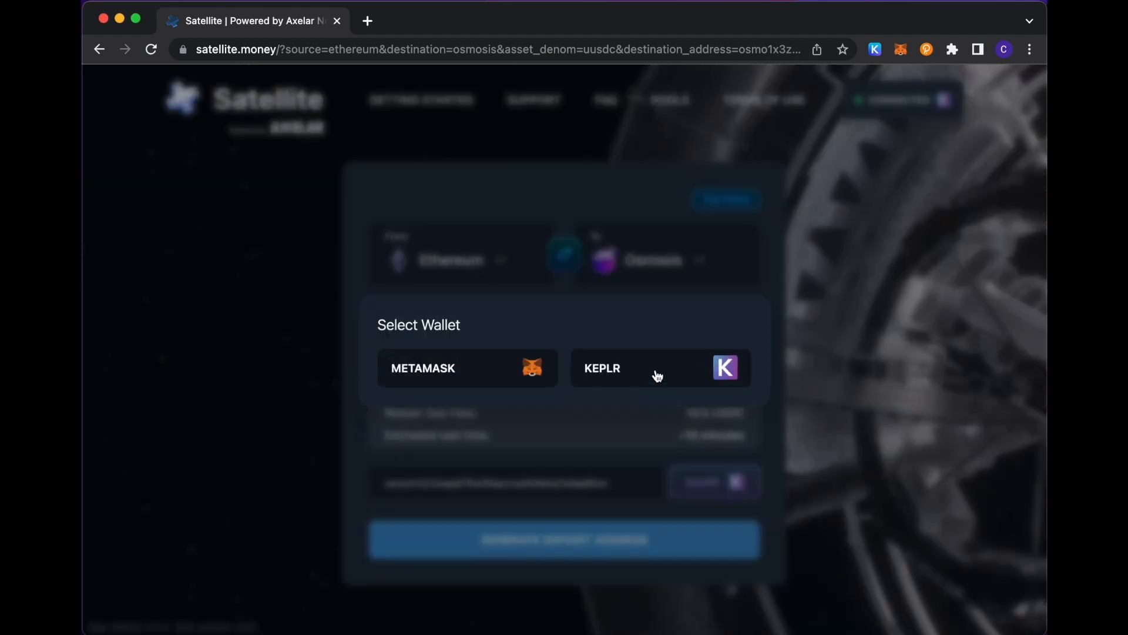
mouse_move(460, 377)
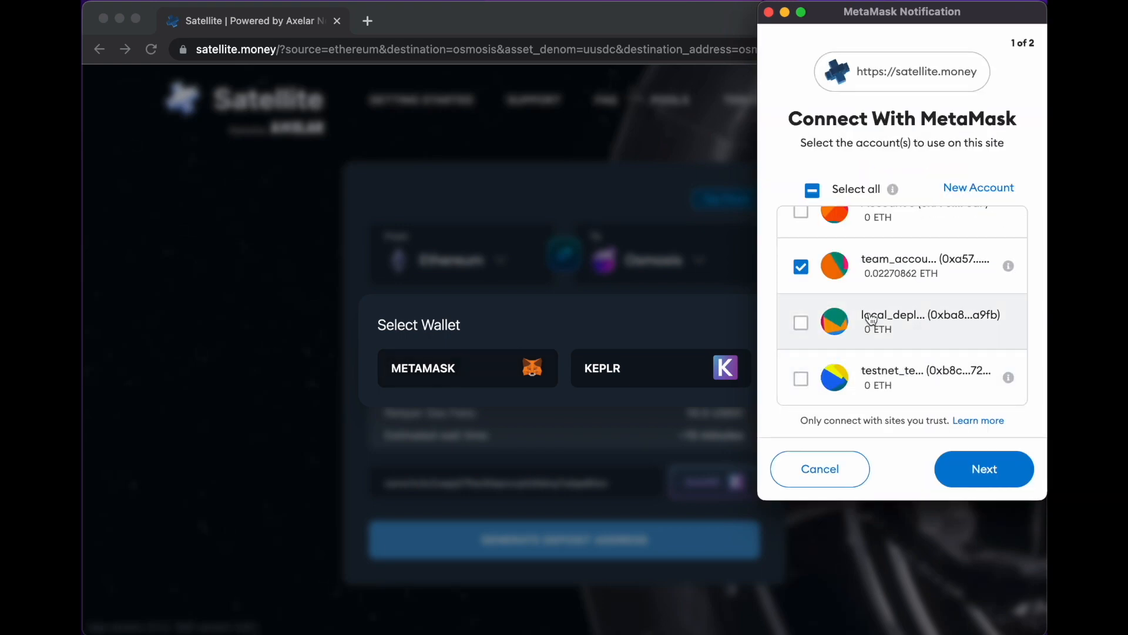
Step: Connect the chosen MetaMask account, revealing 245.80827 USDC available
click(983, 469)
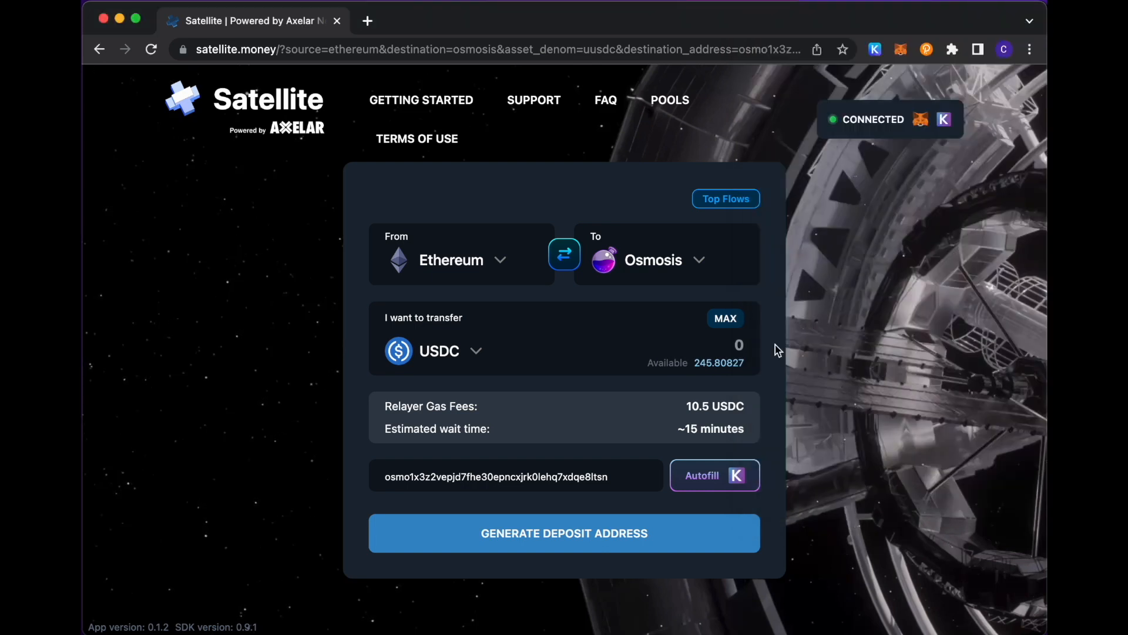
mouse_move(728, 380)
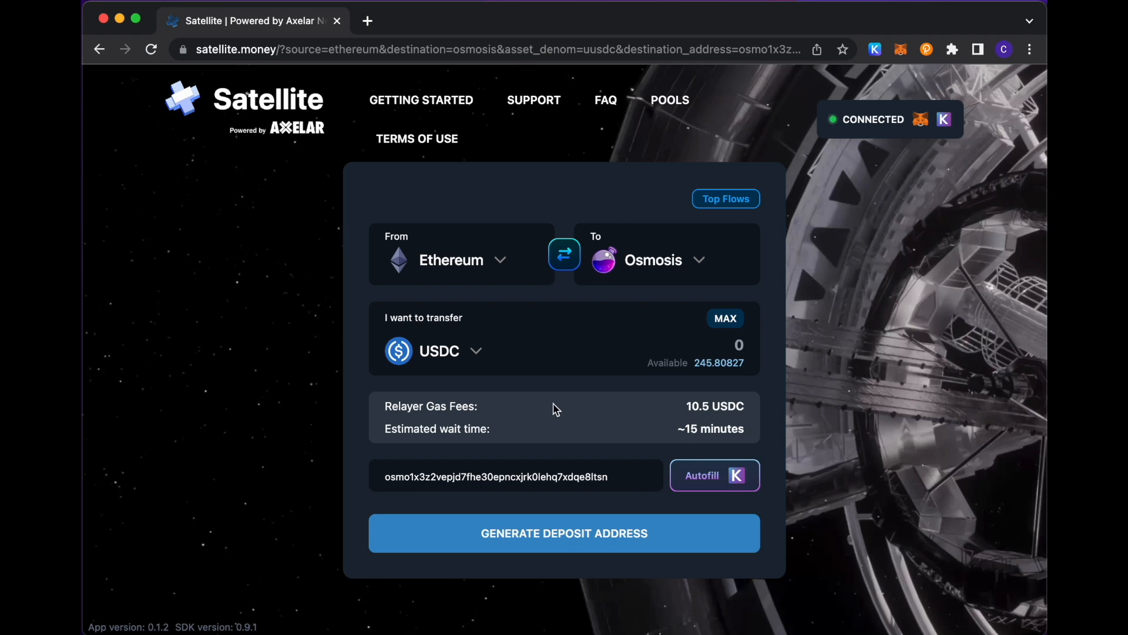
mouse_move(641, 398)
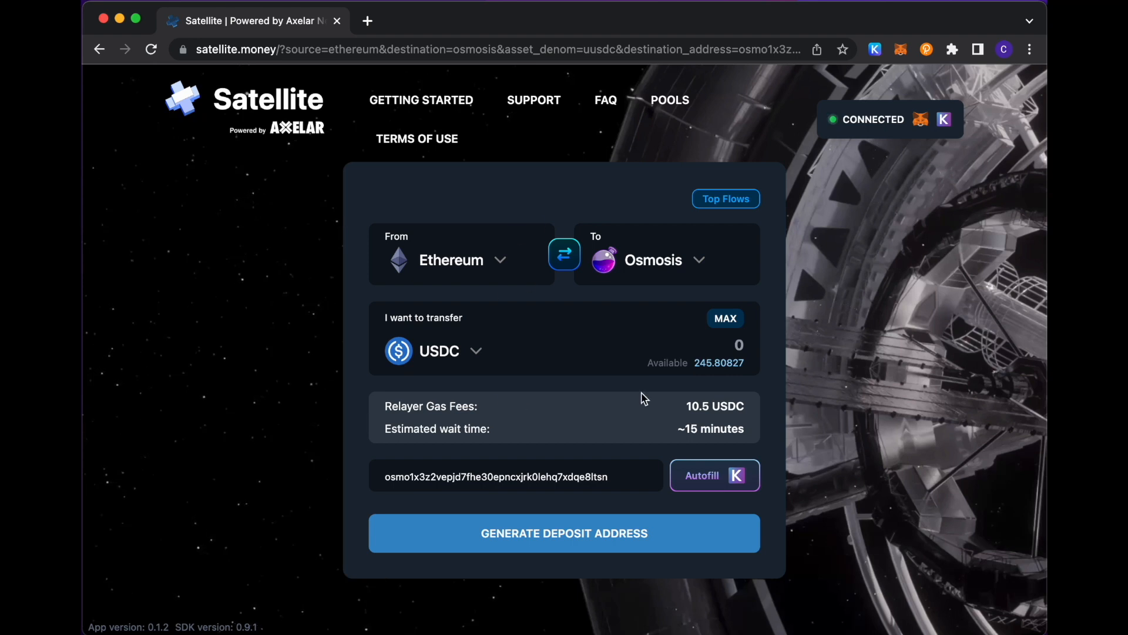
mouse_move(743, 448)
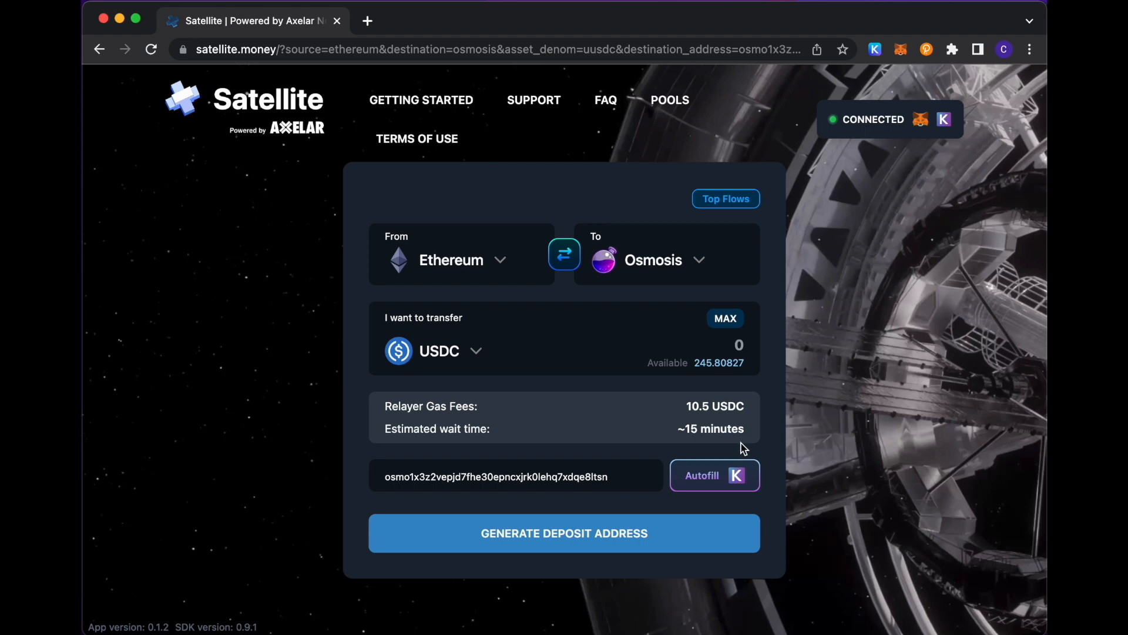
mouse_move(513, 419)
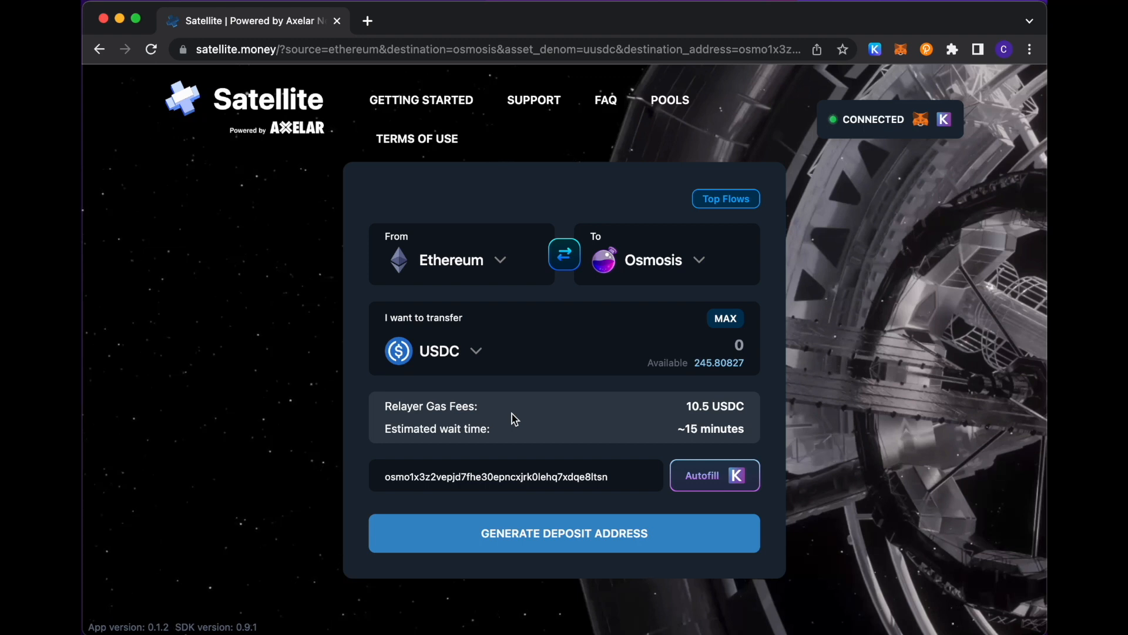
mouse_move(752, 420)
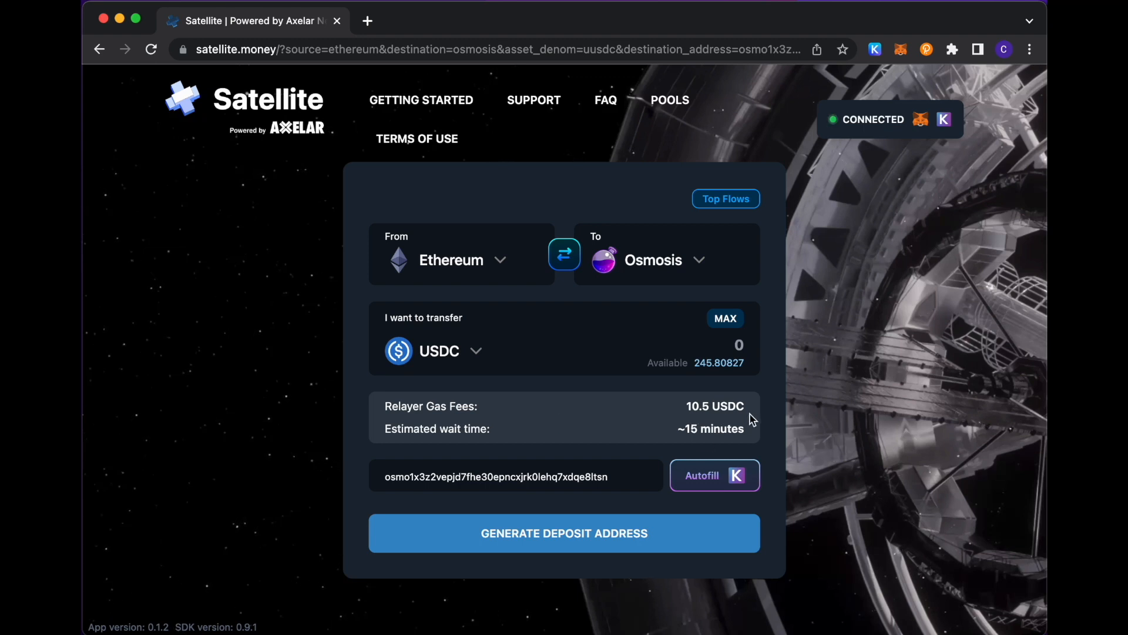
mouse_move(594, 431)
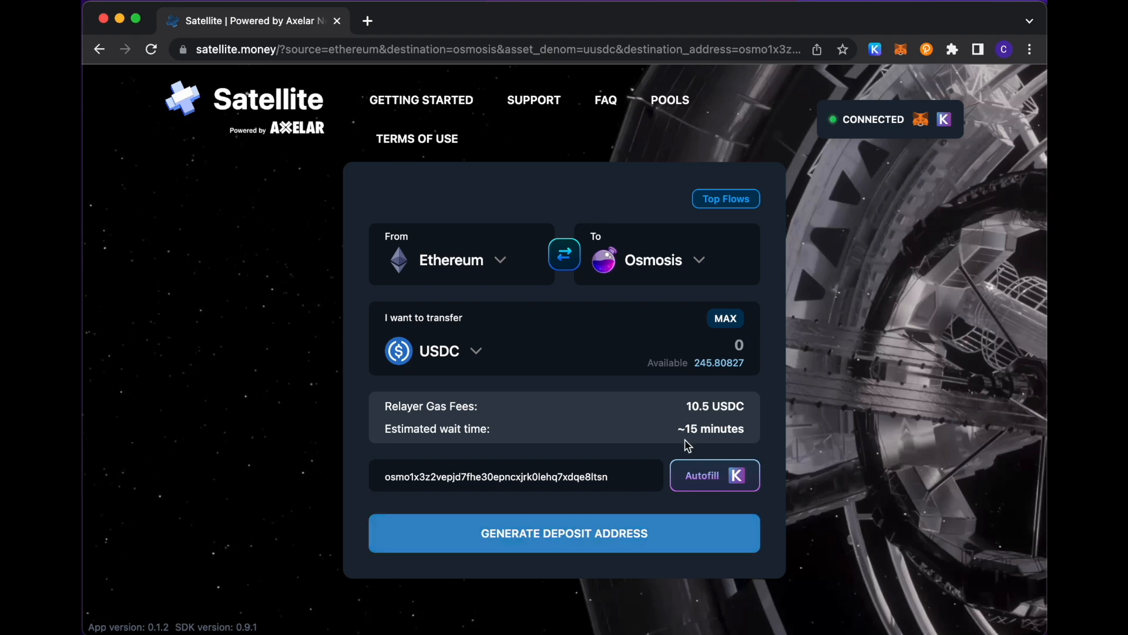
mouse_move(505, 271)
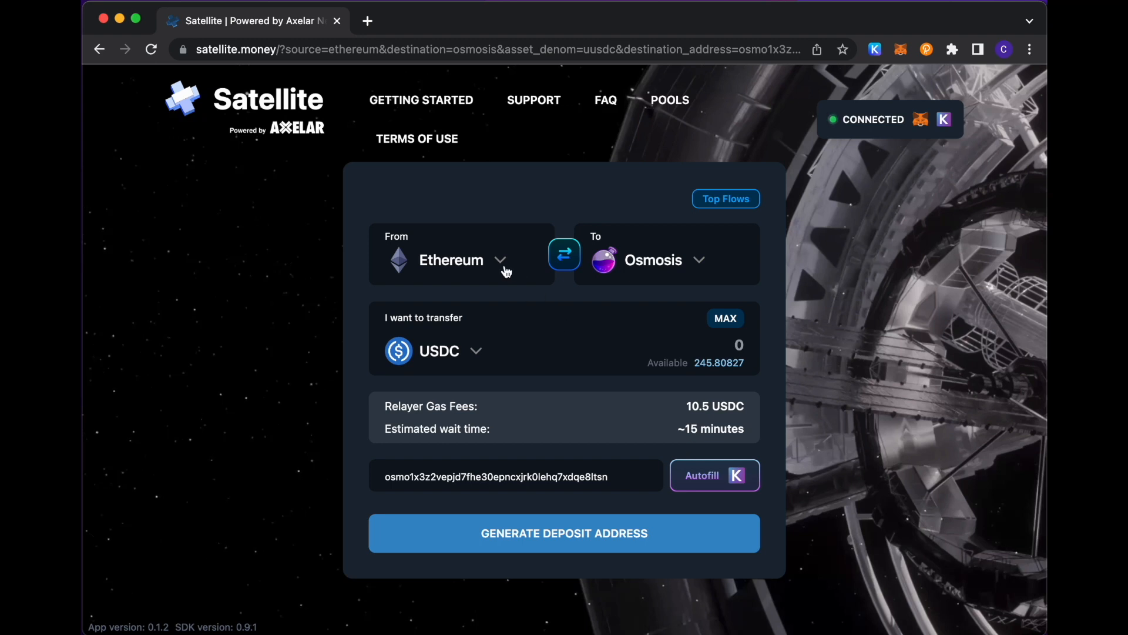
mouse_move(512, 431)
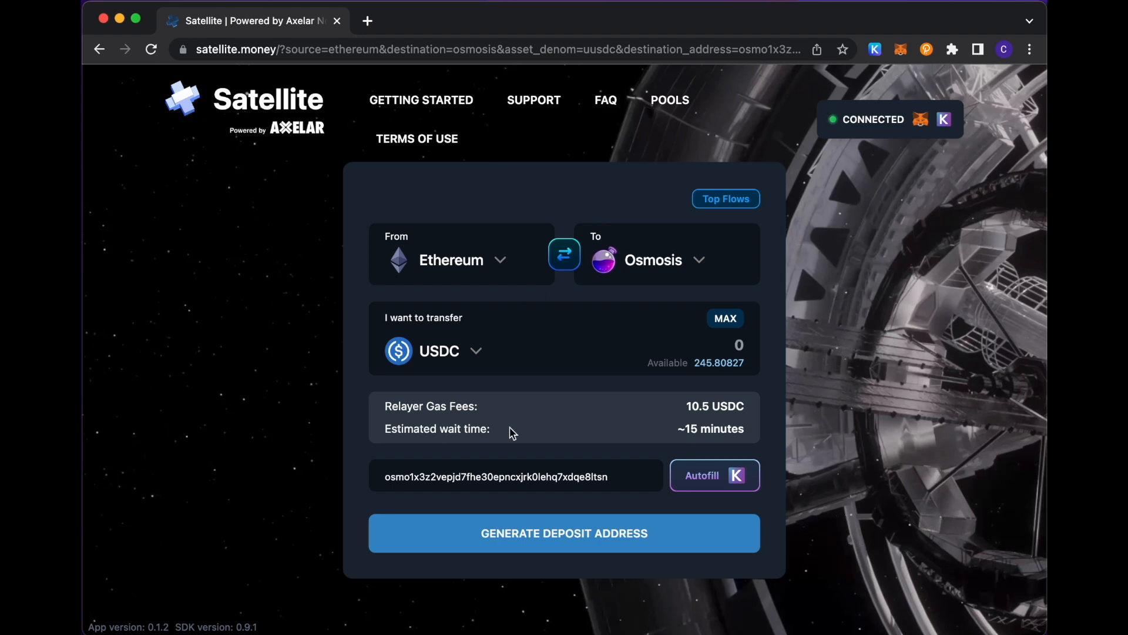
mouse_move(510, 301)
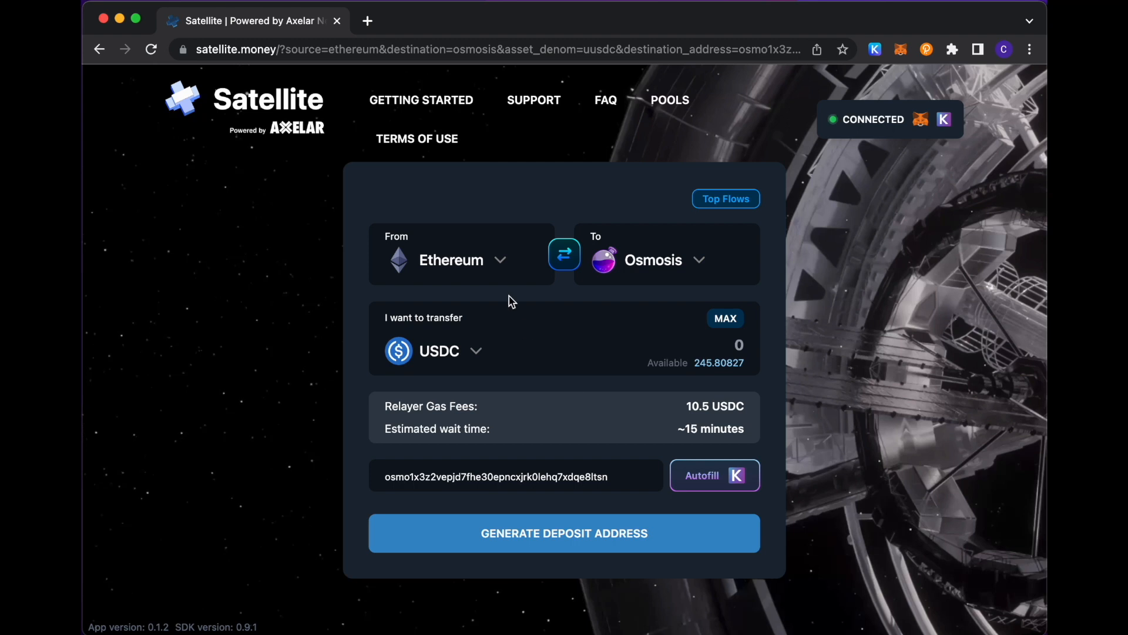
Step: Expand the source-chain selector currently set to Ethereum
click(451, 260)
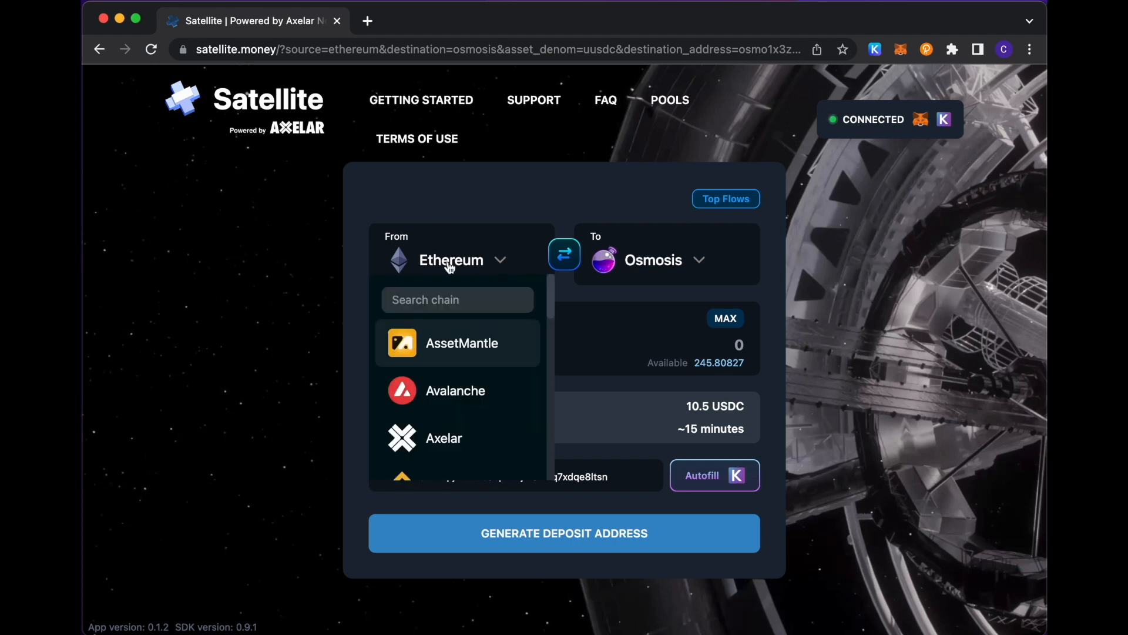
Step: Choose Avalanche as the source, switching to axlUSDC with a 1.5 axlUSDC fee
click(455, 390)
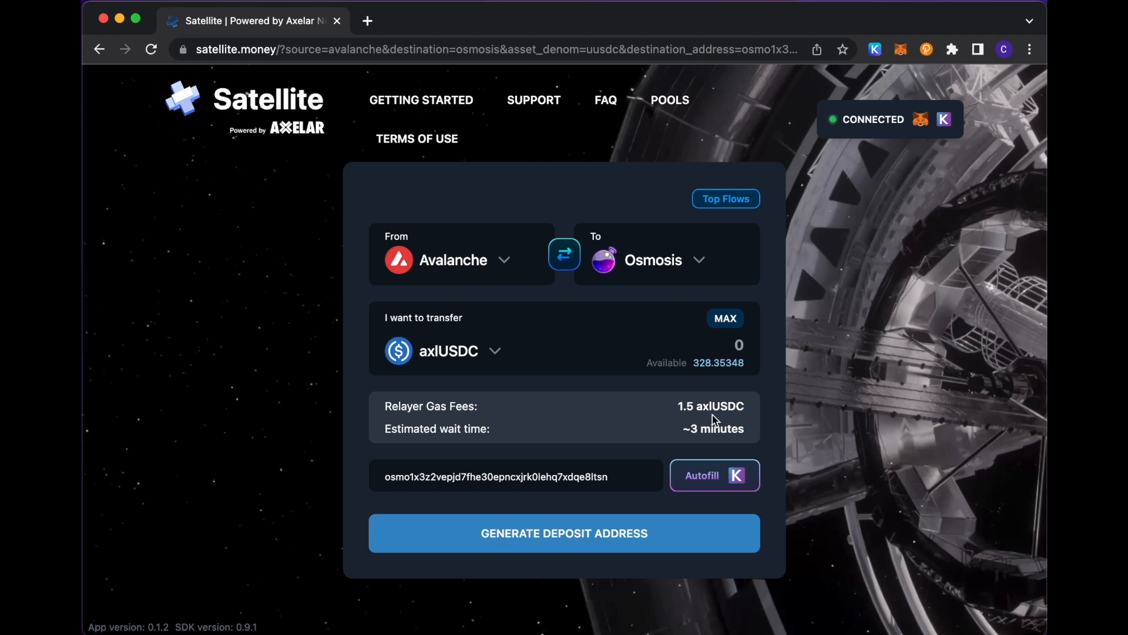
mouse_move(833, 441)
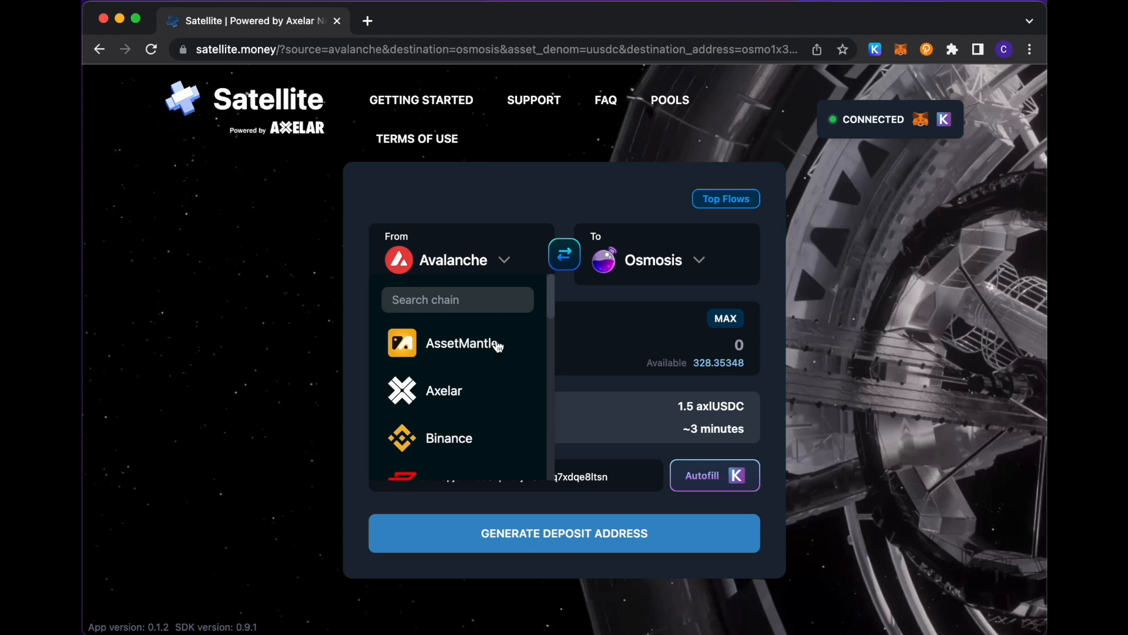
scroll(down, 3)
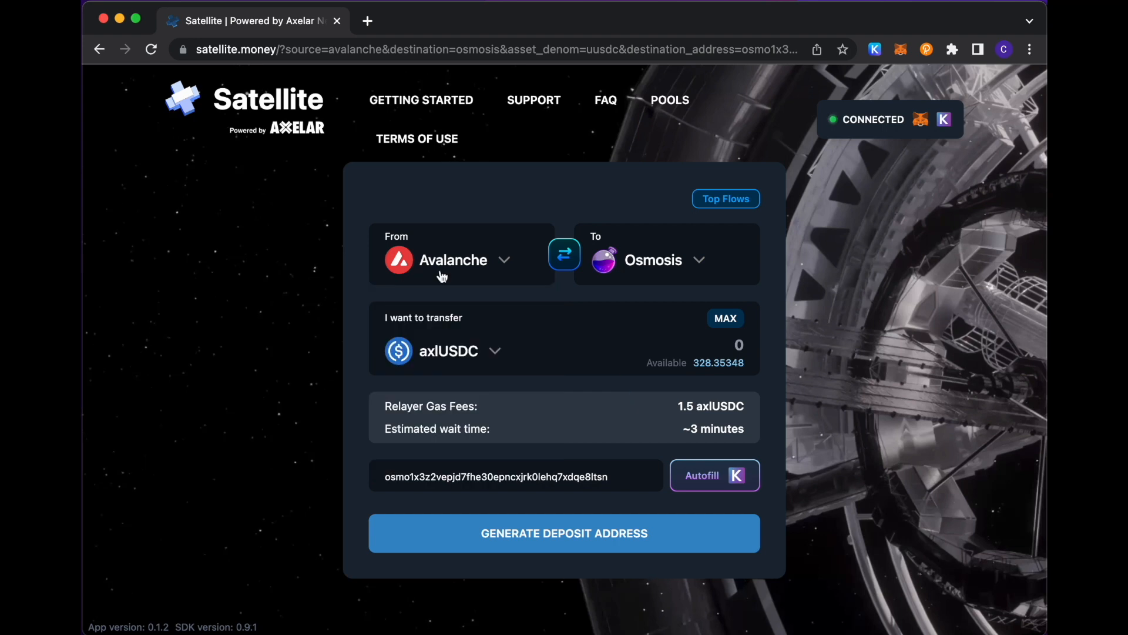
mouse_move(392, 455)
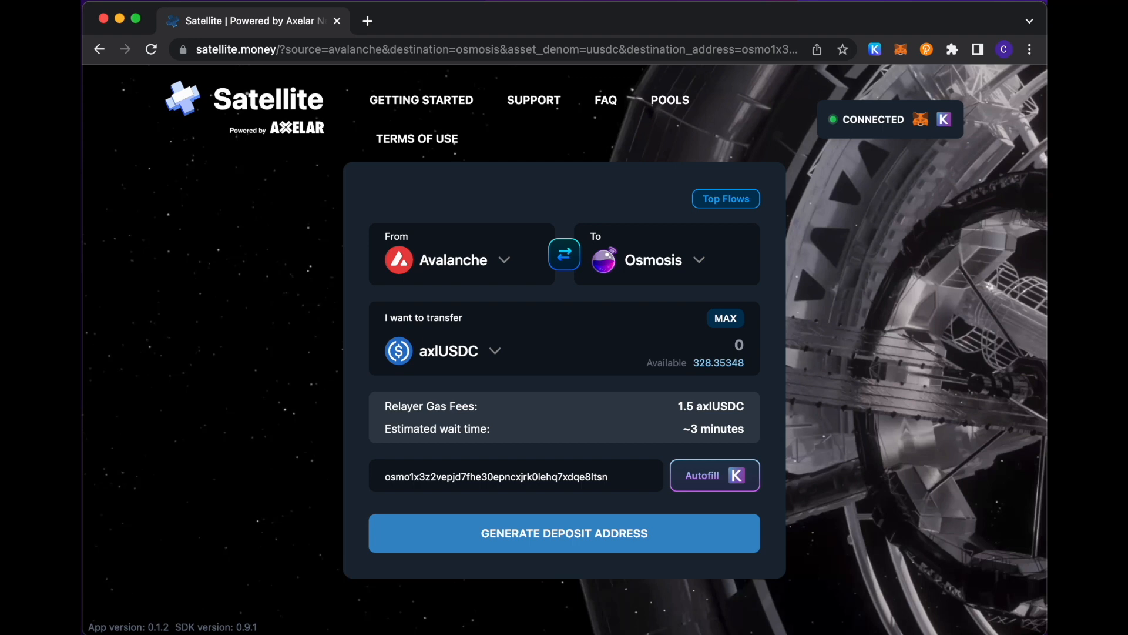
mouse_move(594, 391)
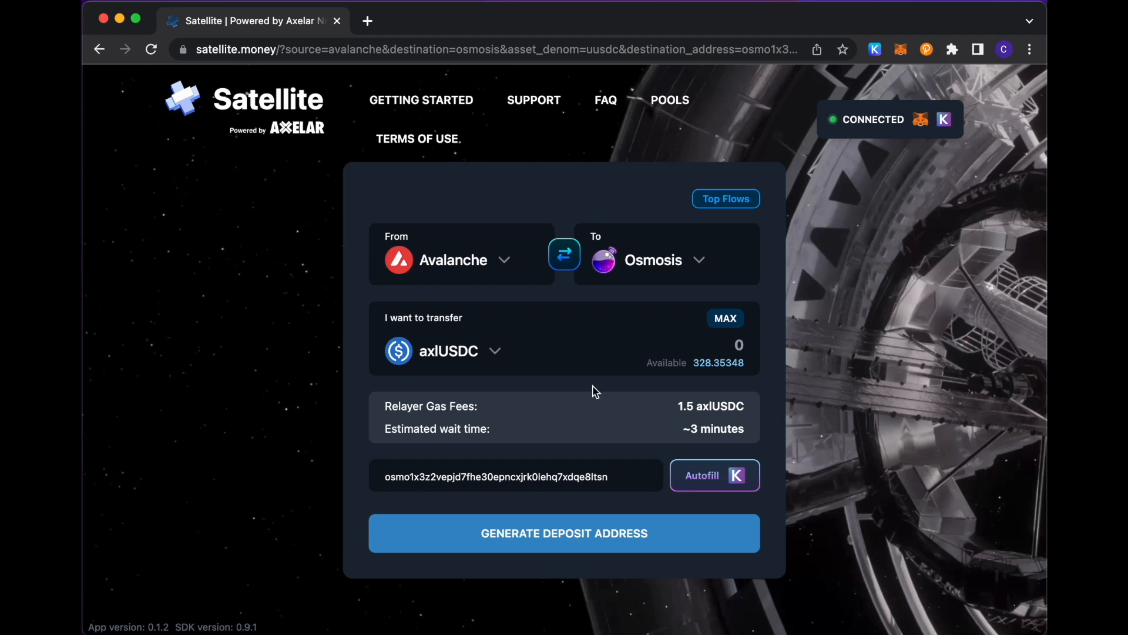
mouse_move(574, 541)
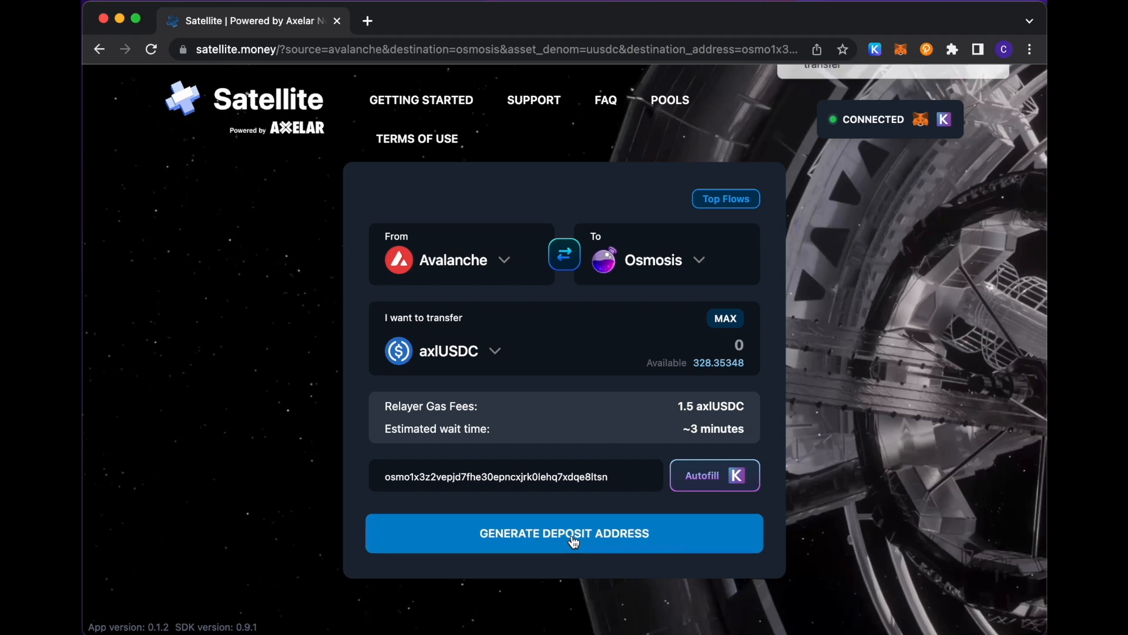
Step: Enter 5 axlUSDC as the amount and generate a deposit address
click(563, 533)
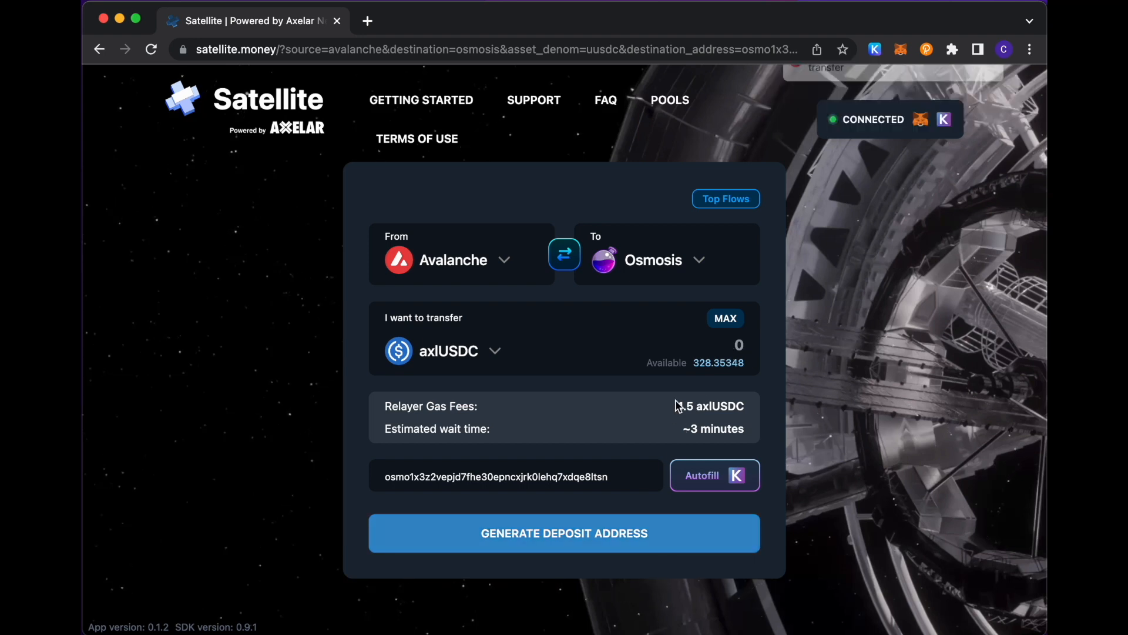
text(5)
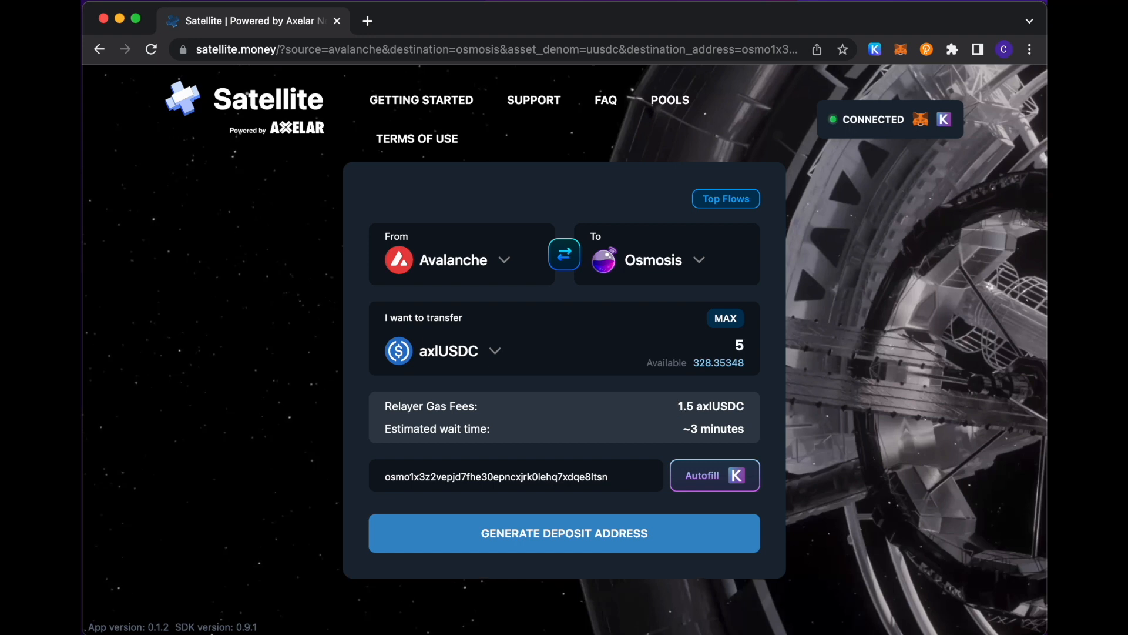
click(563, 532)
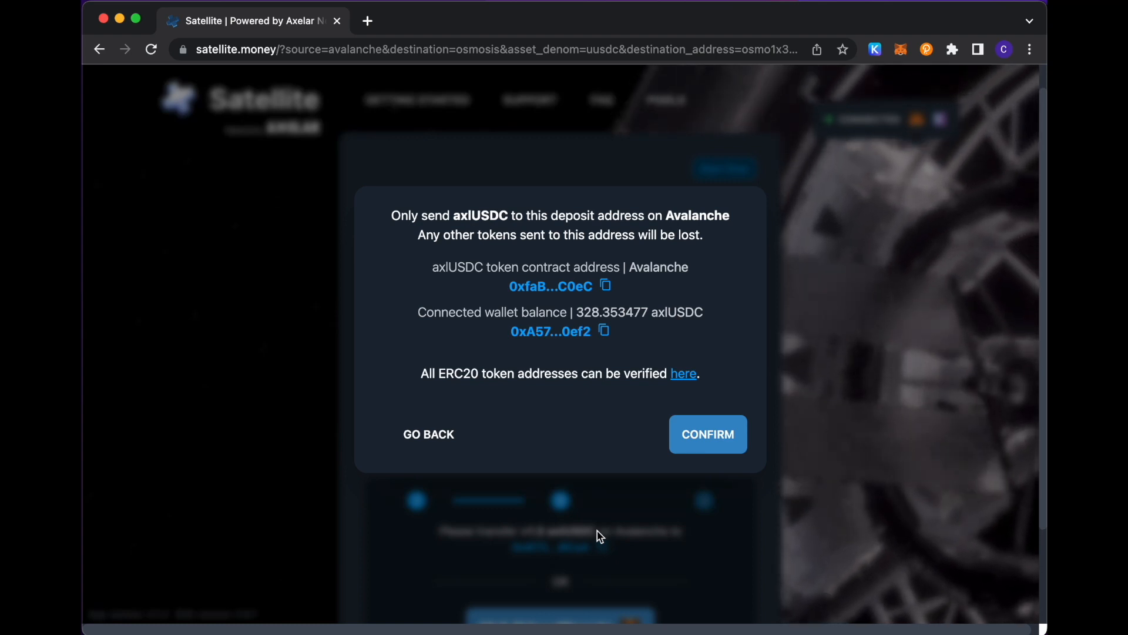
mouse_move(588, 440)
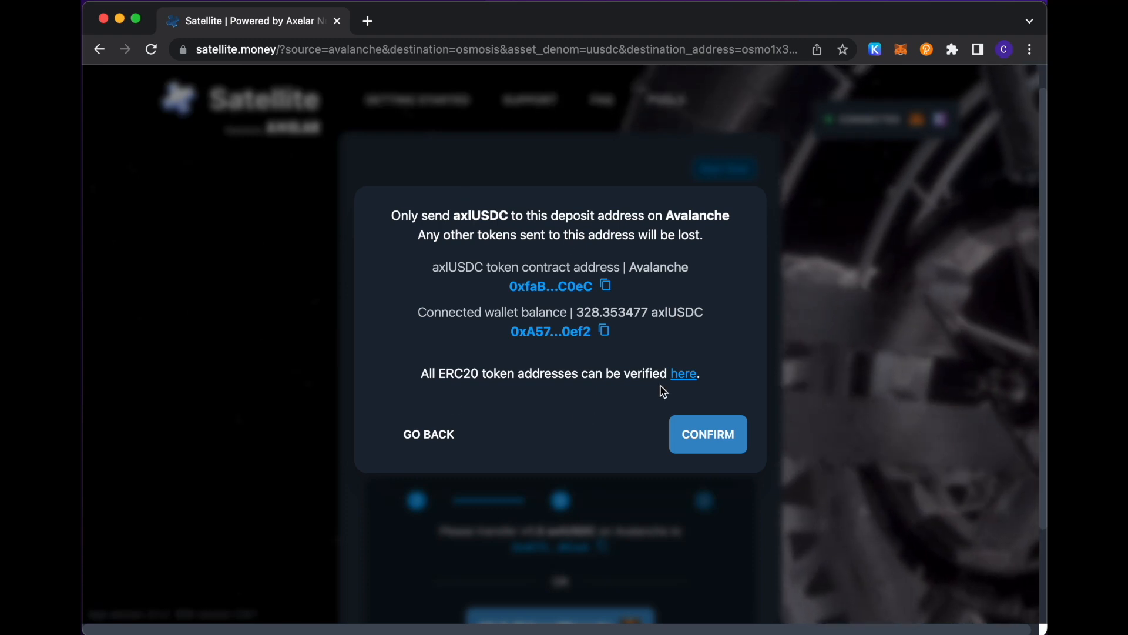
mouse_move(702, 297)
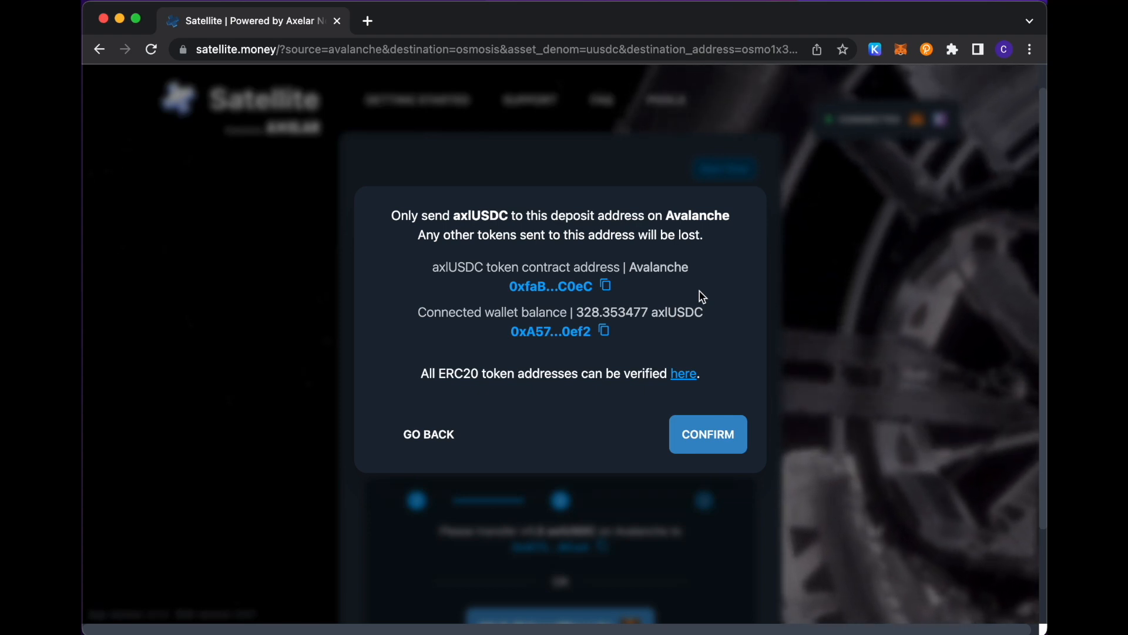
mouse_move(617, 292)
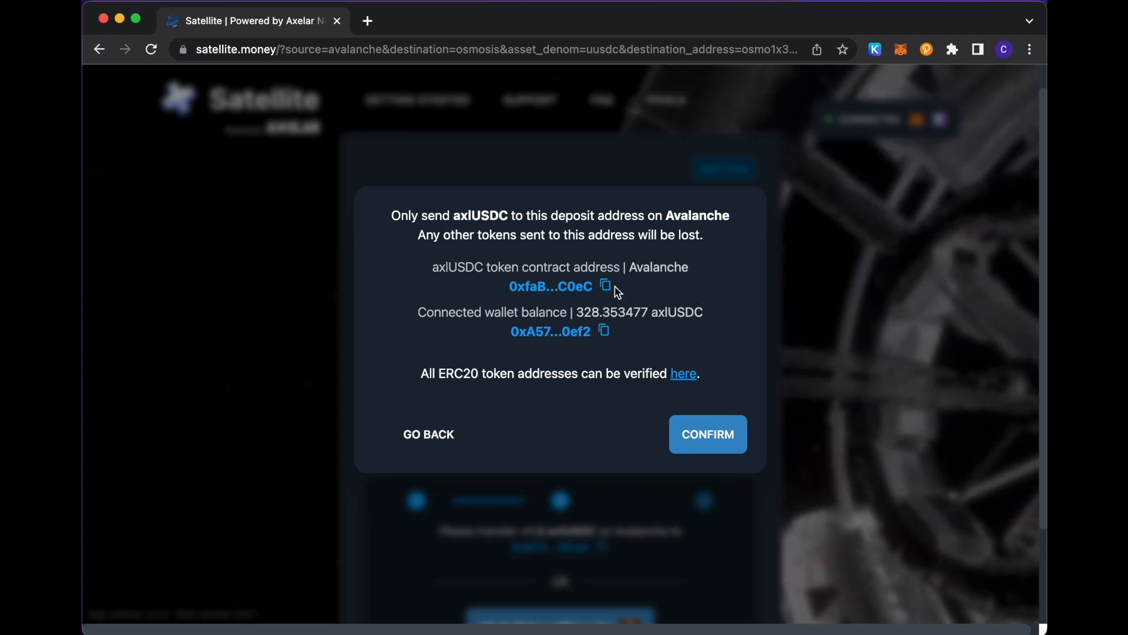
mouse_move(574, 302)
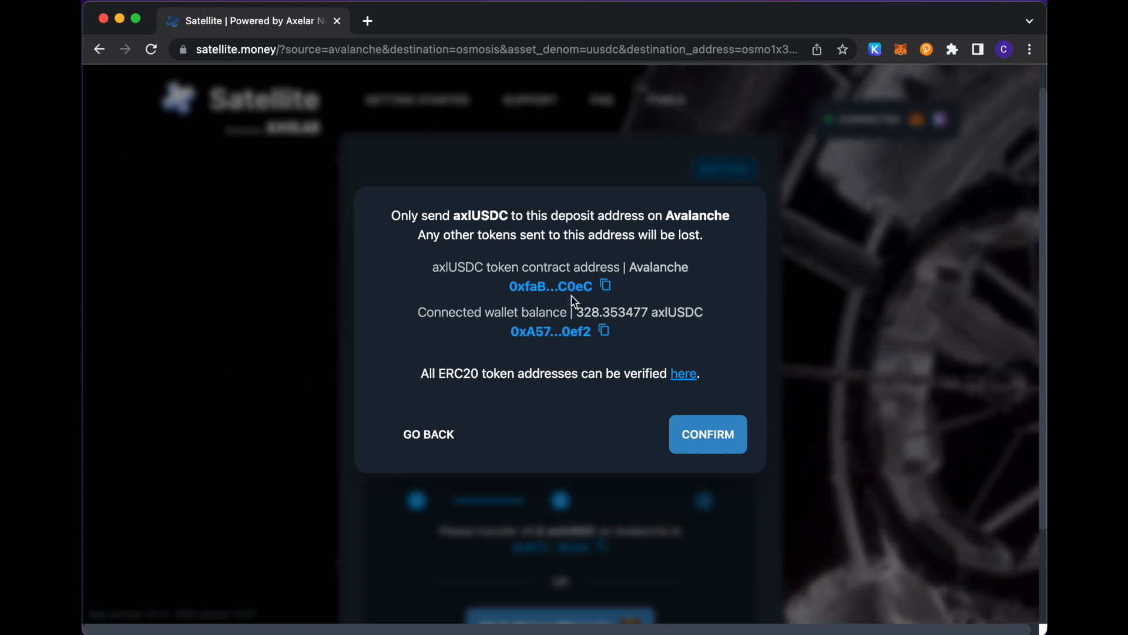
mouse_move(605, 294)
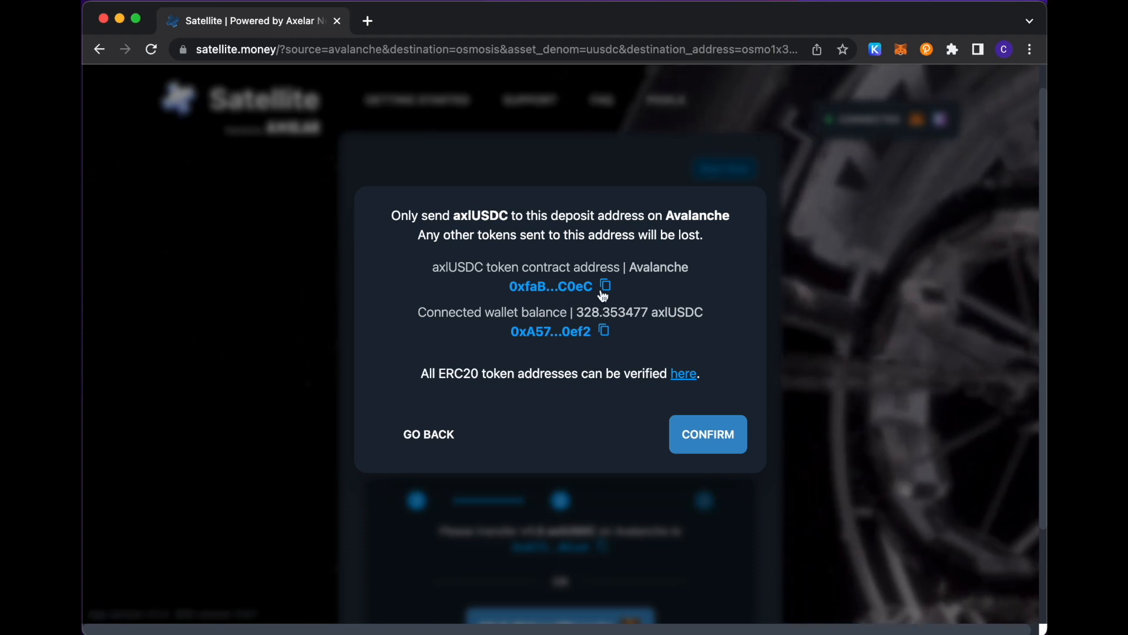
Step: Copy the axlUSDC contract address and confirm the Avalanche deposit warning
click(605, 286)
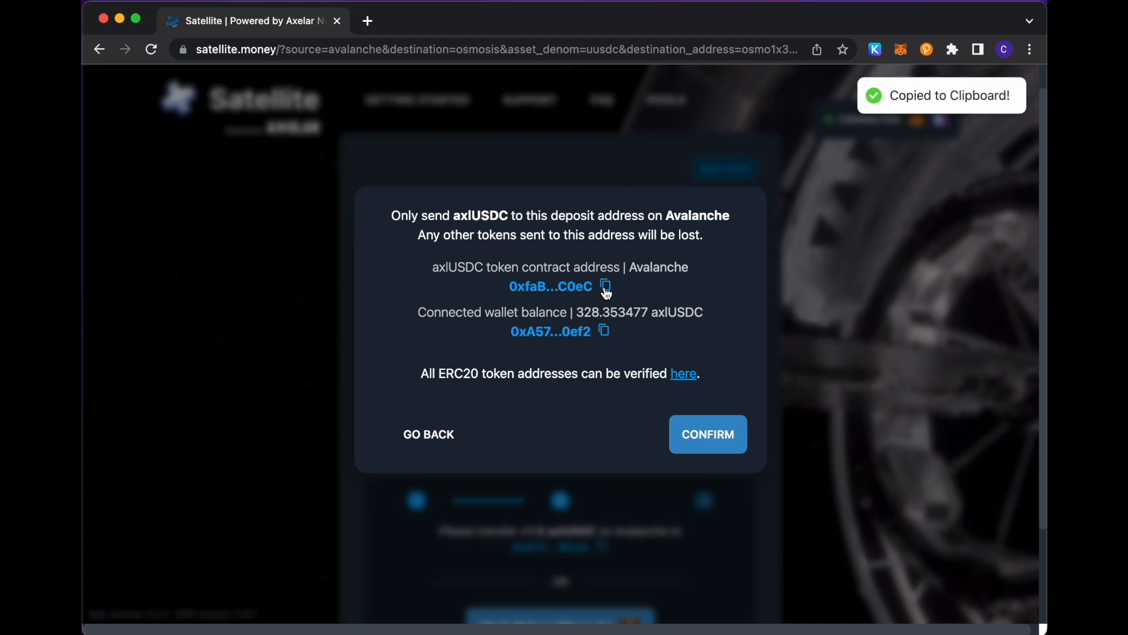
mouse_move(557, 316)
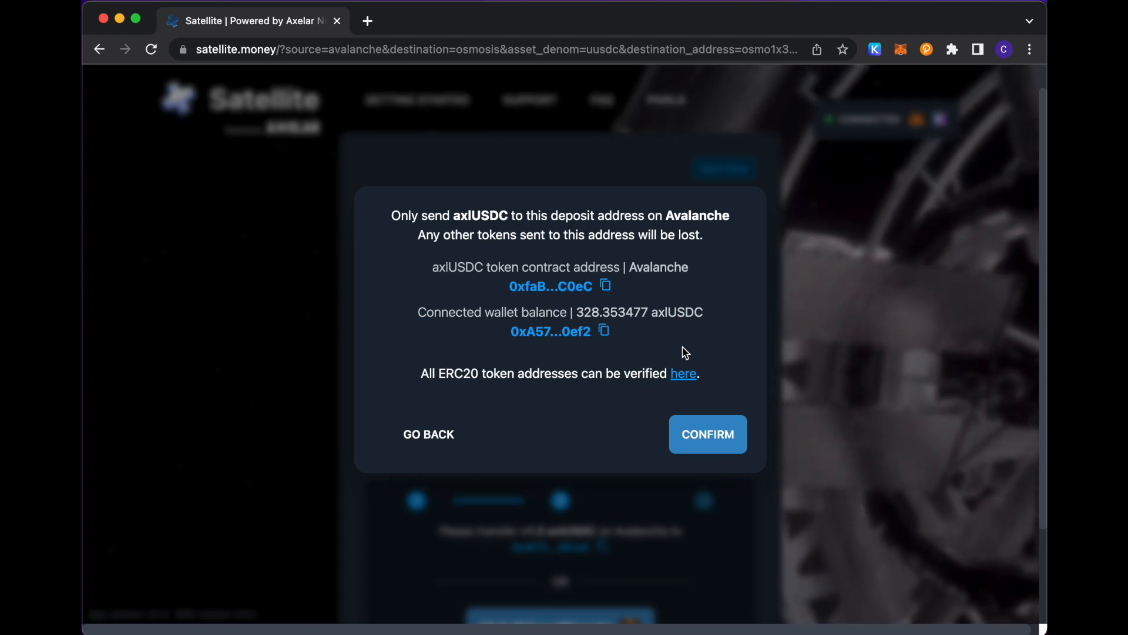
mouse_move(707, 439)
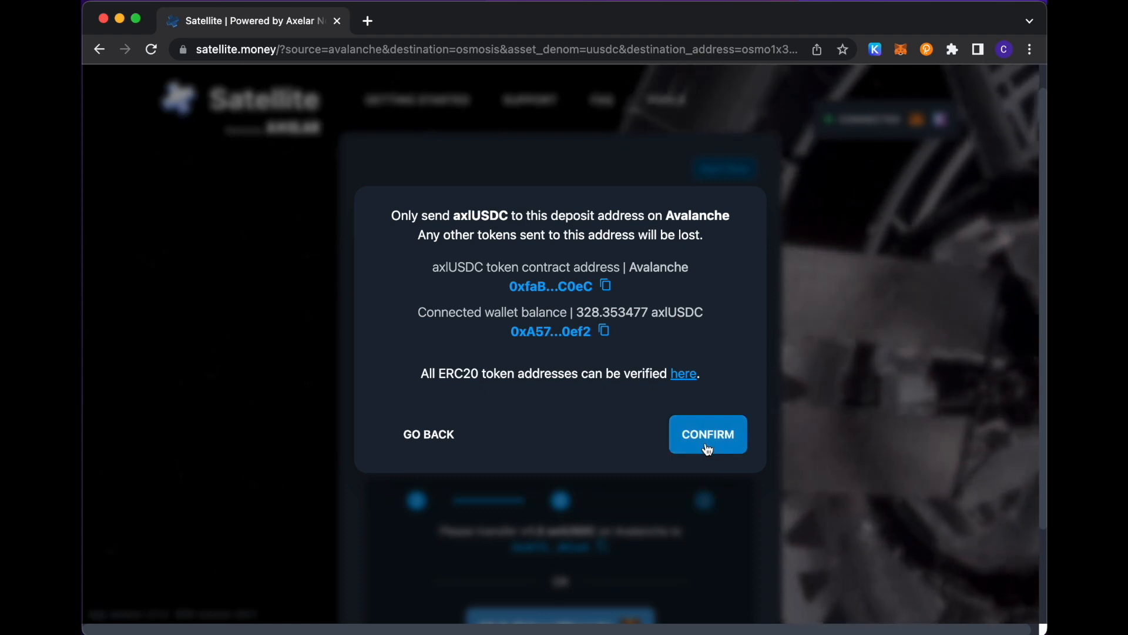
click(708, 434)
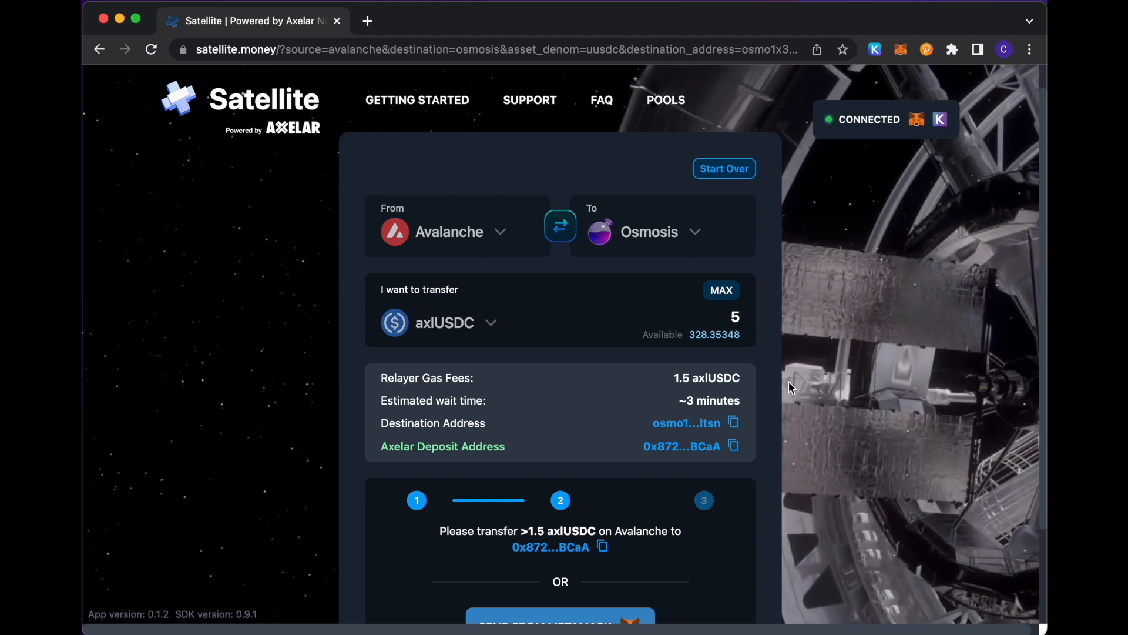
Step: Send the 5 axlUSDC deposit from MetaMask, bringing up its transaction request
scroll(down, 3)
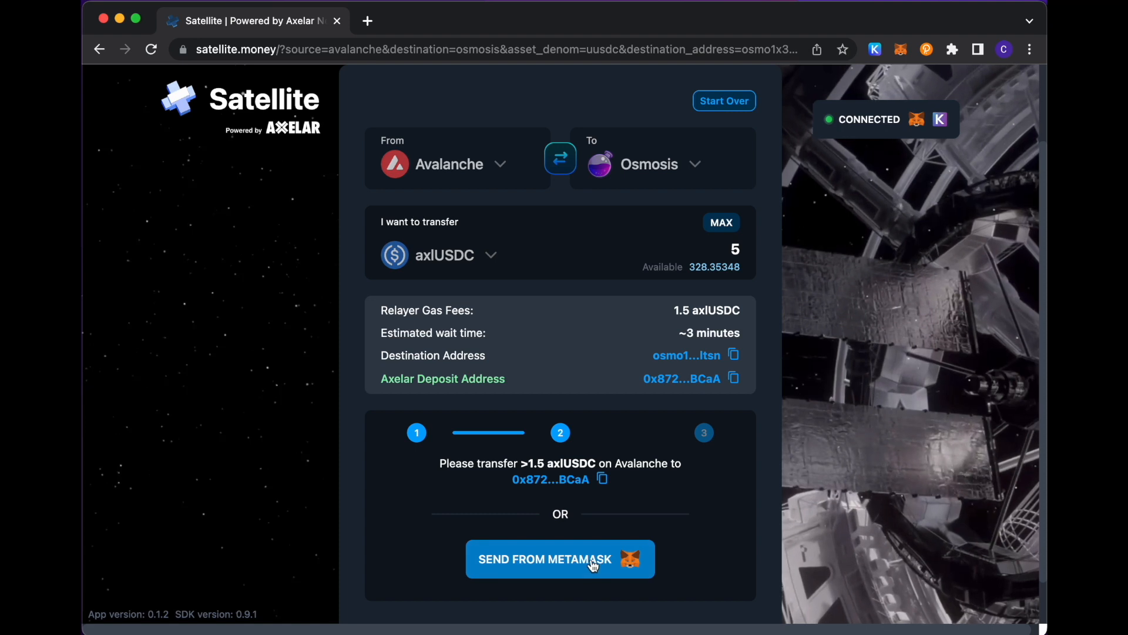
click(560, 559)
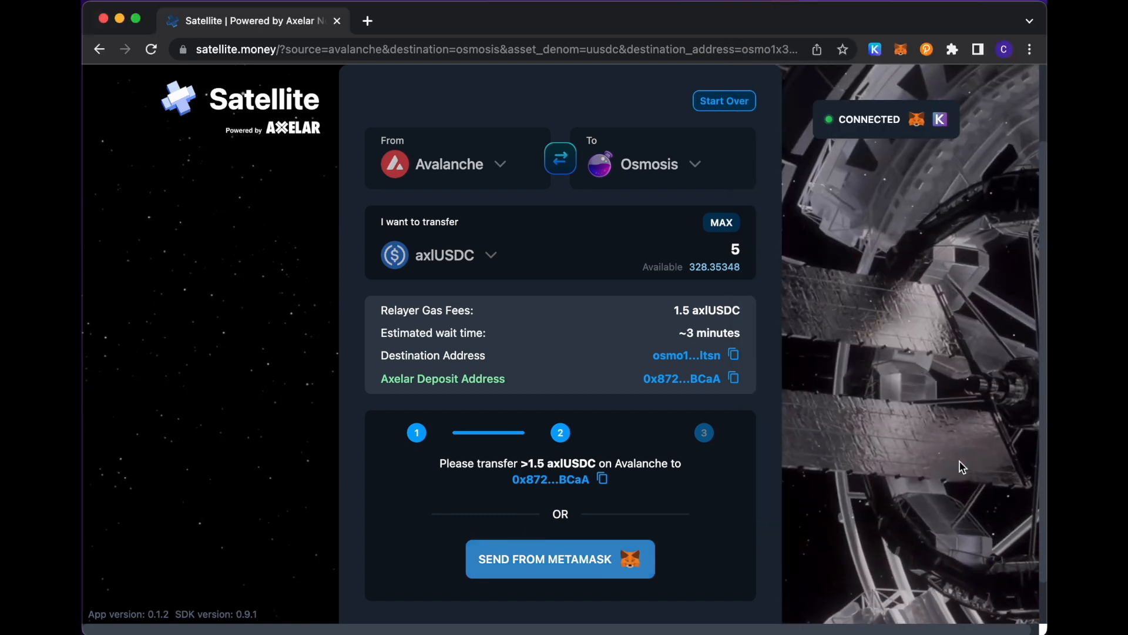
click(560, 559)
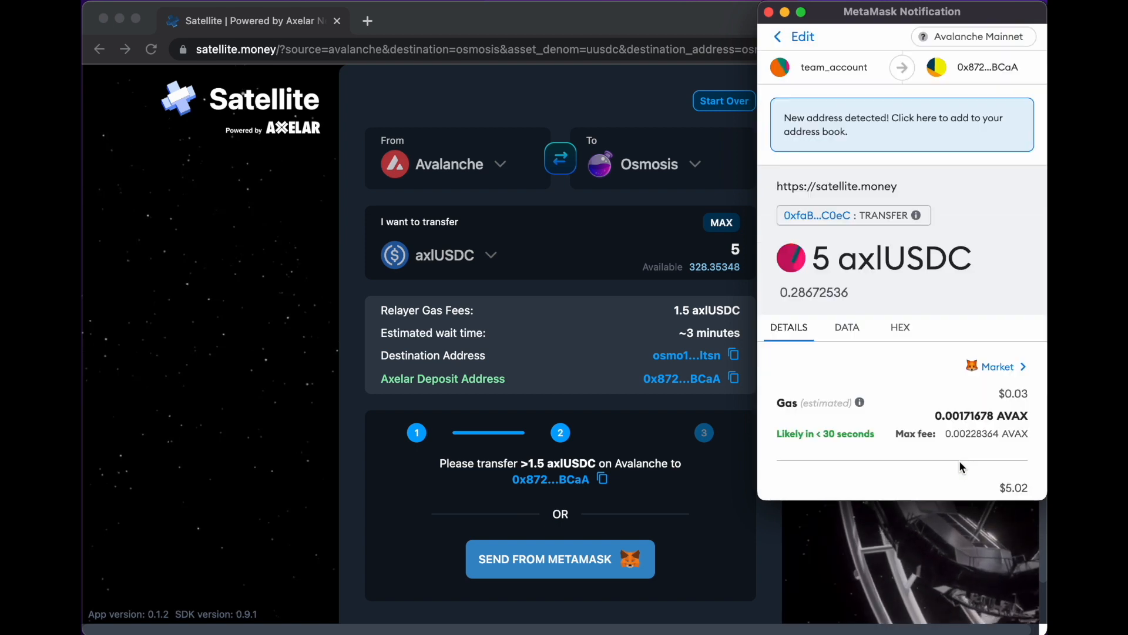
mouse_move(948, 398)
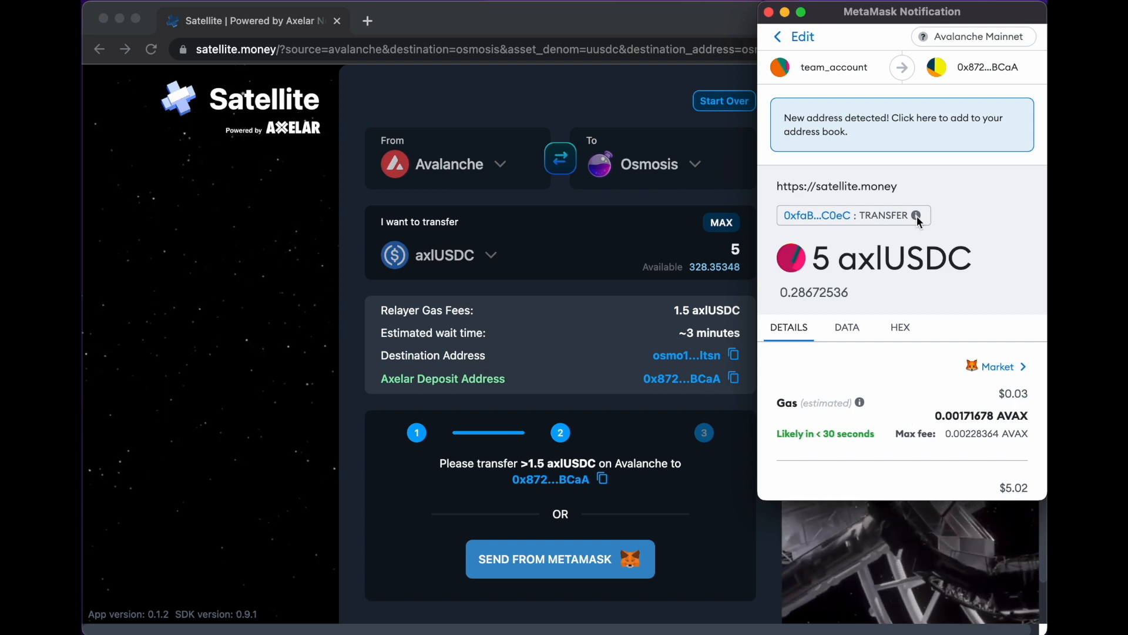
mouse_move(956, 119)
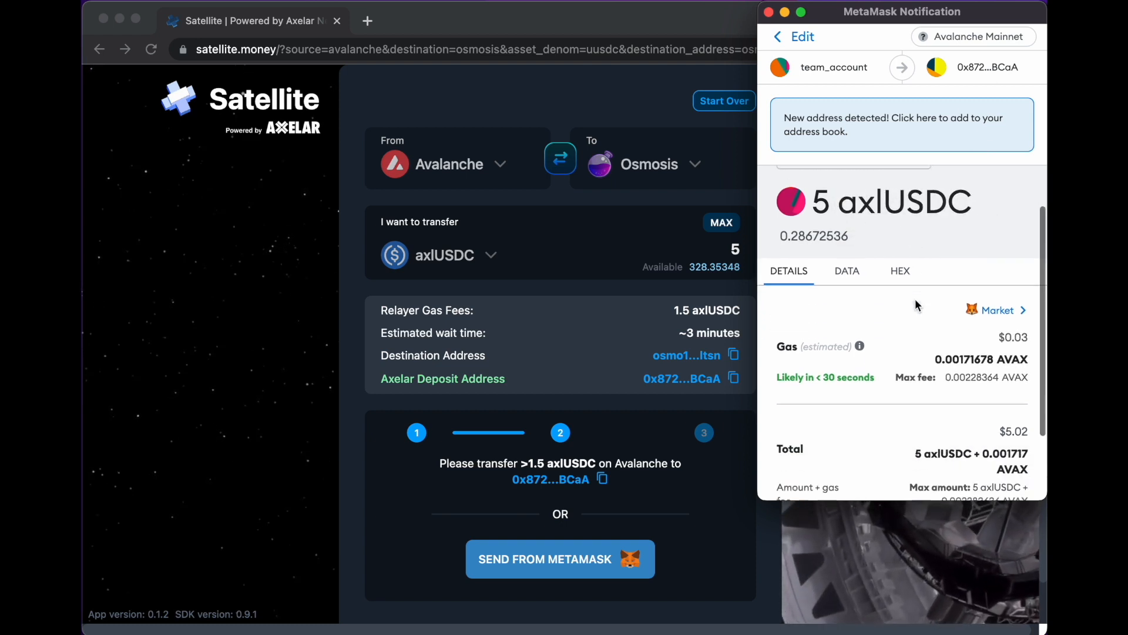
Step: Confirm the 5 axlUSDC Avalanche transfer to the Axelar deposit address in MetaMask
scroll(down, 3)
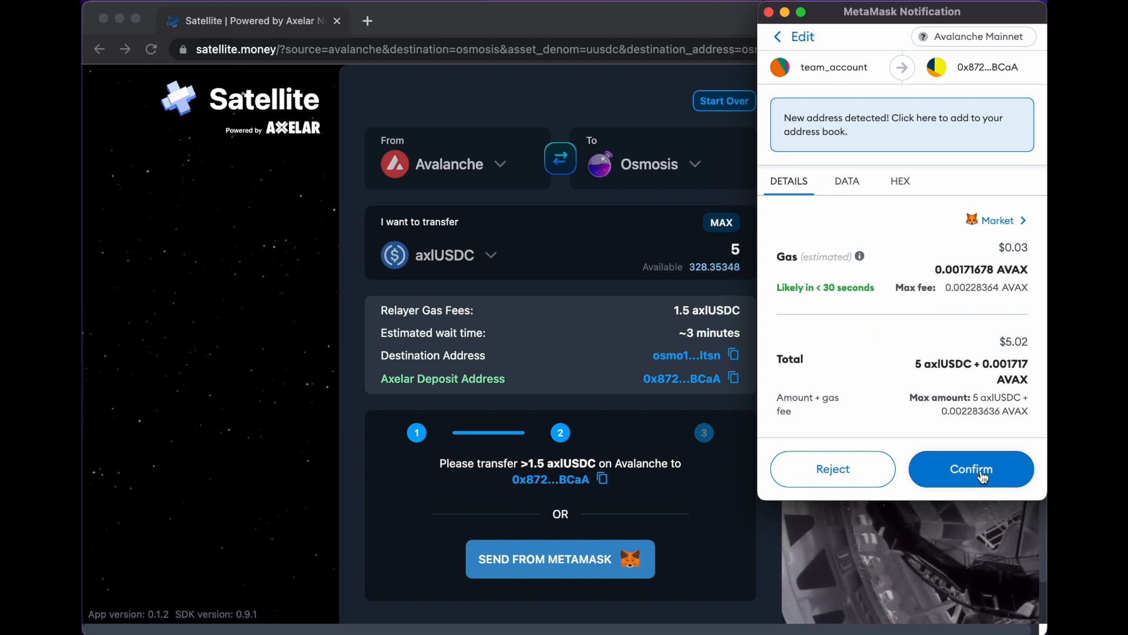
click(971, 469)
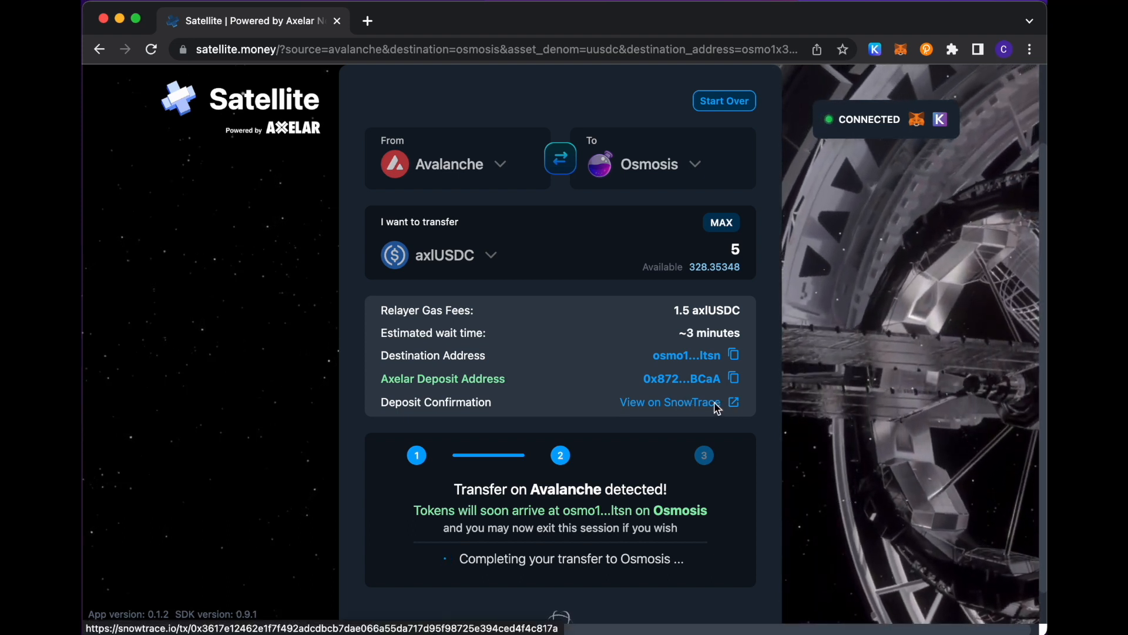
Step: View the 5 axlUSDC deposit transaction on SnowTrace to confirm it succeeded
click(670, 402)
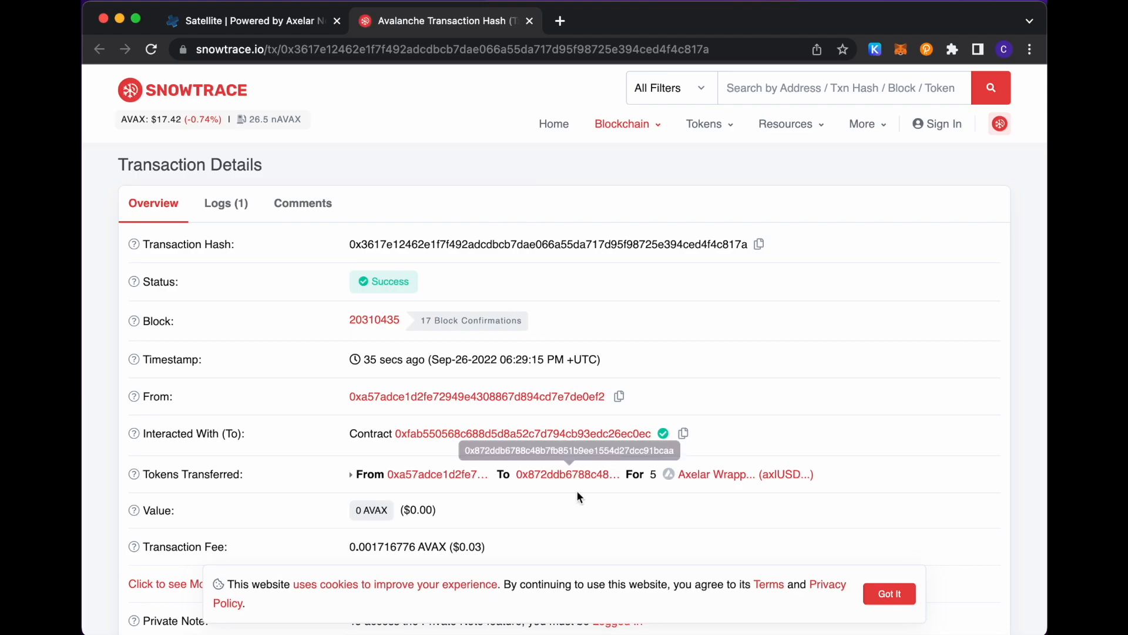
mouse_move(684, 457)
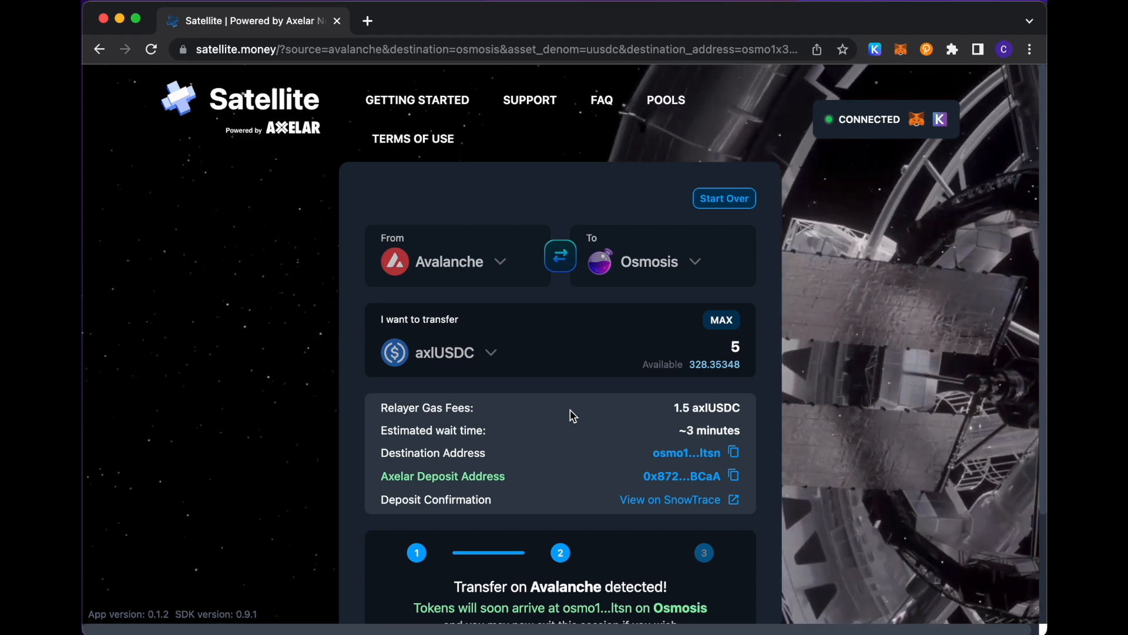
Step: Bring up the Getting Started resources: video, guide, token contracts and minimum amounts
click(417, 100)
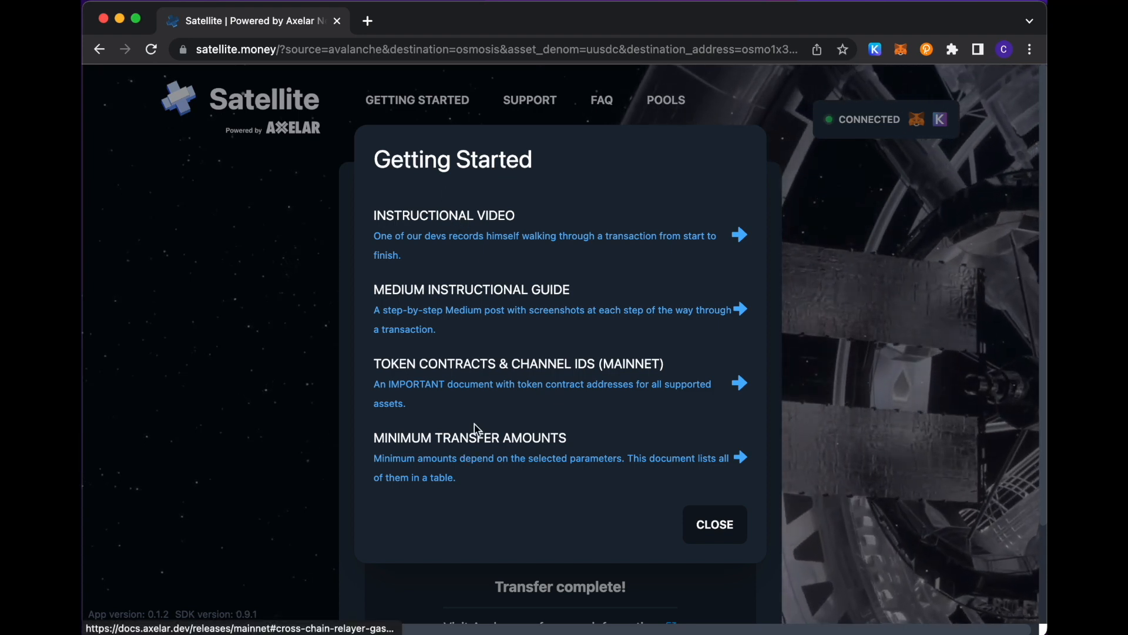
mouse_move(493, 217)
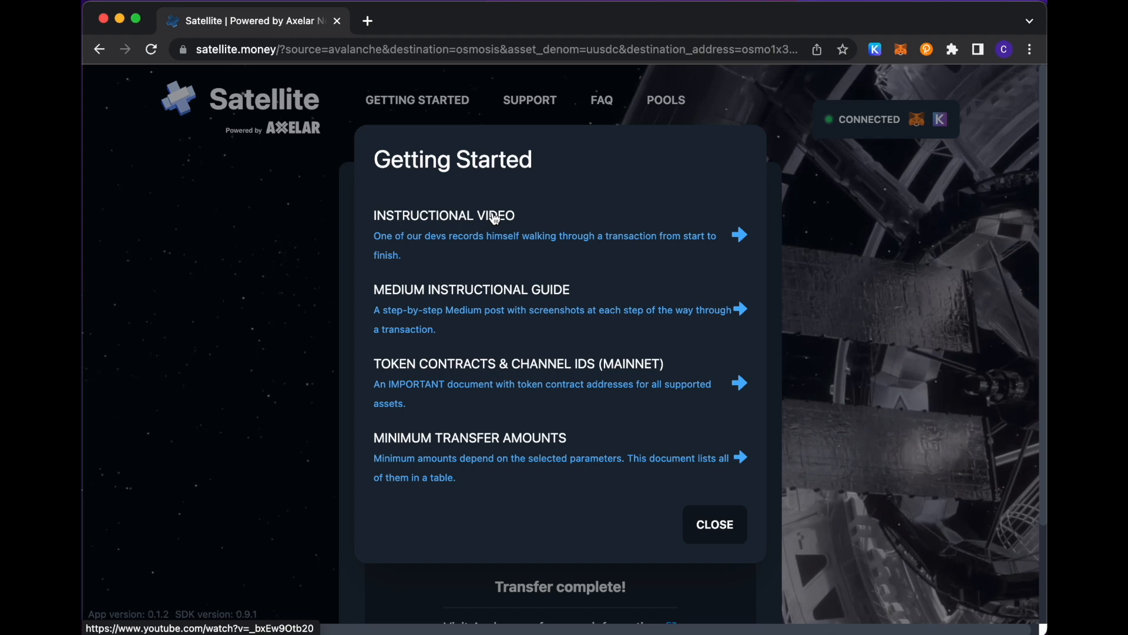
mouse_move(485, 298)
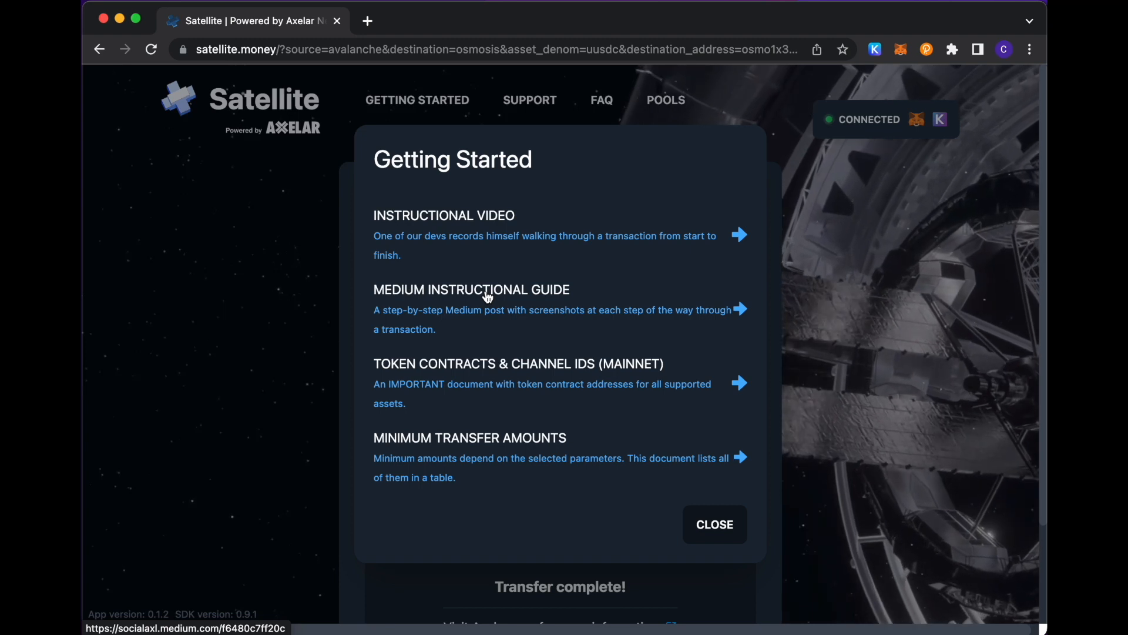
mouse_move(504, 373)
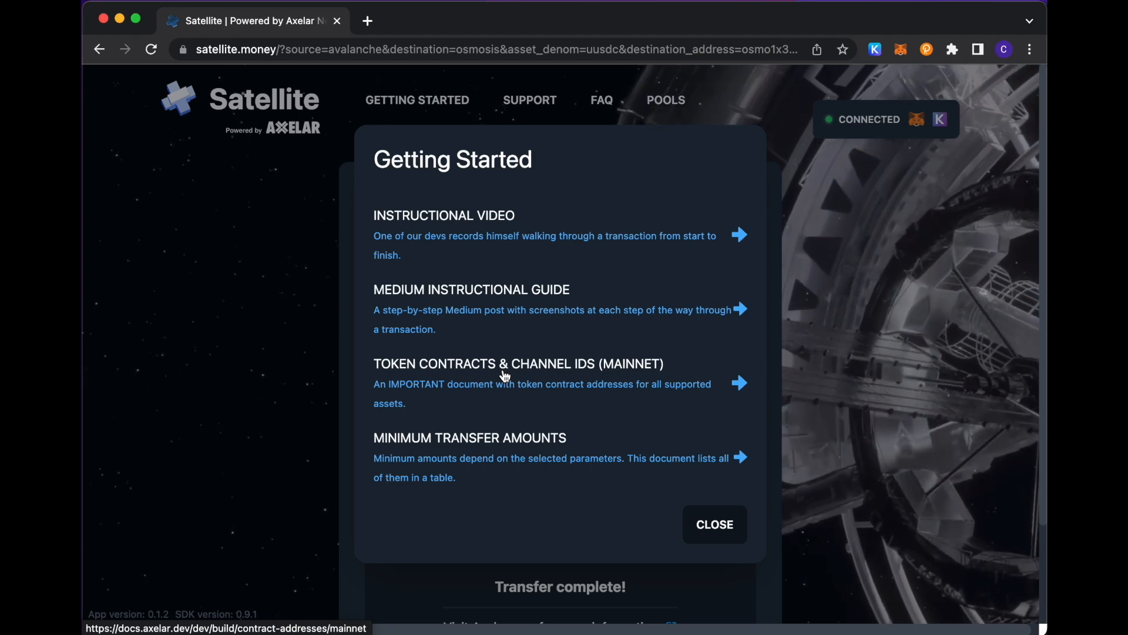
mouse_move(549, 467)
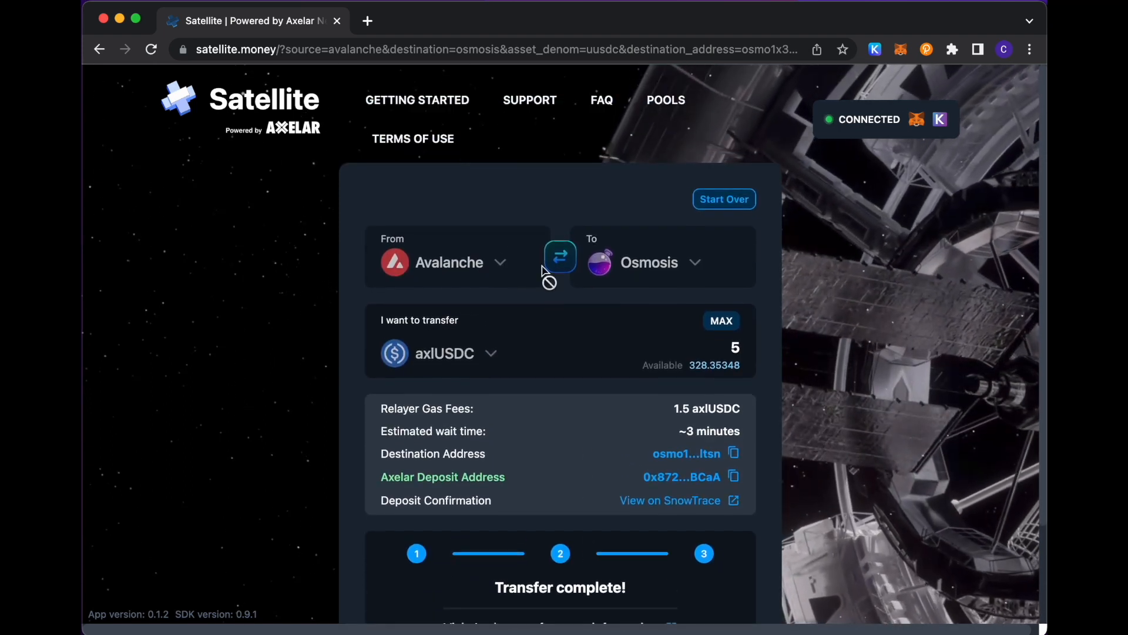
Step: Bring up Get Support: deposit recovery, transaction history, ticket filing and community links
click(530, 100)
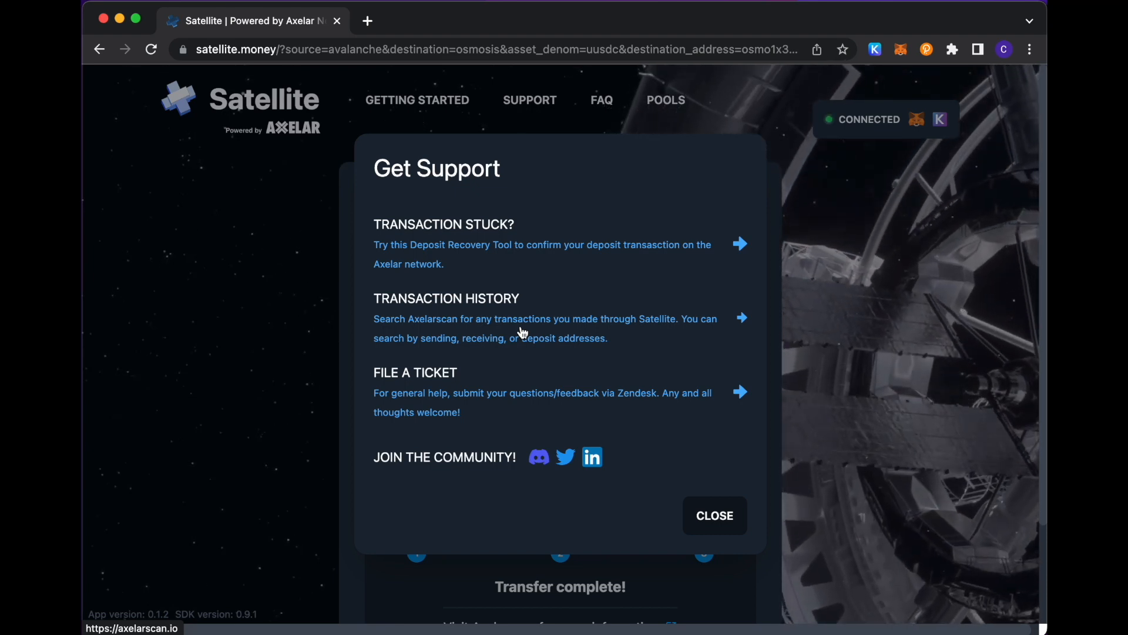
mouse_move(504, 281)
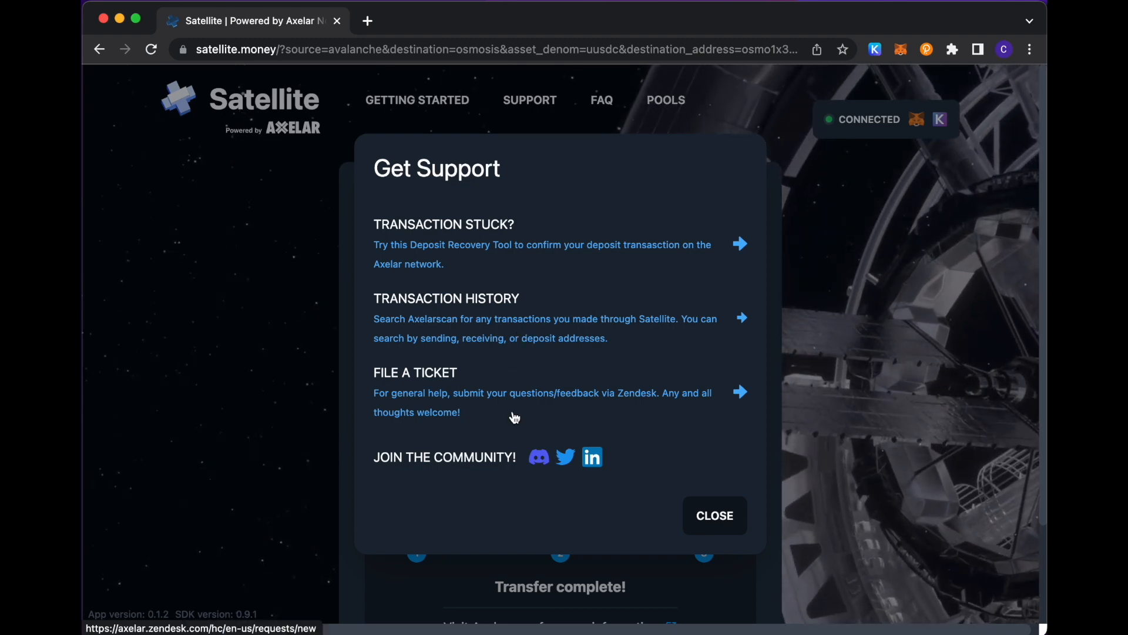
mouse_move(600, 395)
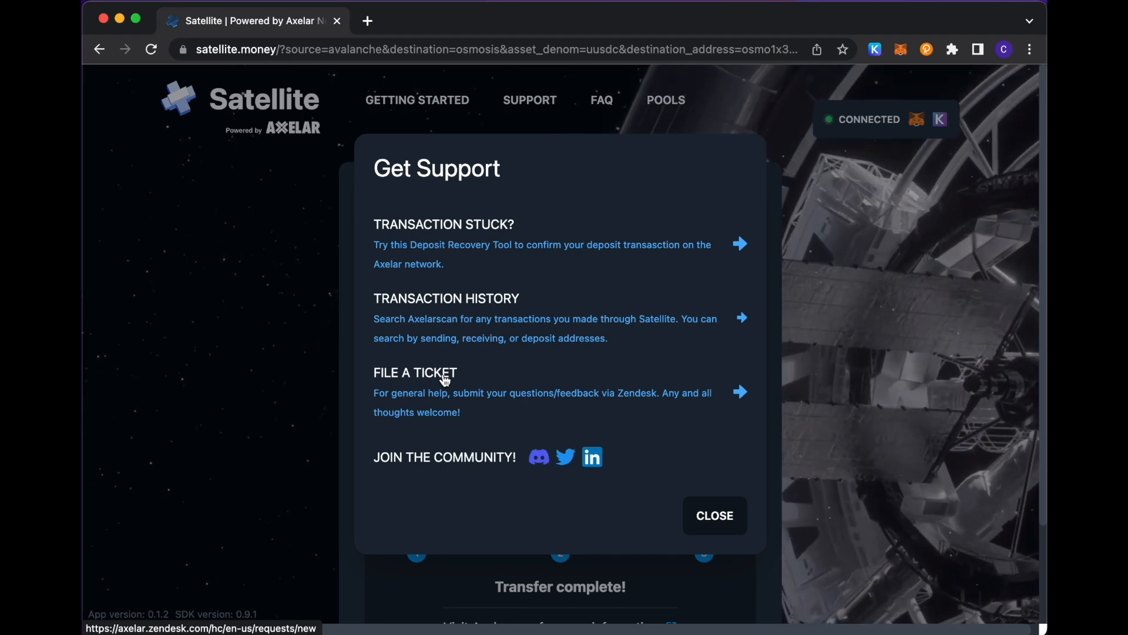
mouse_move(447, 315)
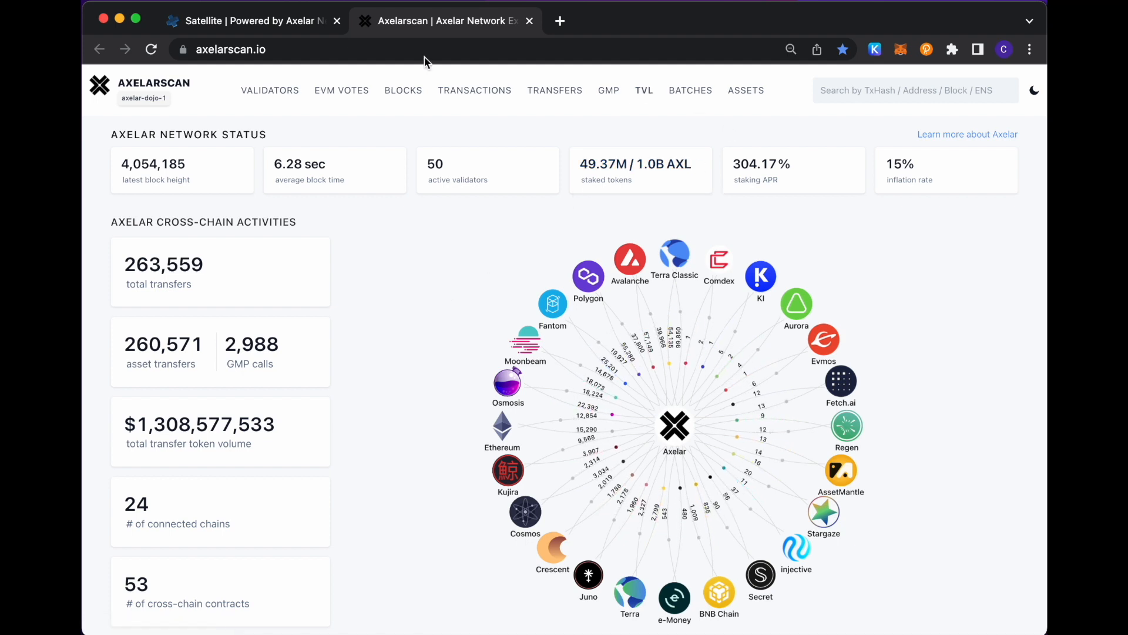
mouse_move(251, 20)
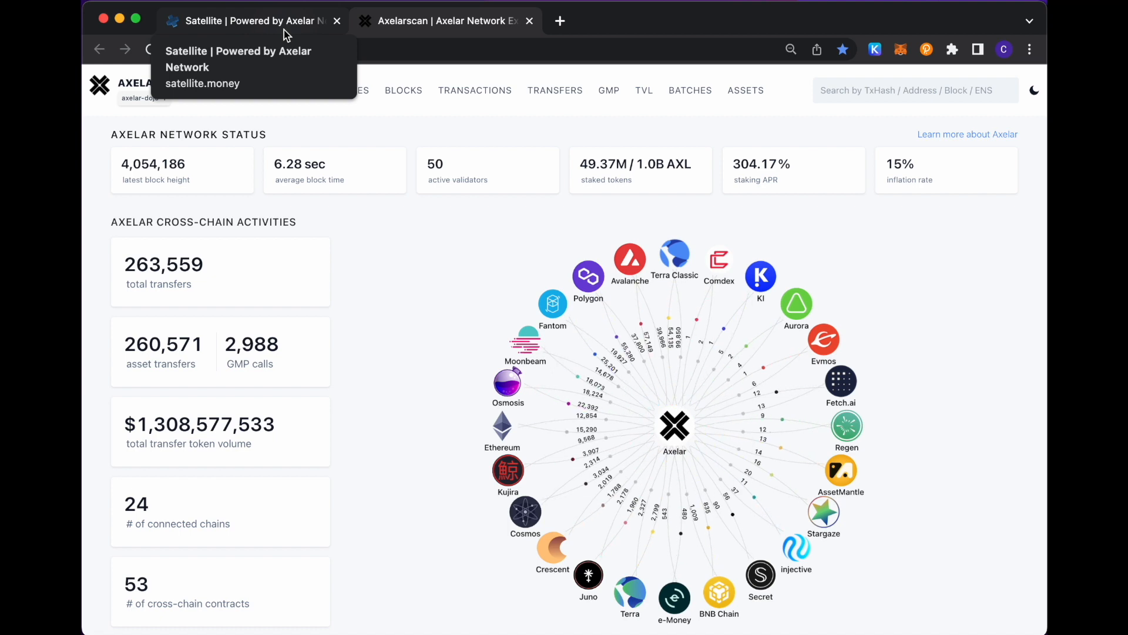
Step: Return from Axelarscan to the Satellite page and dismiss the Get Support panel
click(251, 19)
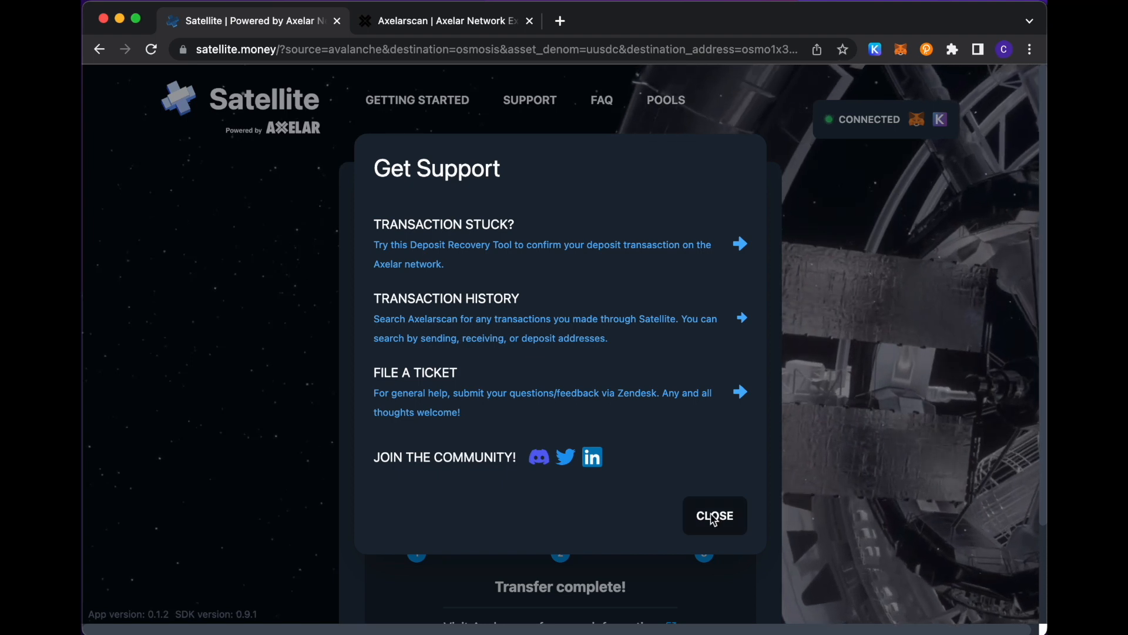
click(713, 515)
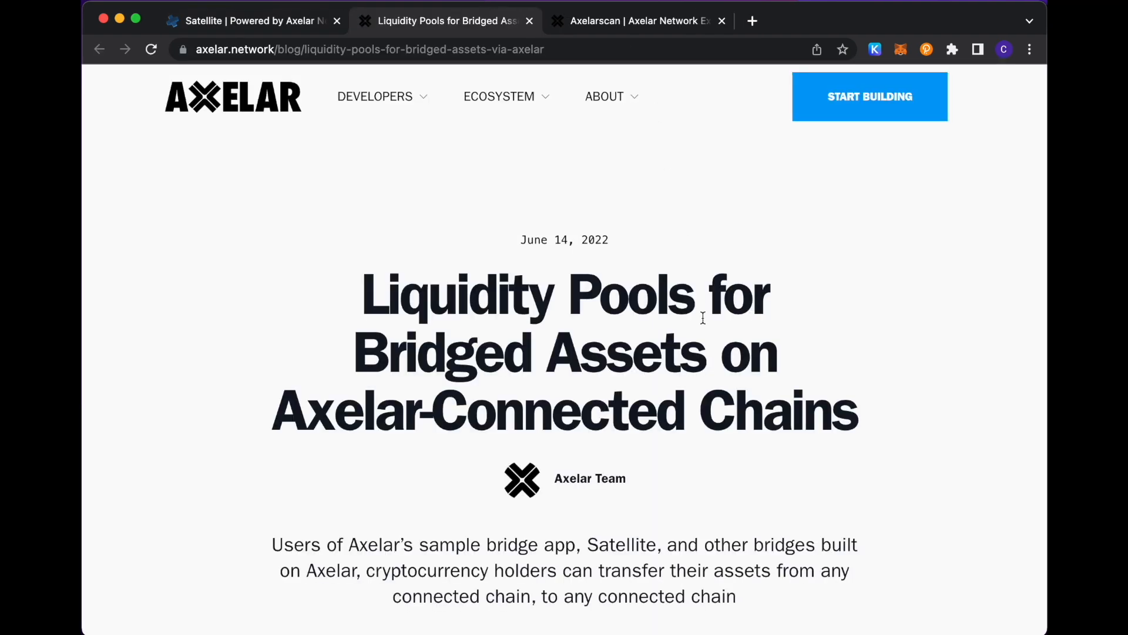
Step: Scroll through the blog's axlUSDC, axlDAI and axlWETH liquidity pool table for Osmosis and Curve
scroll(down, 3)
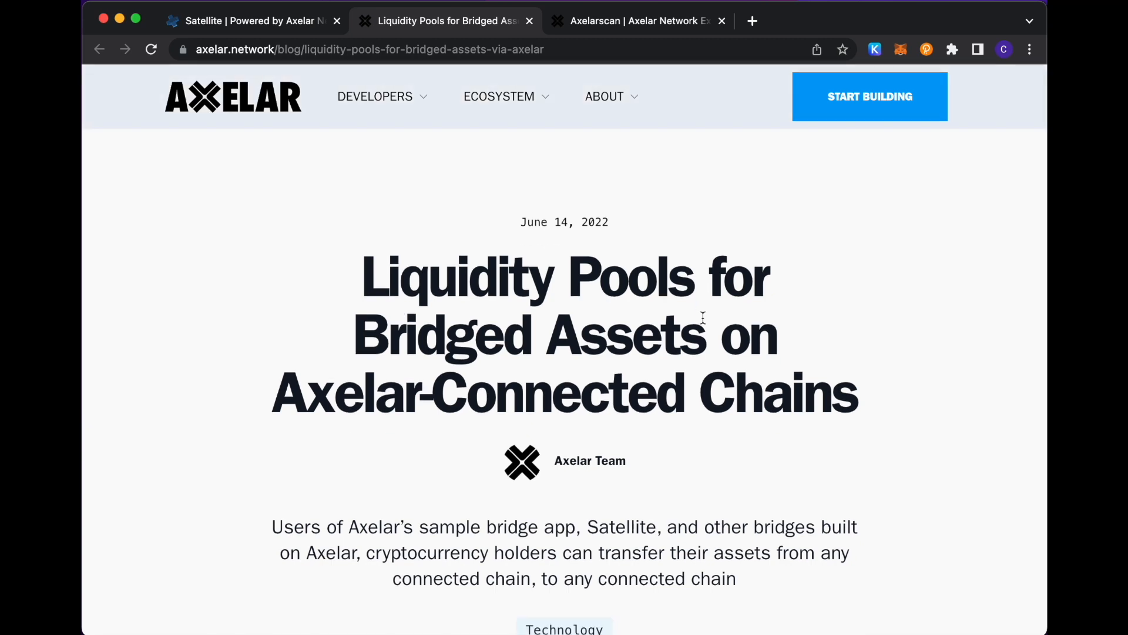
scroll(down, 3)
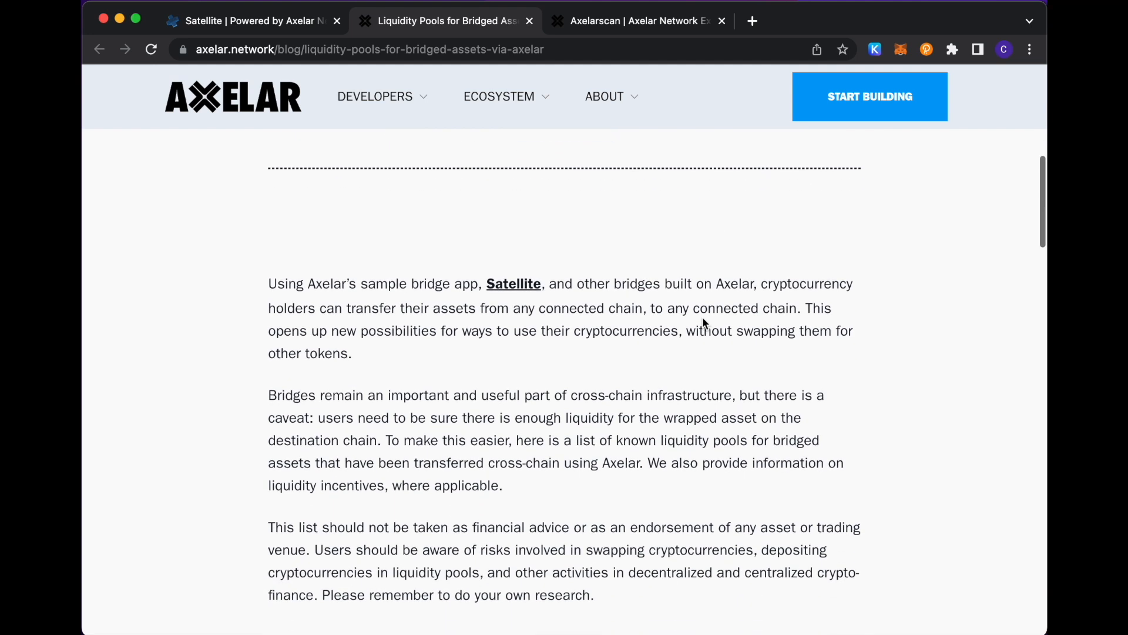
scroll(down, 3)
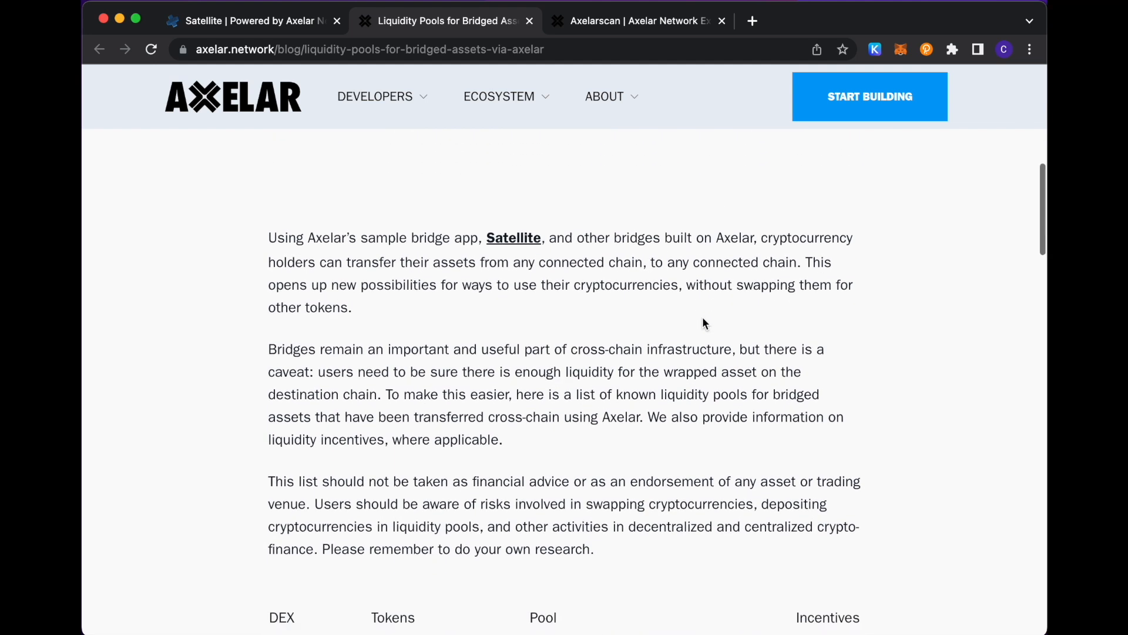
scroll(down, 3)
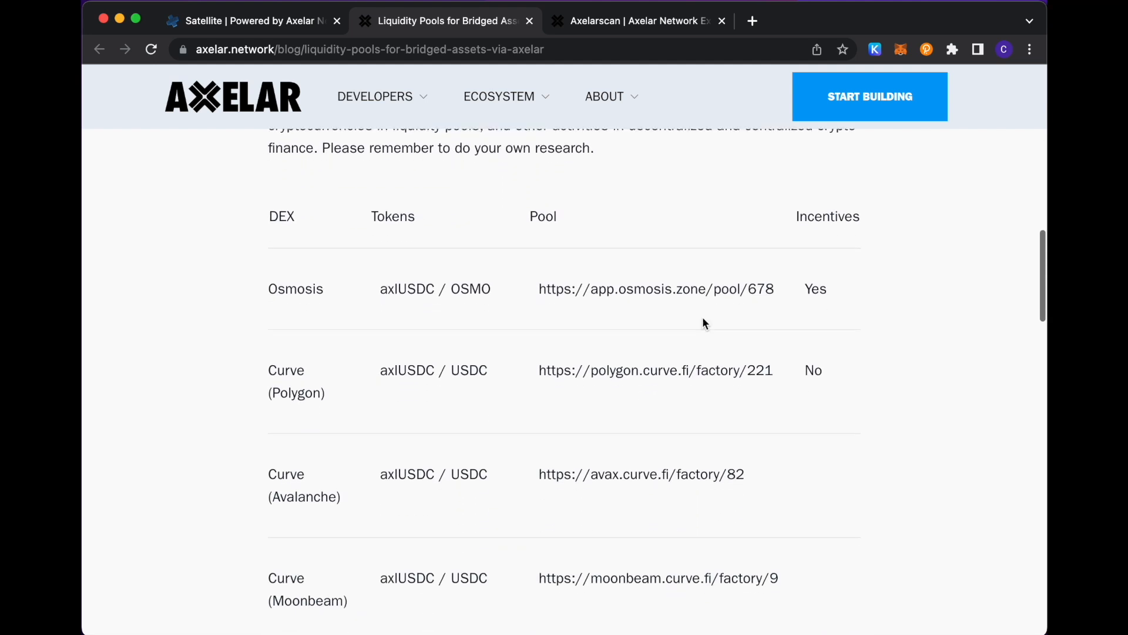
scroll(down, 3)
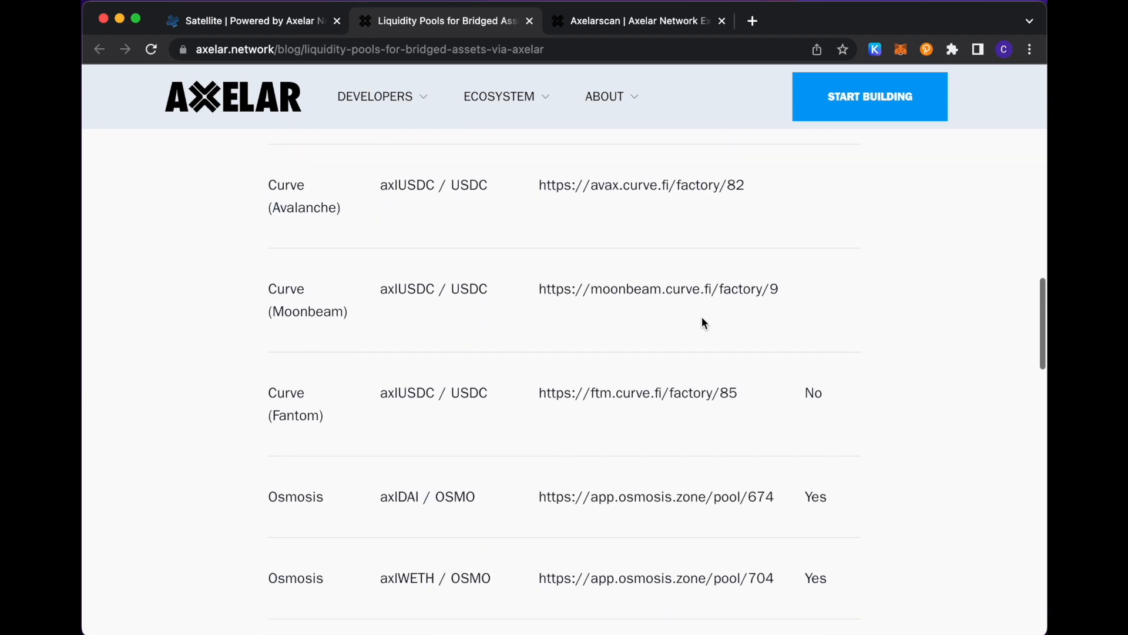
scroll(down, 3)
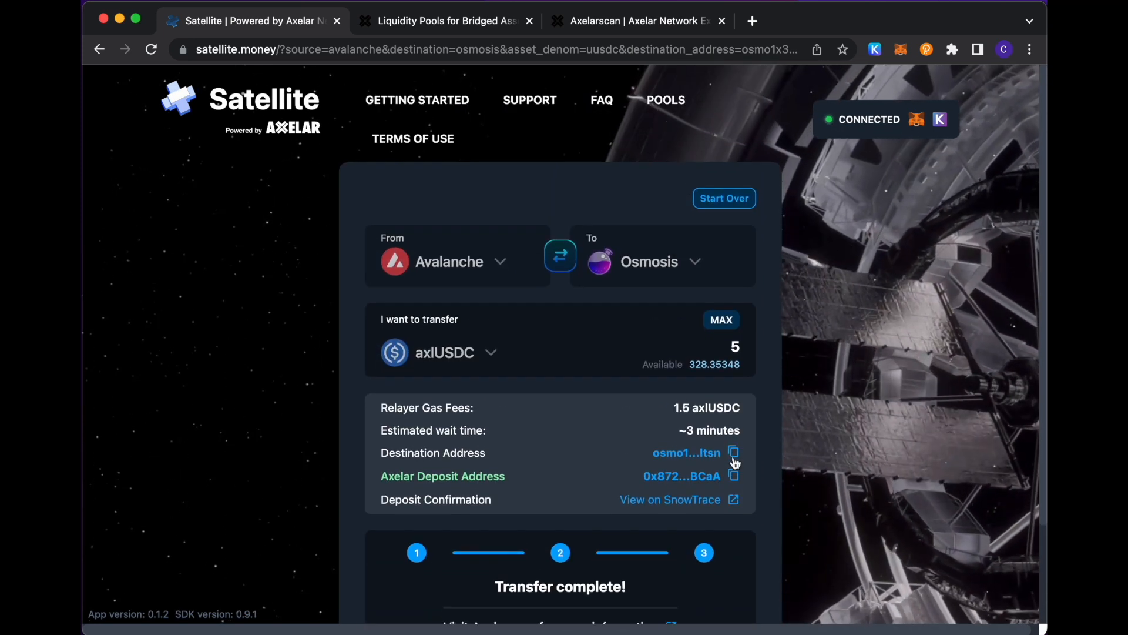
mouse_move(743, 301)
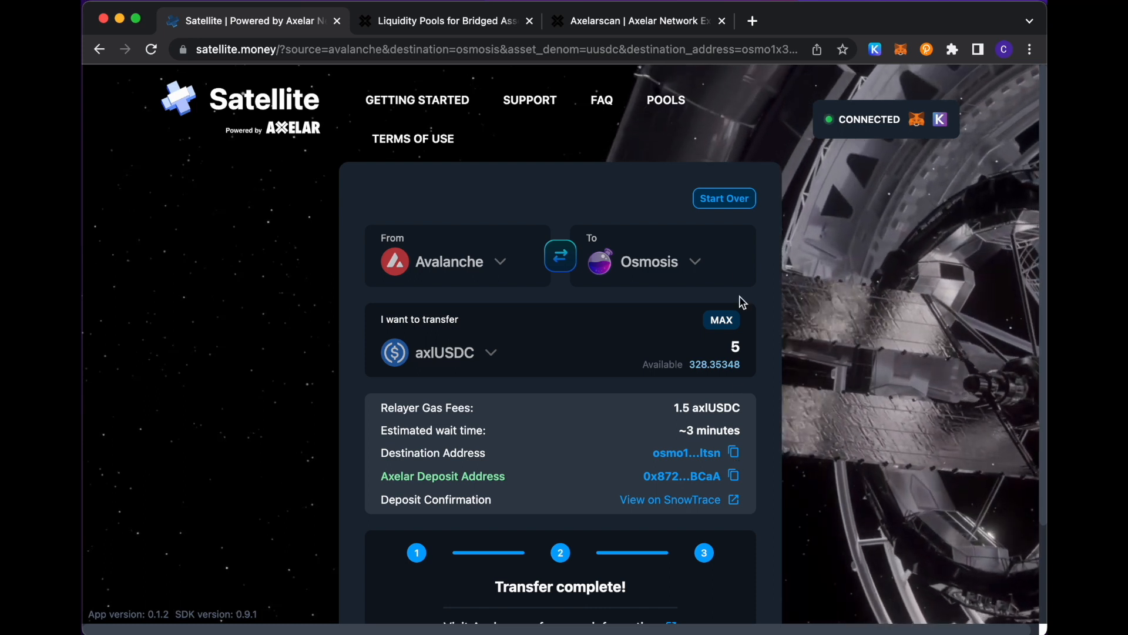
Step: Start over and reverse the route so axlUSDC goes from Osmosis to Ethereum
click(724, 198)
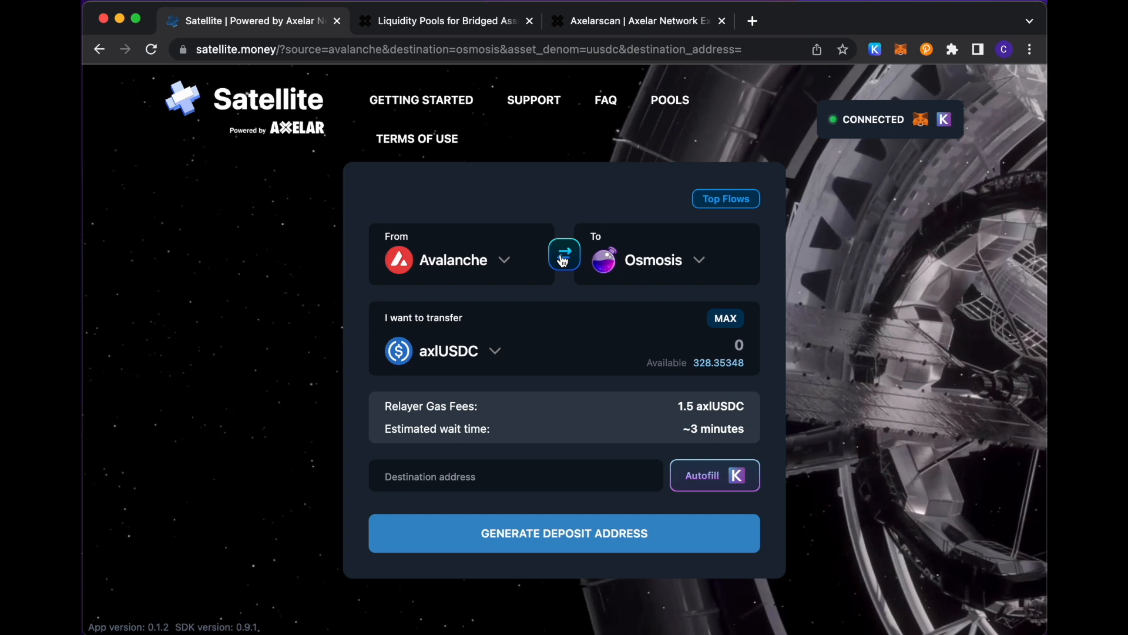
click(564, 254)
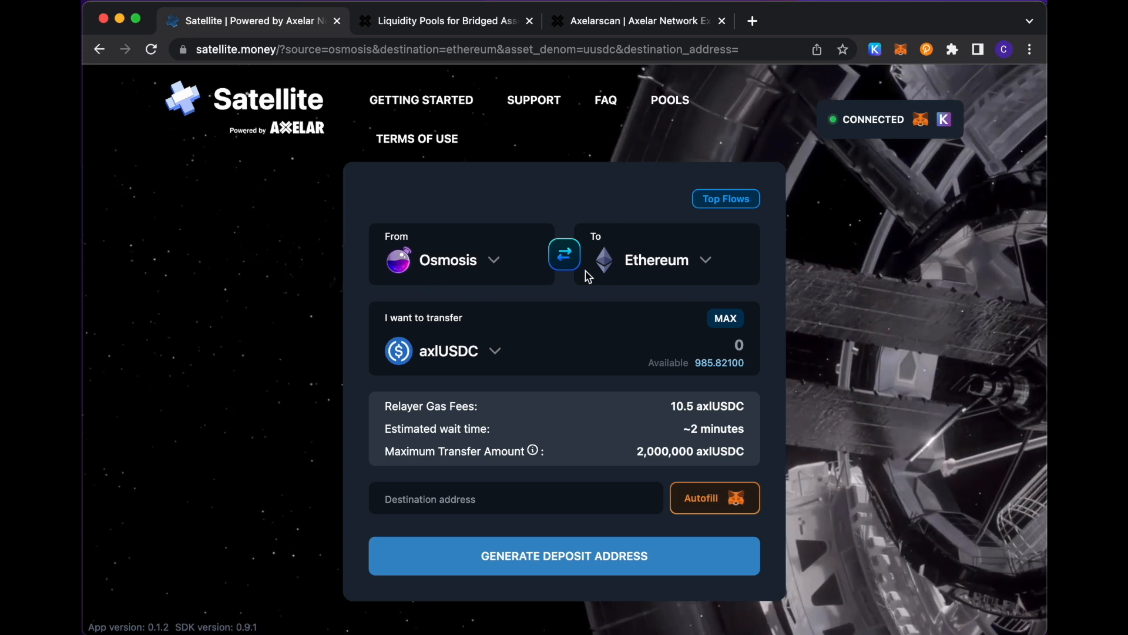
mouse_move(459, 265)
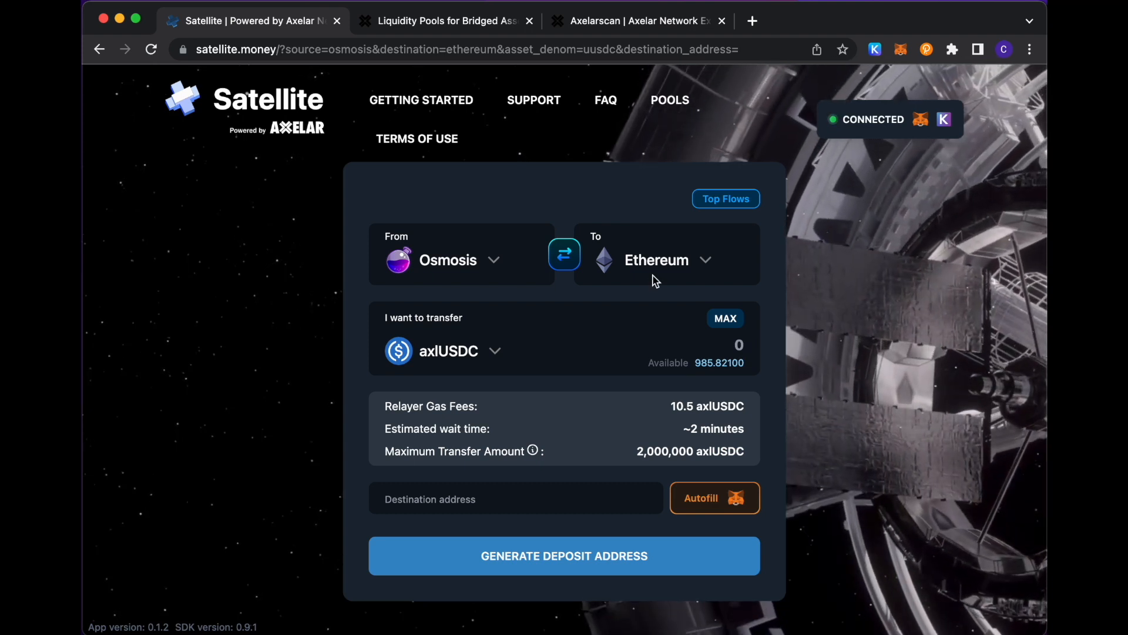
Step: Enter 25 axlUSDC, autofill the wallet's Ethereum address and generate the deposit address
text(25)
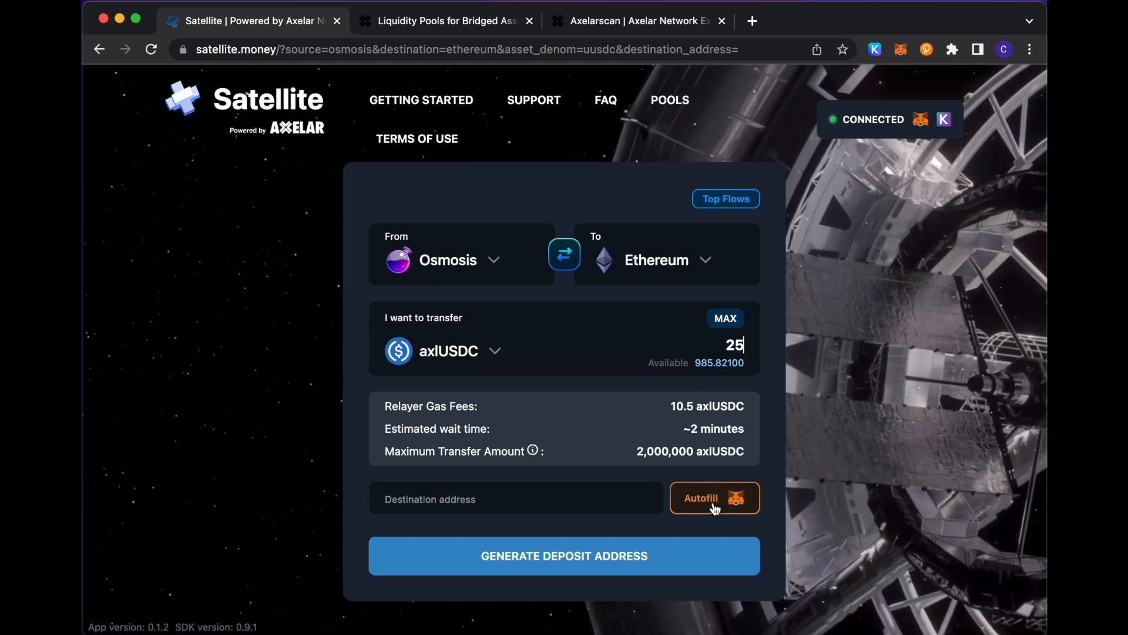
click(714, 498)
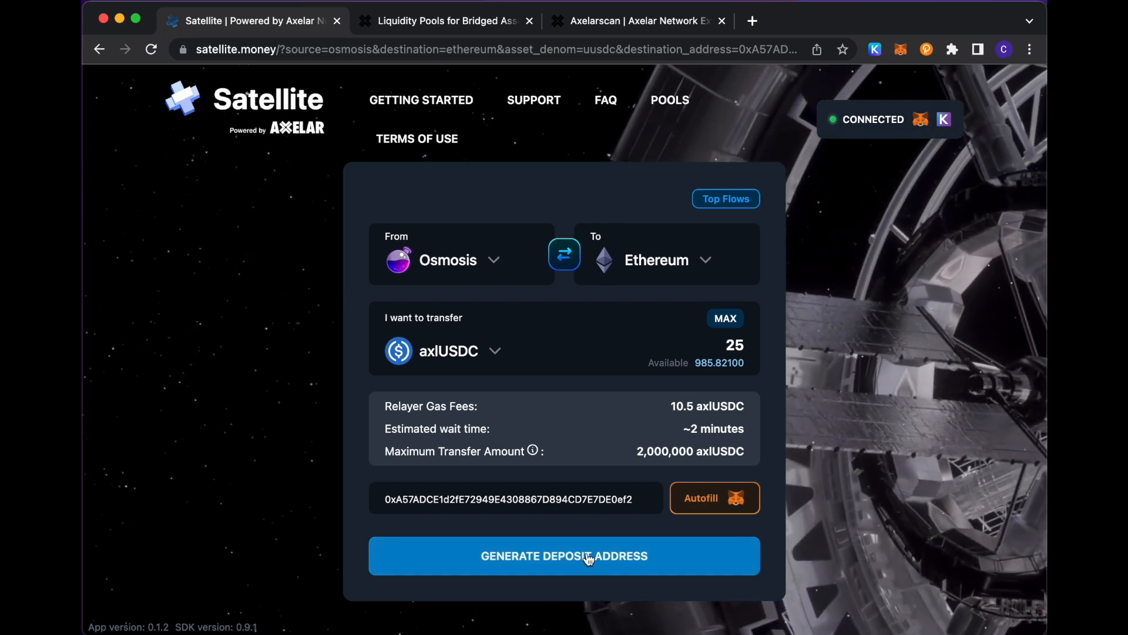
click(563, 556)
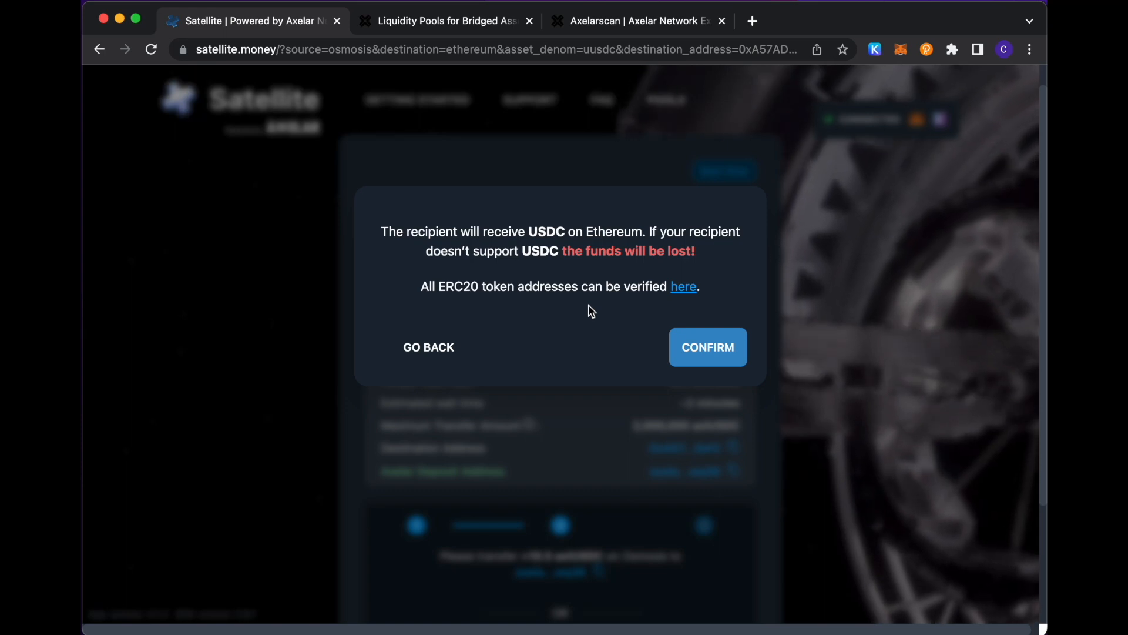
mouse_move(619, 319)
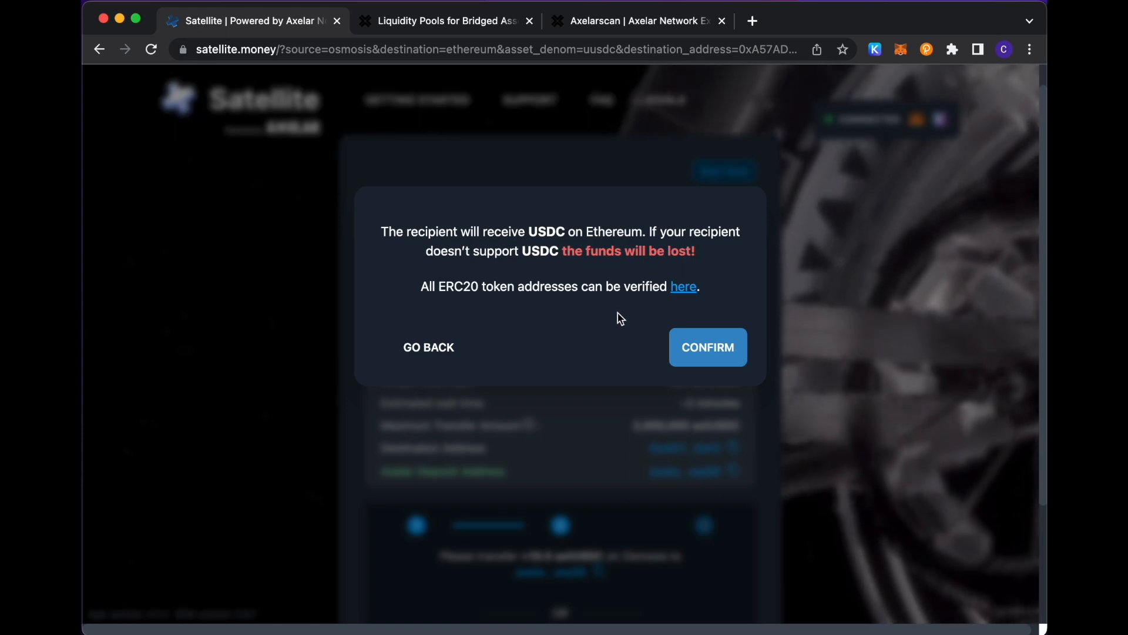
Step: Confirm the USDC-on-Ethereum warning so the Axelar deposit address and transfer steps appear
click(706, 347)
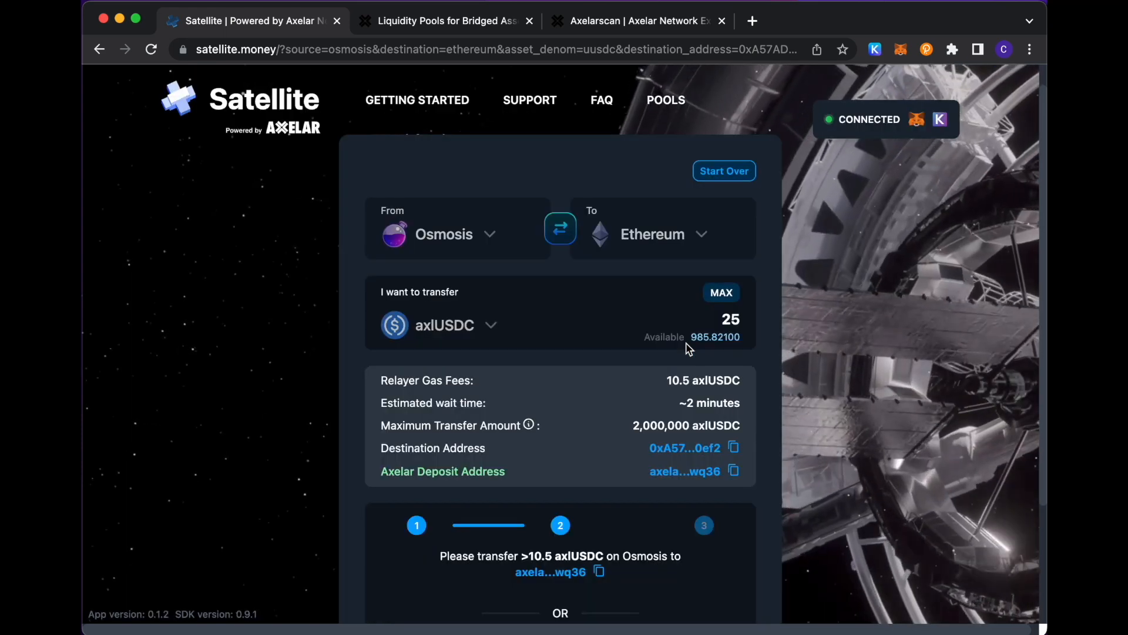
mouse_move(569, 437)
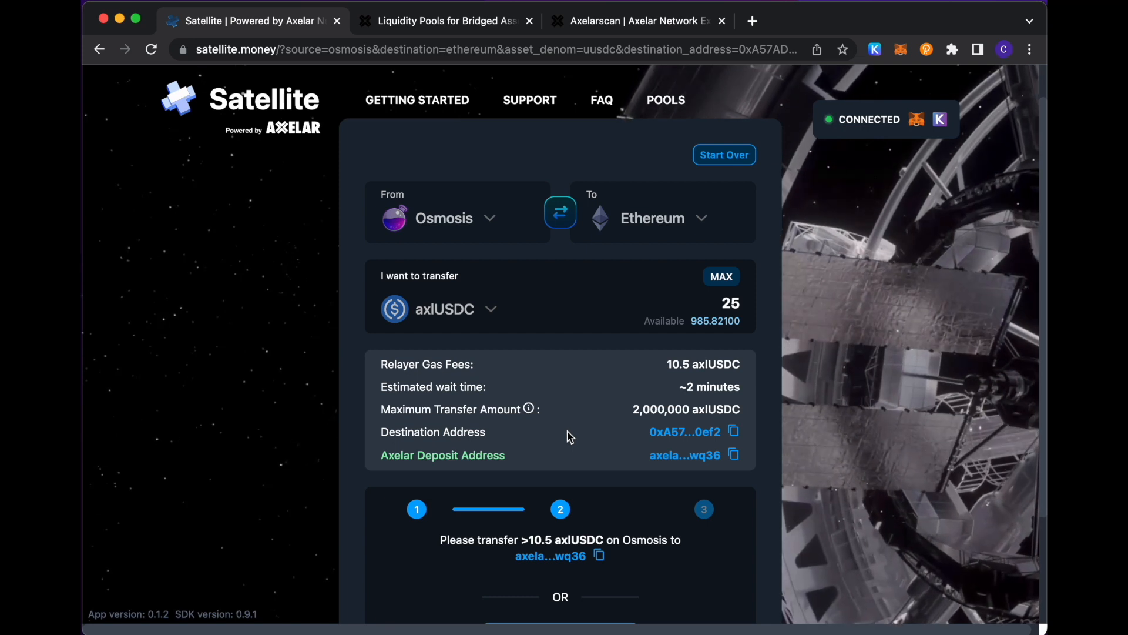
mouse_move(518, 295)
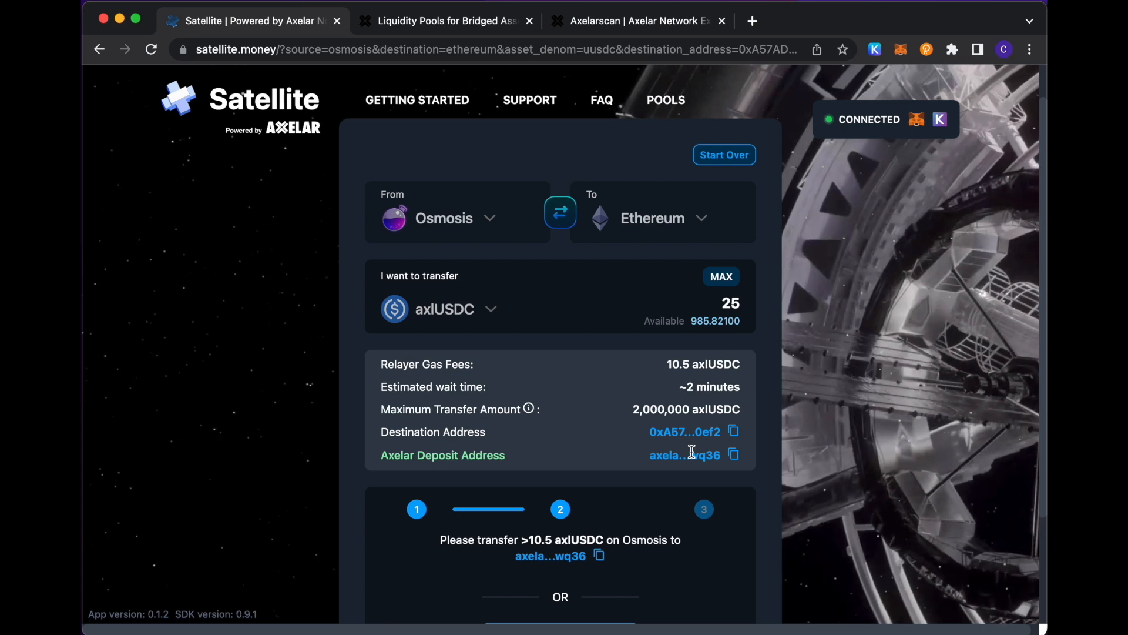
scroll(down, 3)
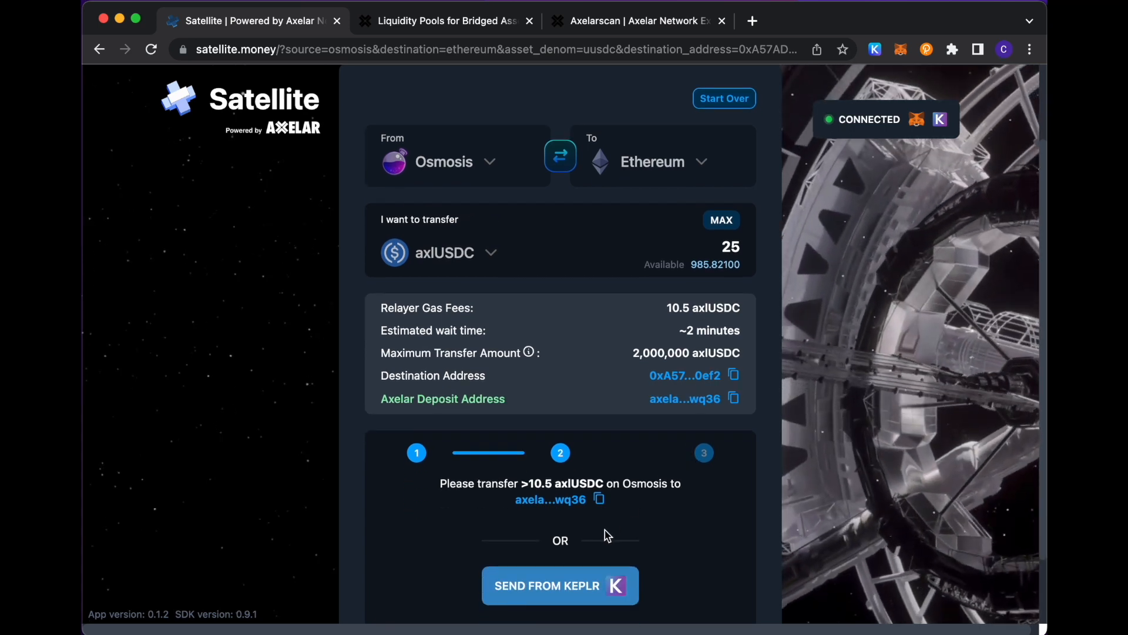
mouse_move(602, 559)
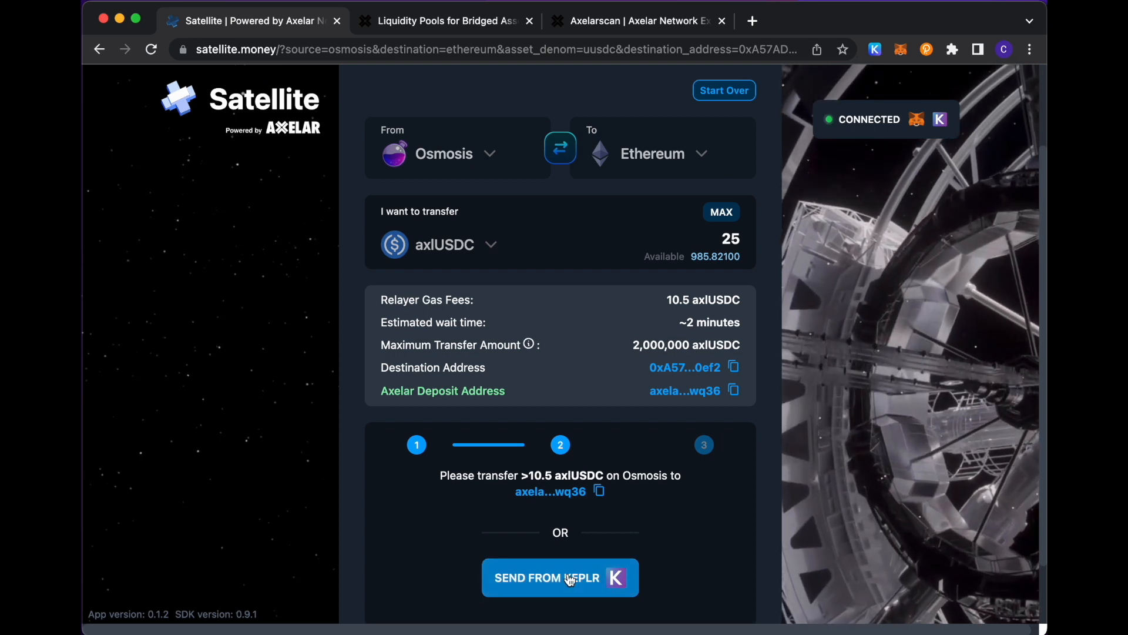
Step: Send from Keplr and approve the 25 USDC IBC transfer to the Axelar deposit address
click(559, 577)
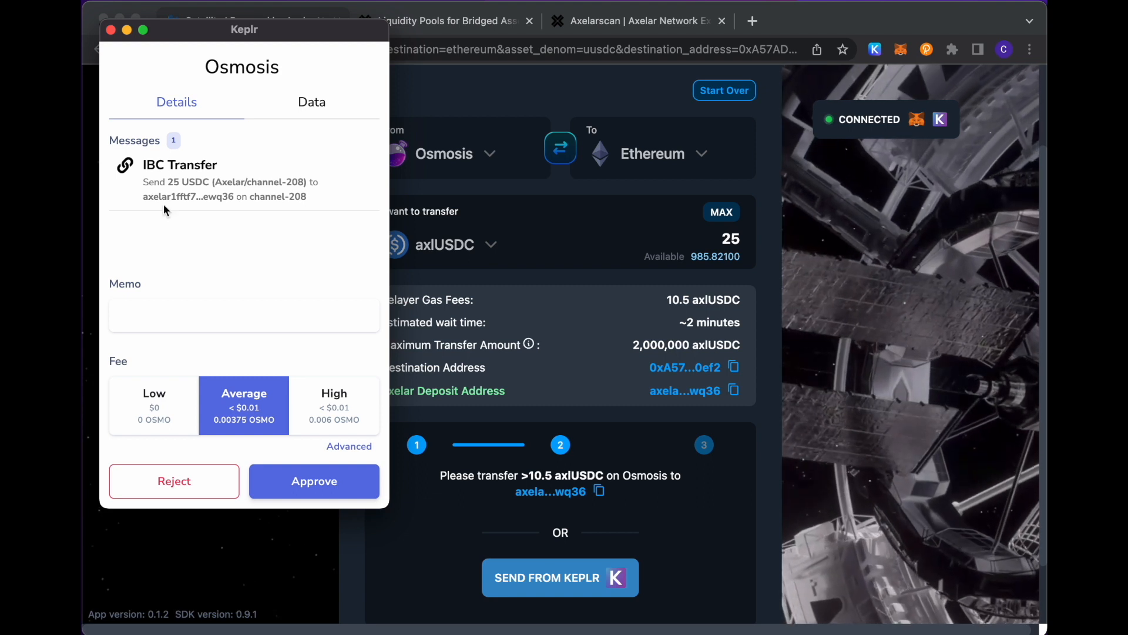
mouse_move(739, 281)
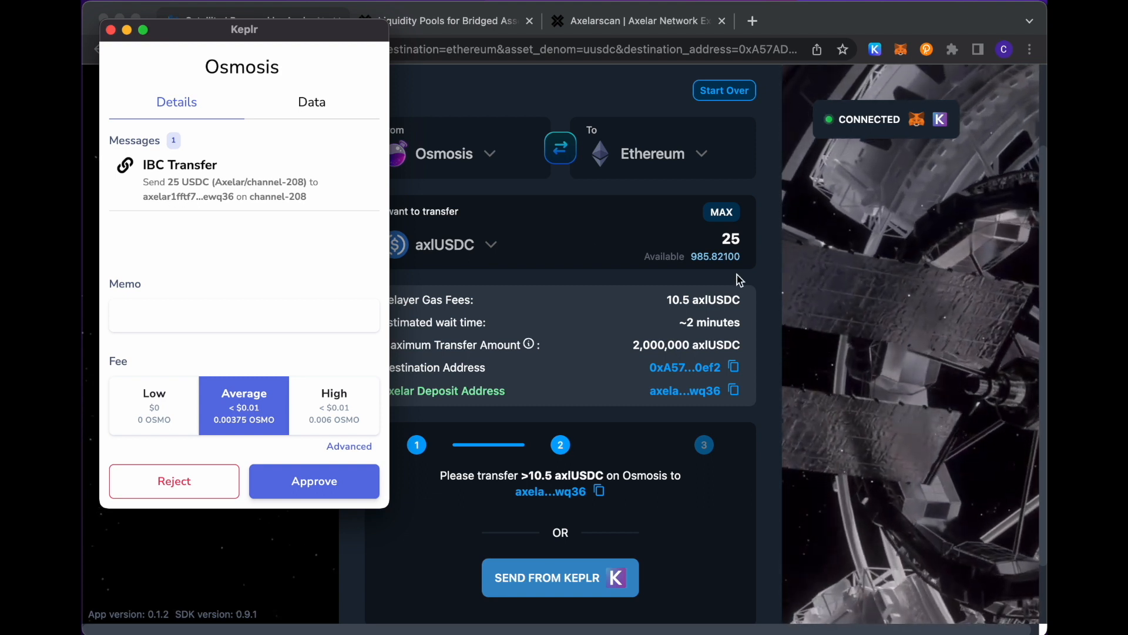
click(314, 481)
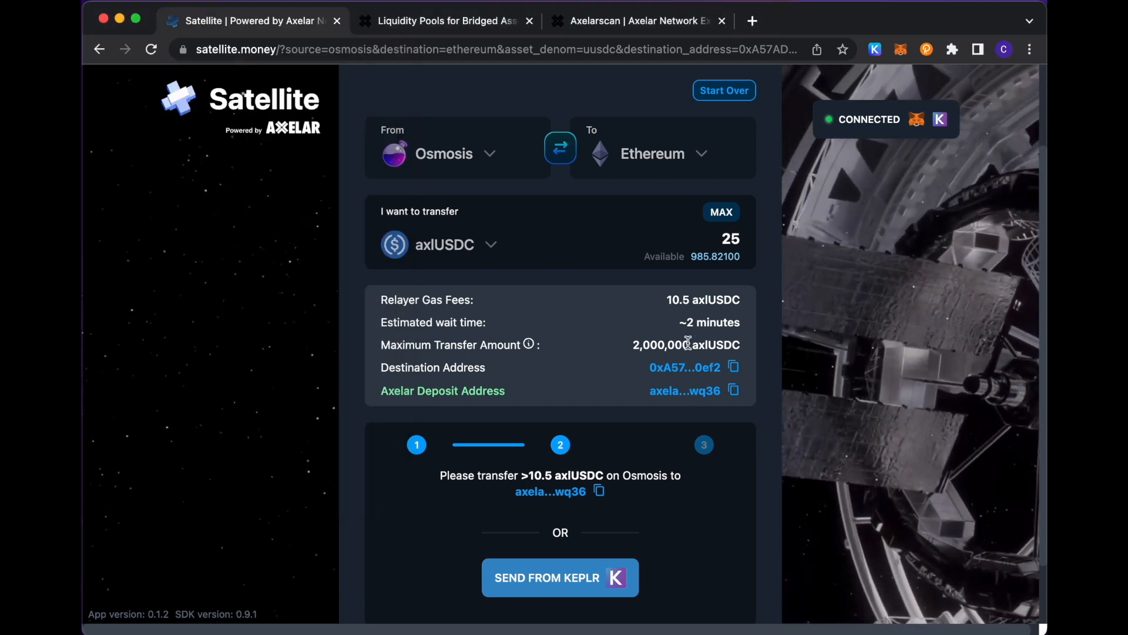
click(874, 50)
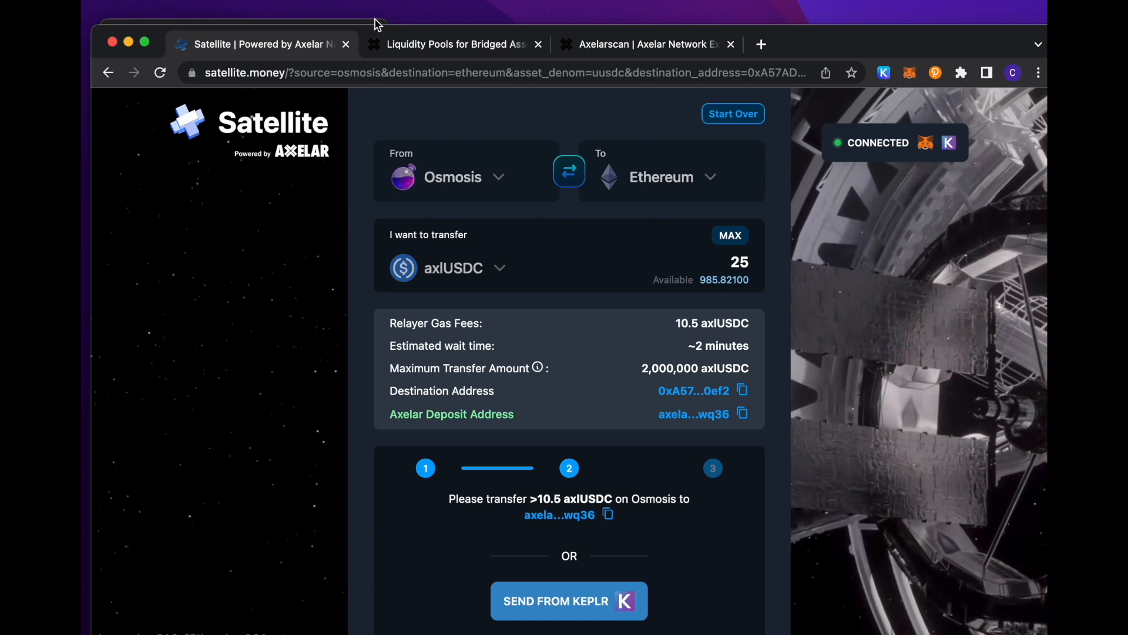
click(568, 601)
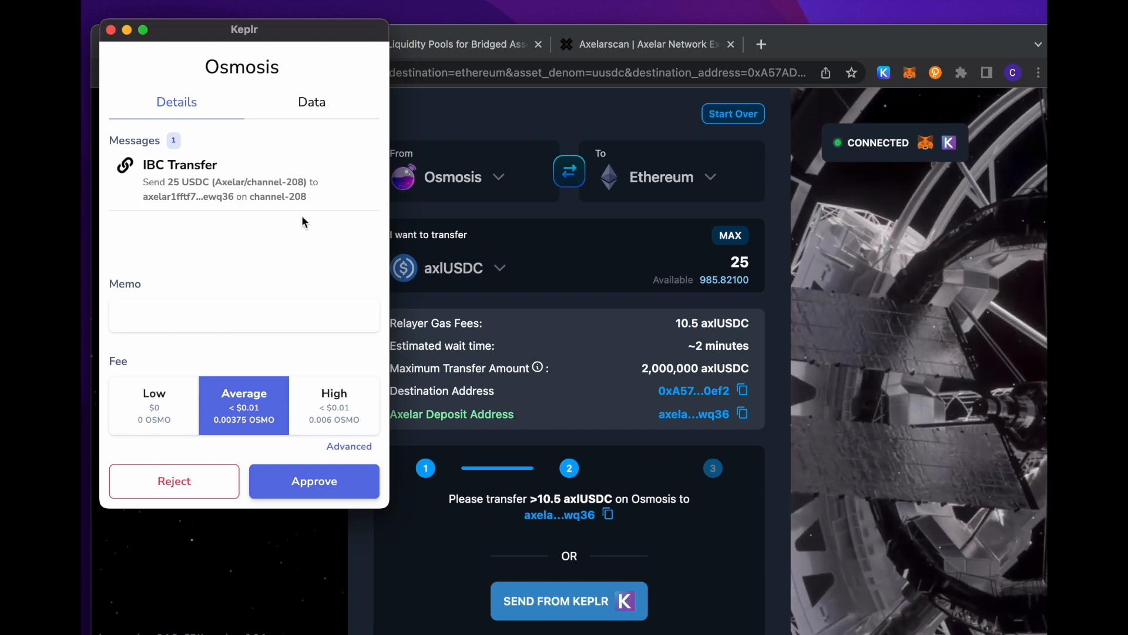
mouse_move(309, 261)
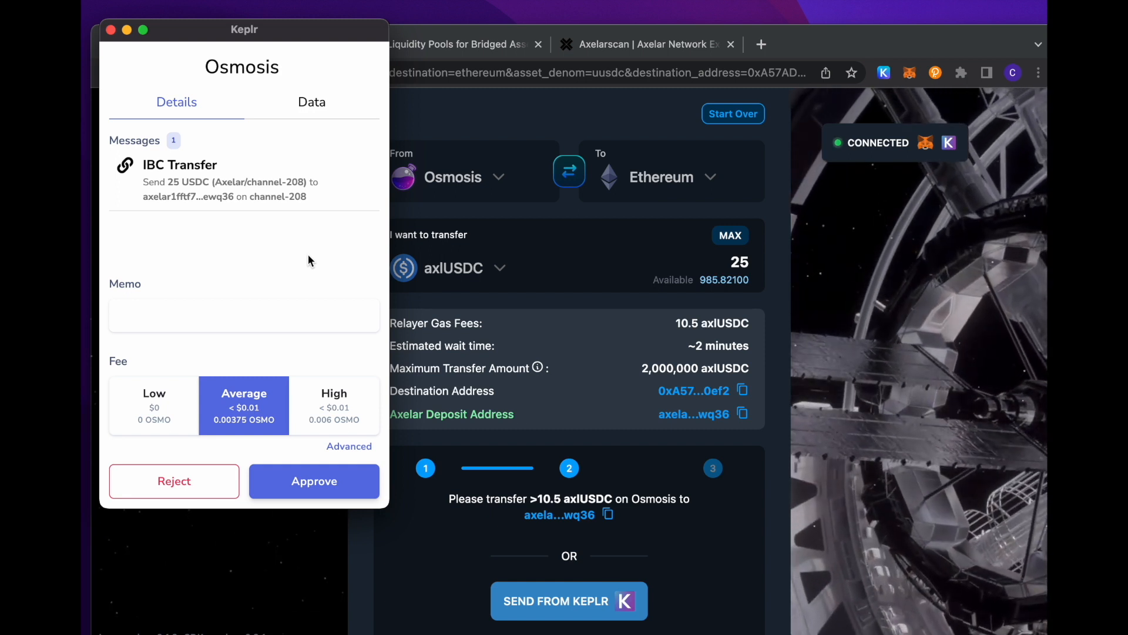
click(314, 481)
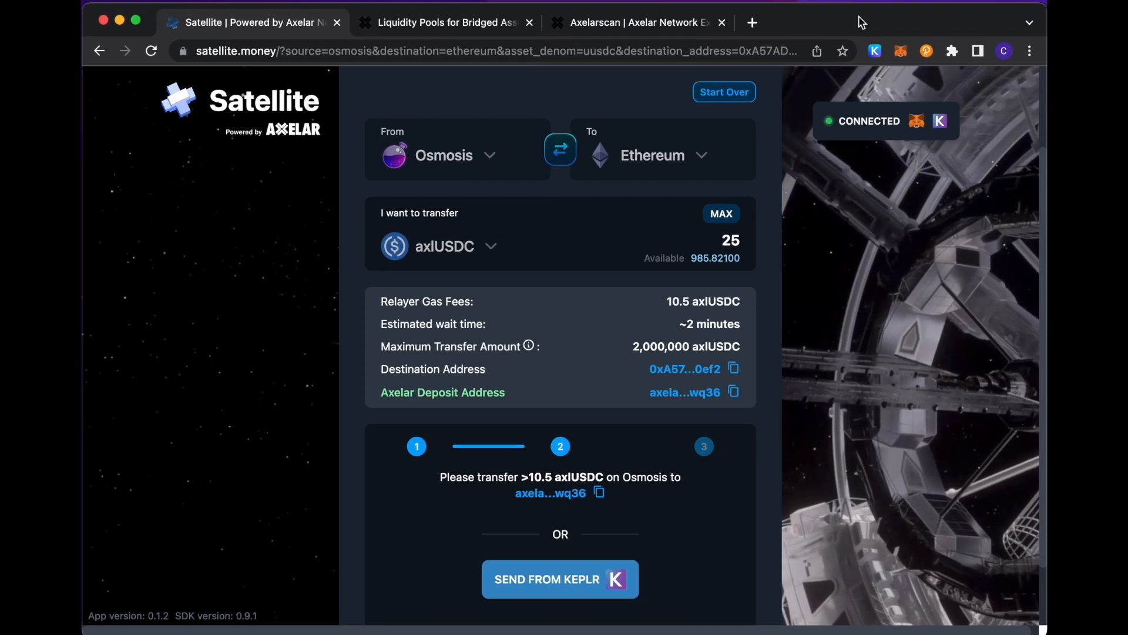
Step: Return to Satellite until 'Transfer on Osmosis detected!' shows the 25 axlUSDC transfer completing
click(559, 578)
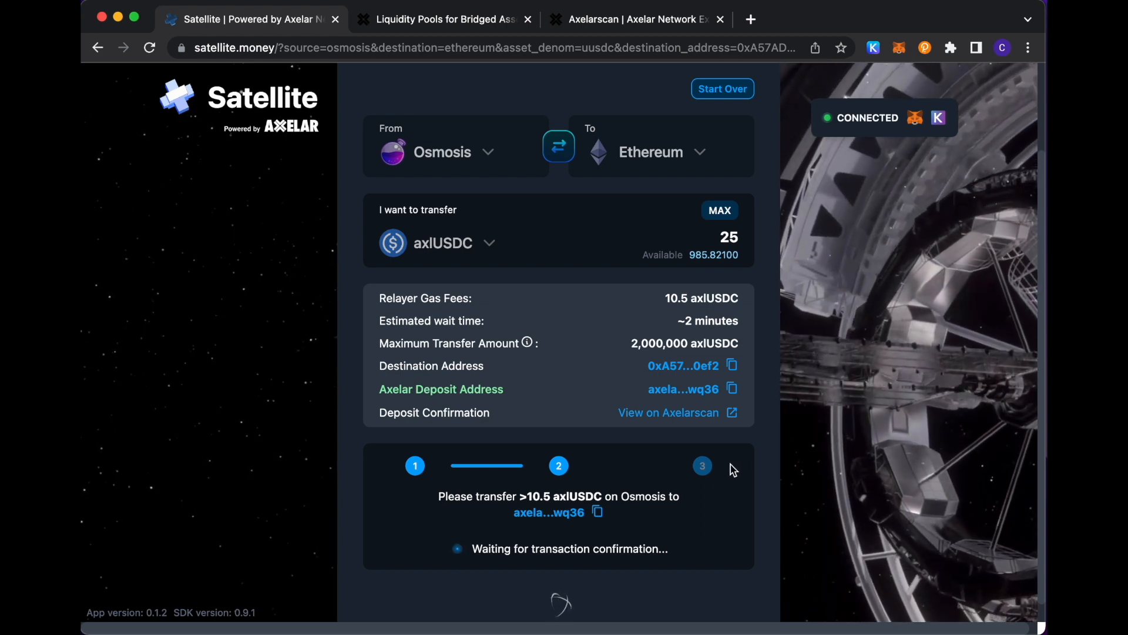
mouse_move(776, 438)
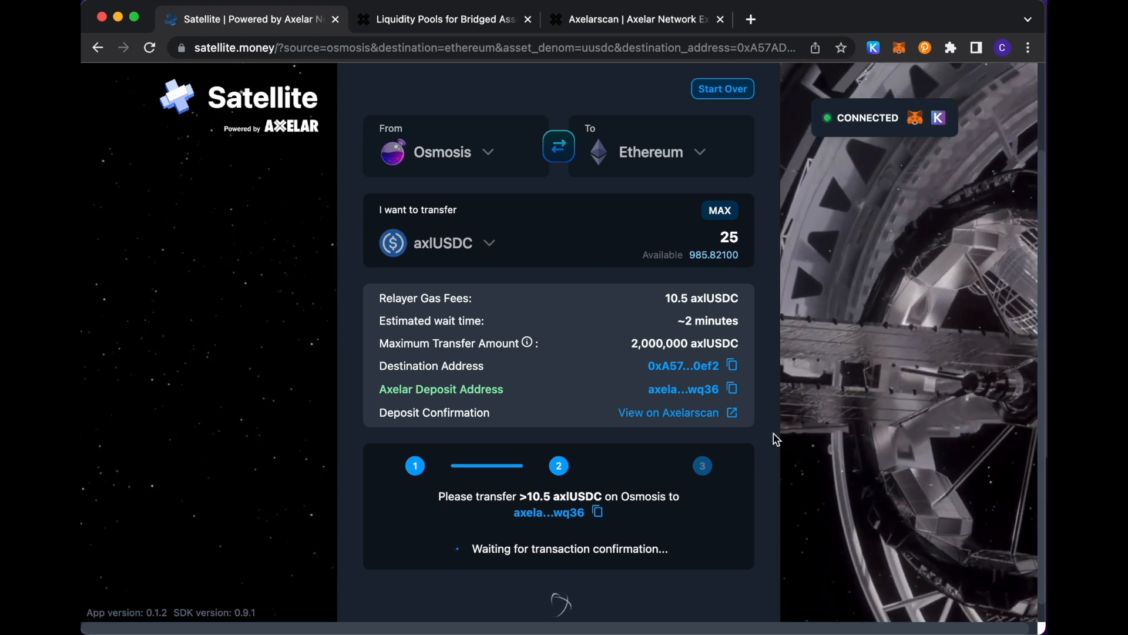
mouse_move(930, 311)
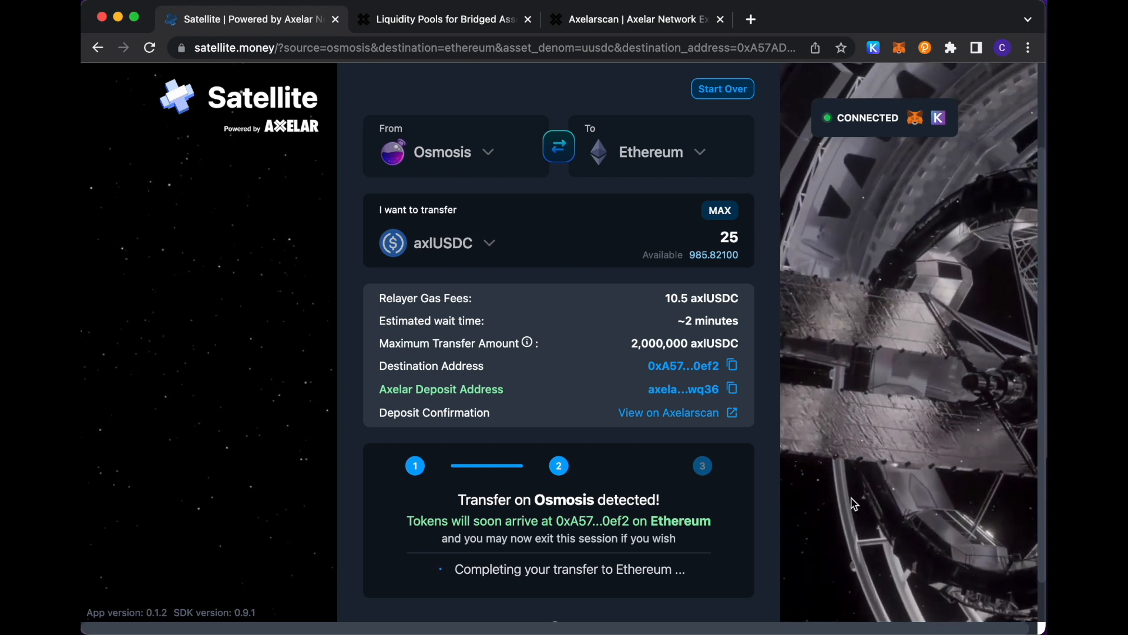
mouse_move(857, 494)
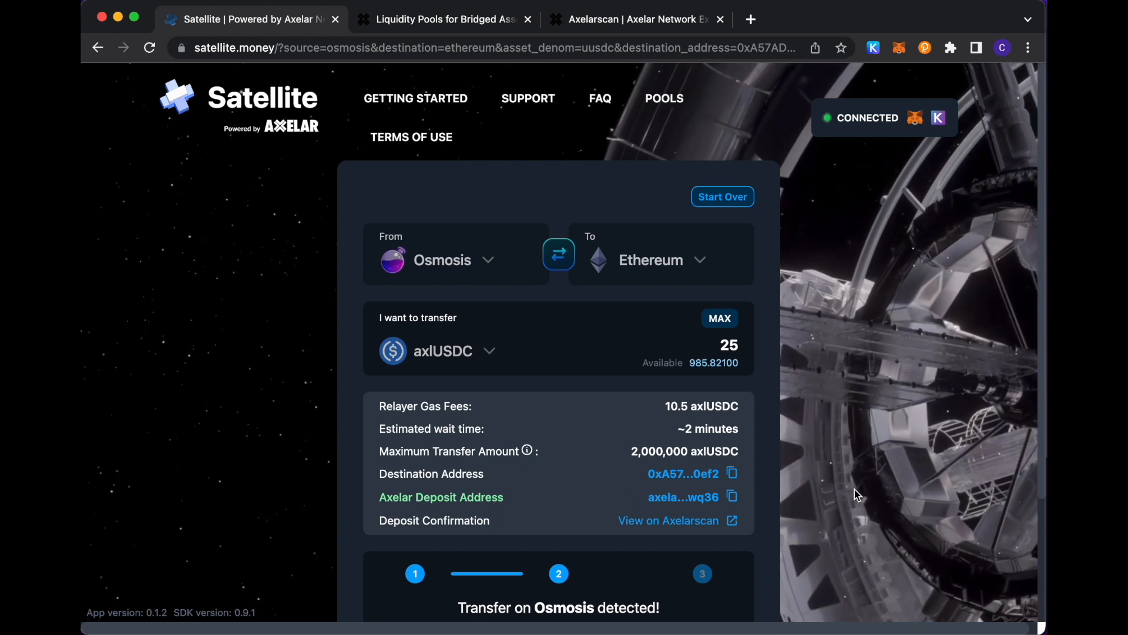
scroll(down, 3)
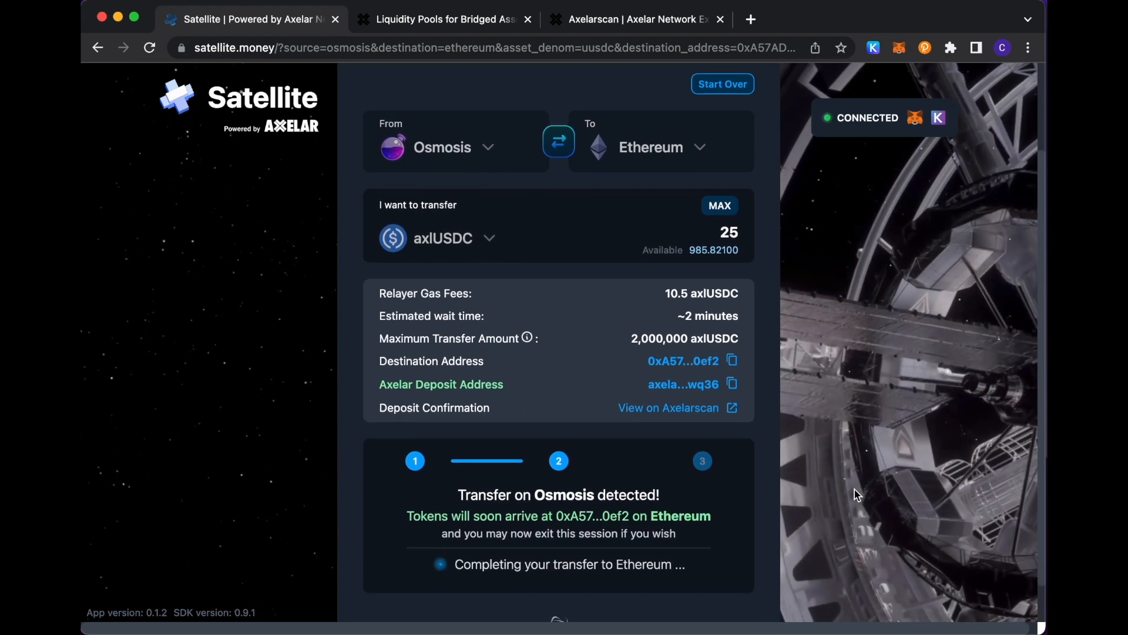